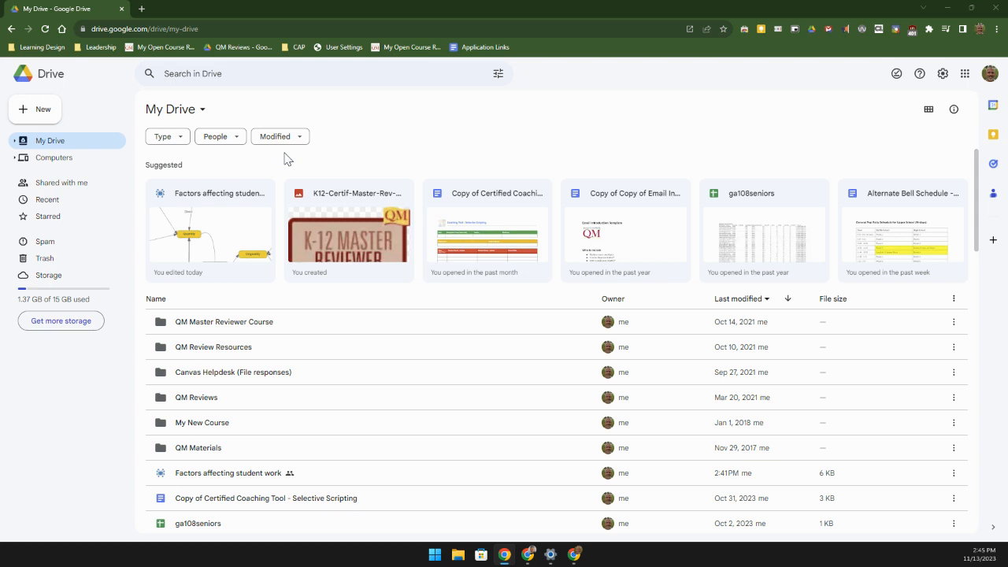
pyautogui.moveTo(238, 127)
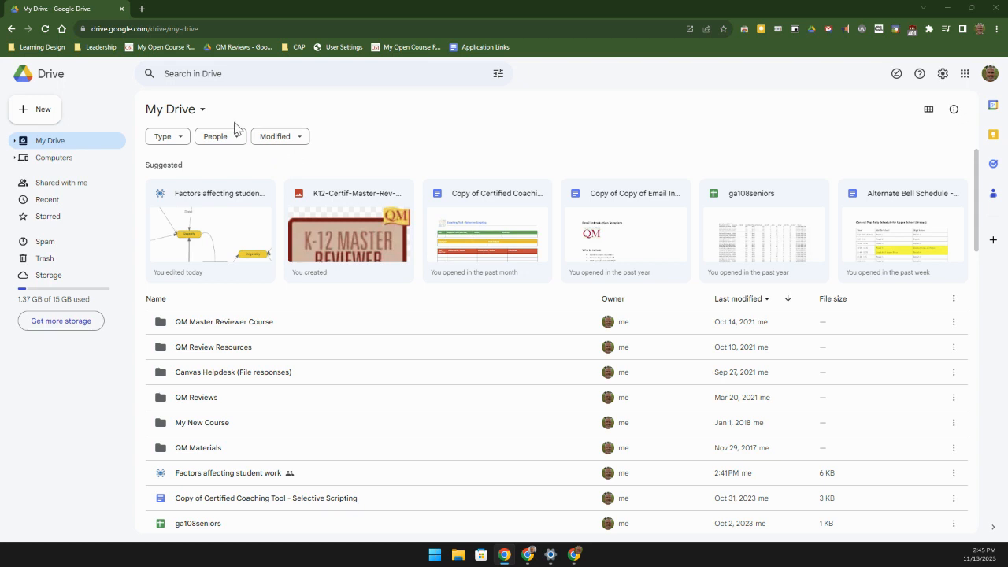
pyautogui.moveTo(888, 107)
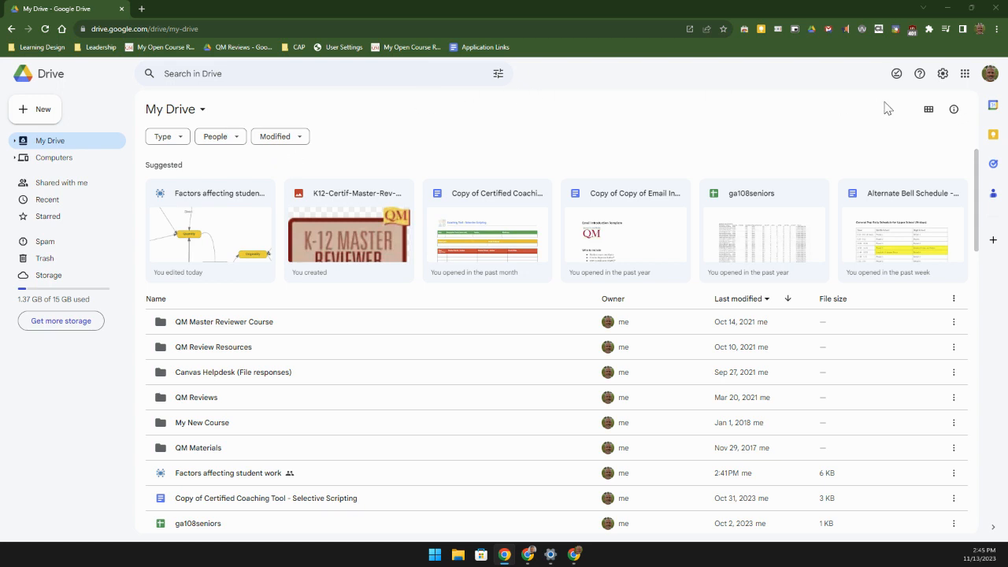
# - Open Google Drive's New menu and reveal More apps, including MindMup 2.0 For Google Drive
pyautogui.click(965, 73)
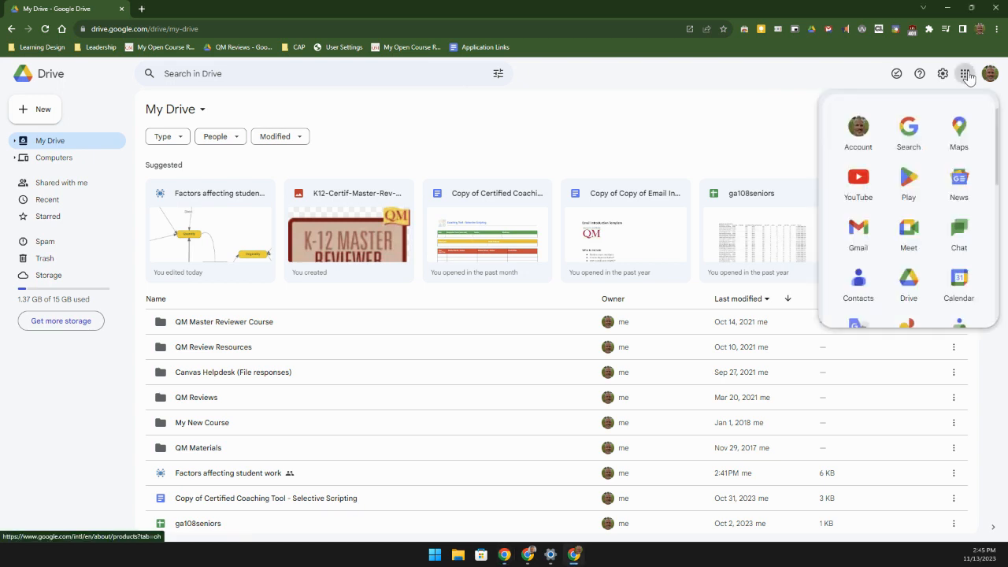
pyautogui.click(966, 73)
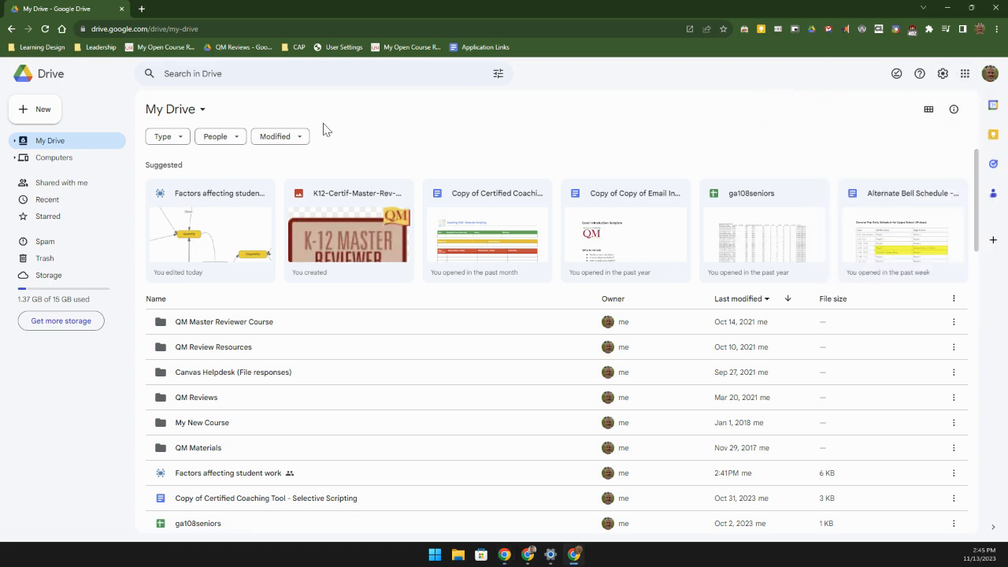
pyautogui.moveTo(35, 109)
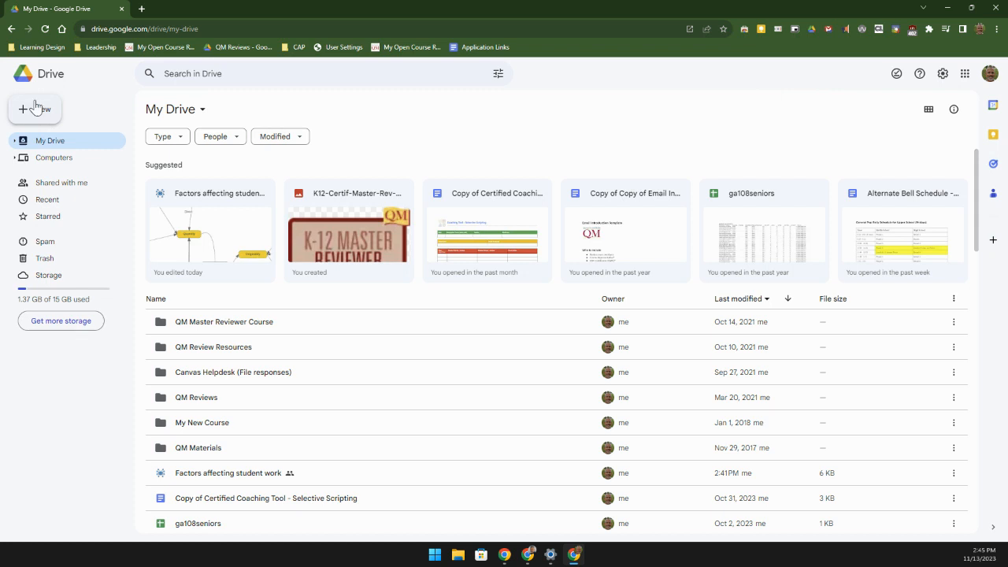
pyautogui.moveTo(31, 110)
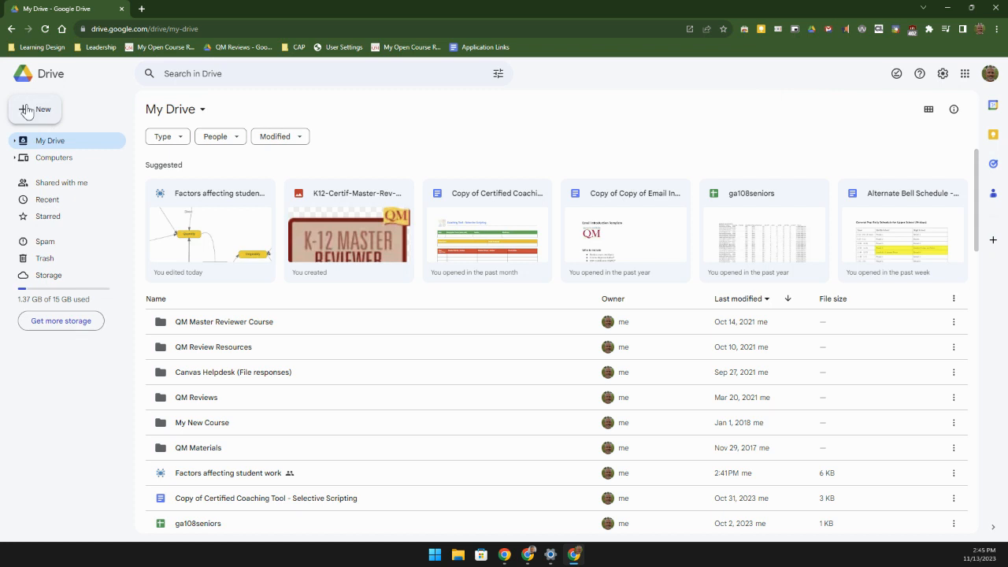
pyautogui.click(35, 108)
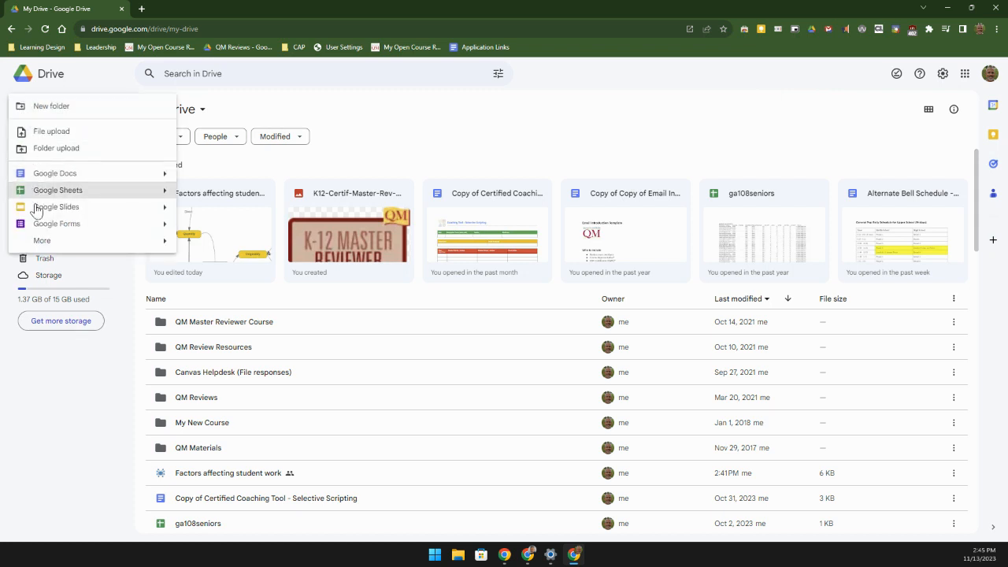
pyautogui.click(42, 240)
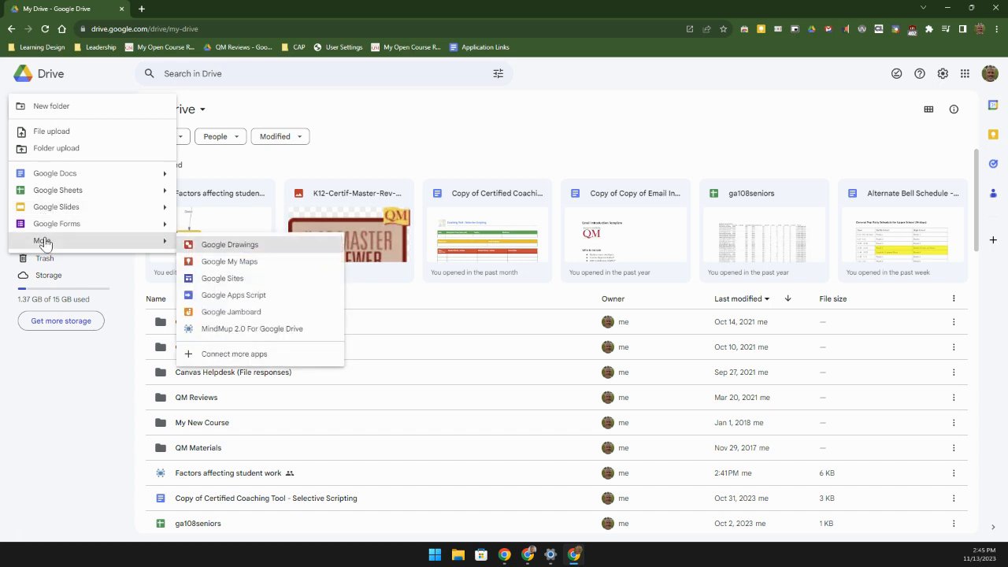
pyautogui.moveTo(163, 243)
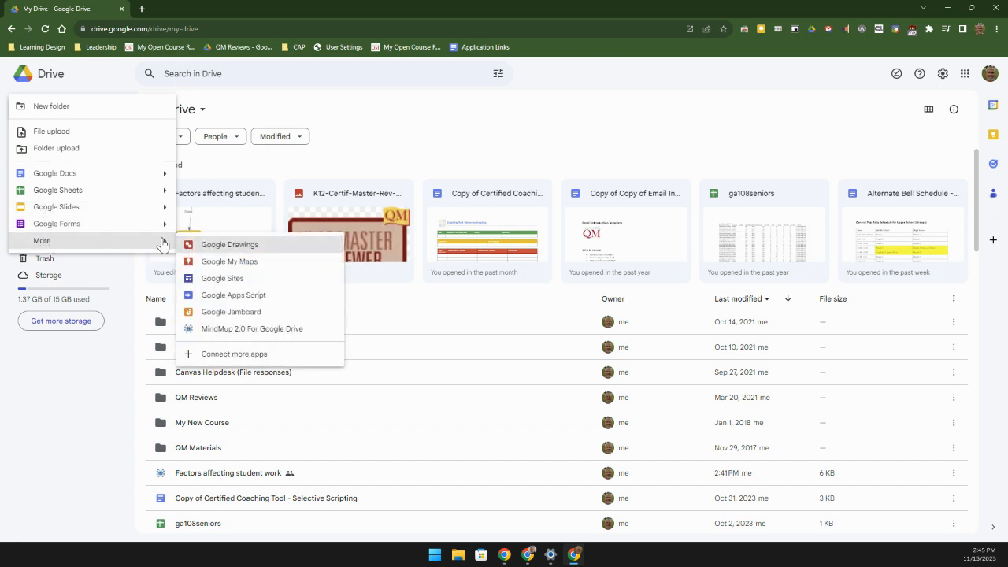
pyautogui.moveTo(233, 295)
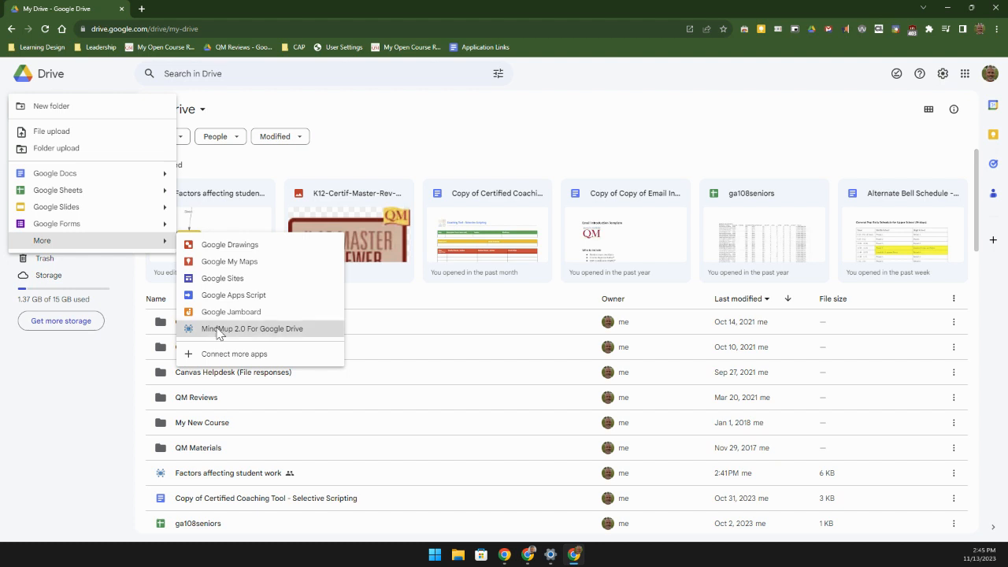
# - Create a new MindMup 2.0 mind map and rename it 'My Mind Map'
pyautogui.click(252, 328)
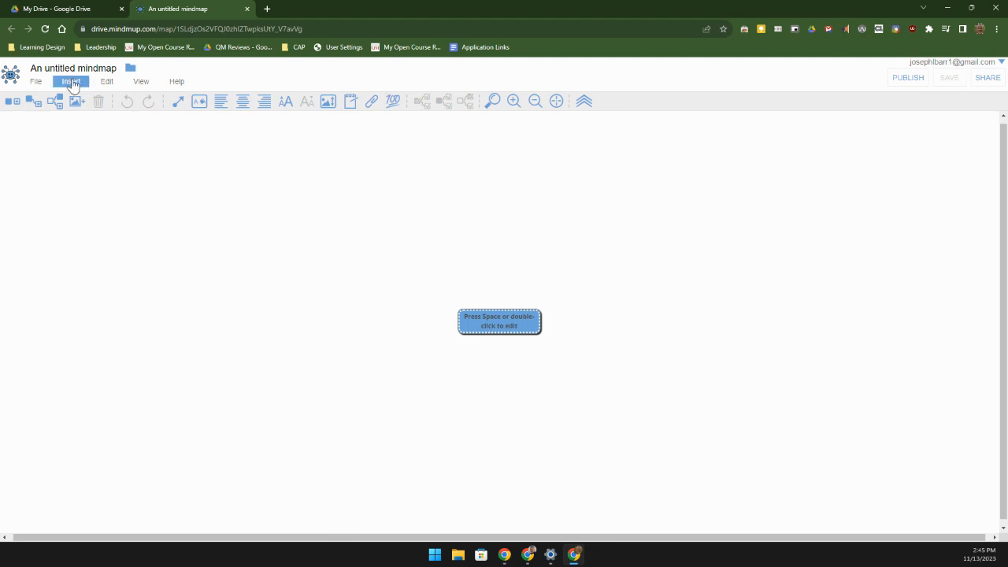
pyautogui.click(74, 68)
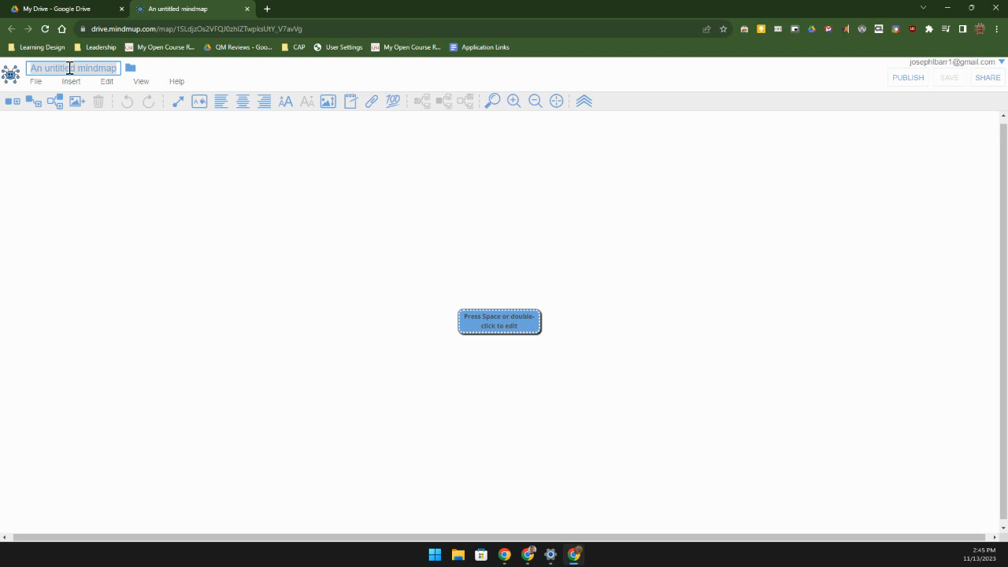
pyautogui.write('My Mind Map')
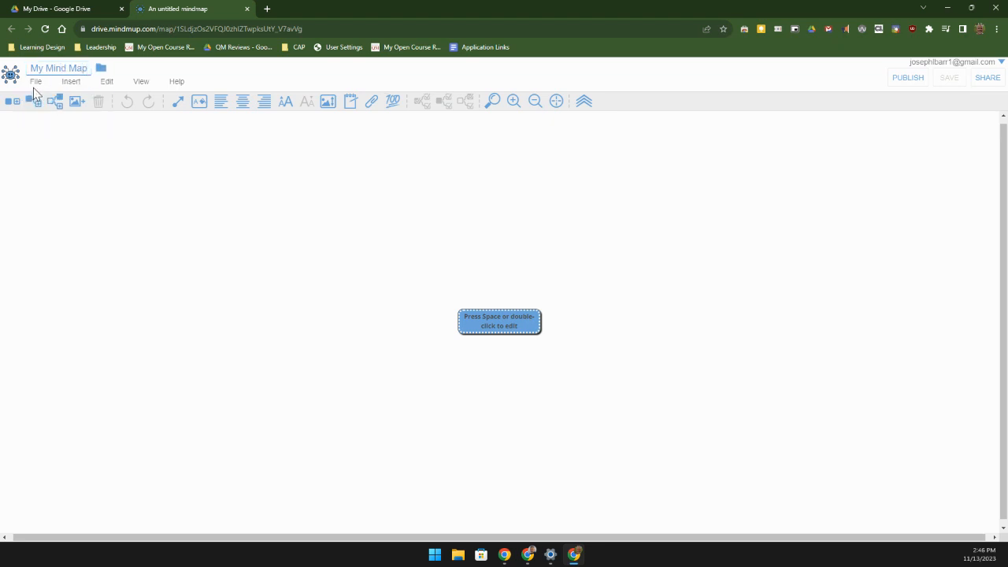
# - Turn on autosave for My Mind Map and start publishing it
pyautogui.click(35, 82)
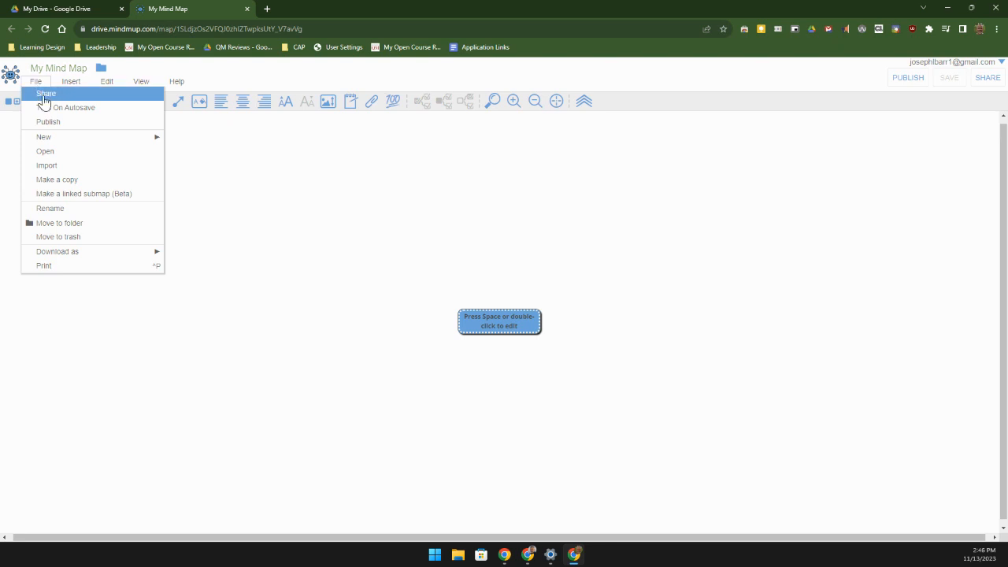
pyautogui.moveTo(48, 108)
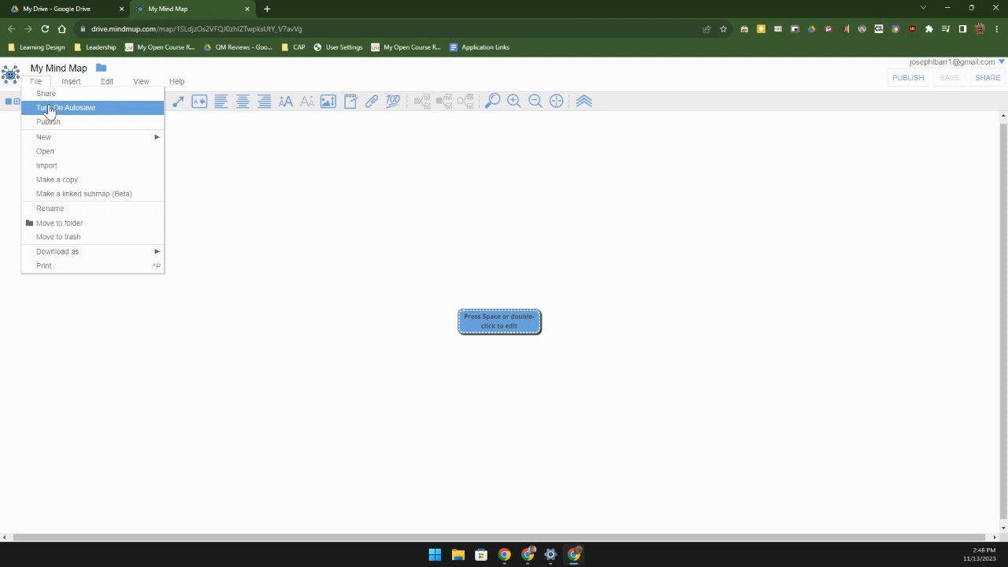
pyautogui.click(66, 108)
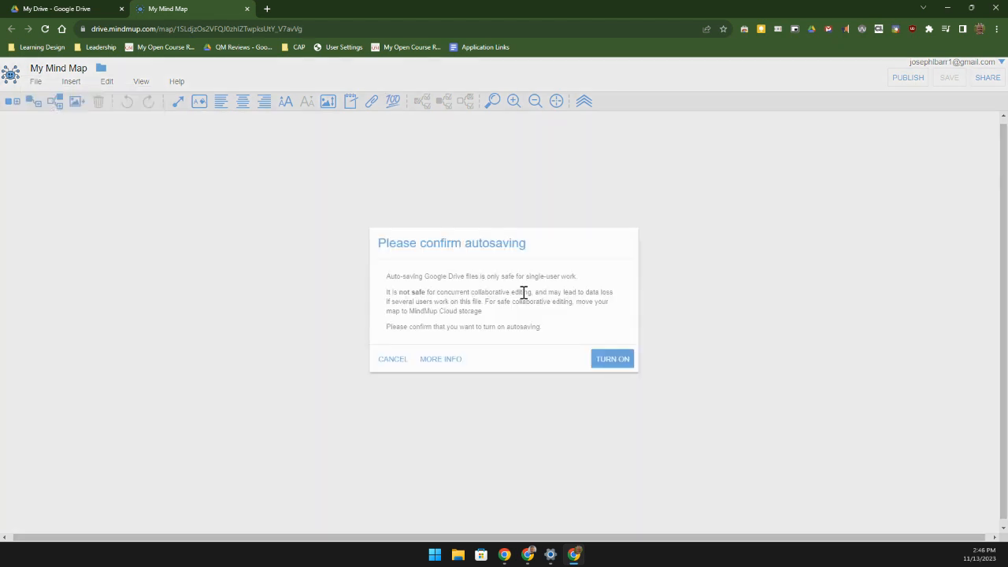
pyautogui.click(612, 359)
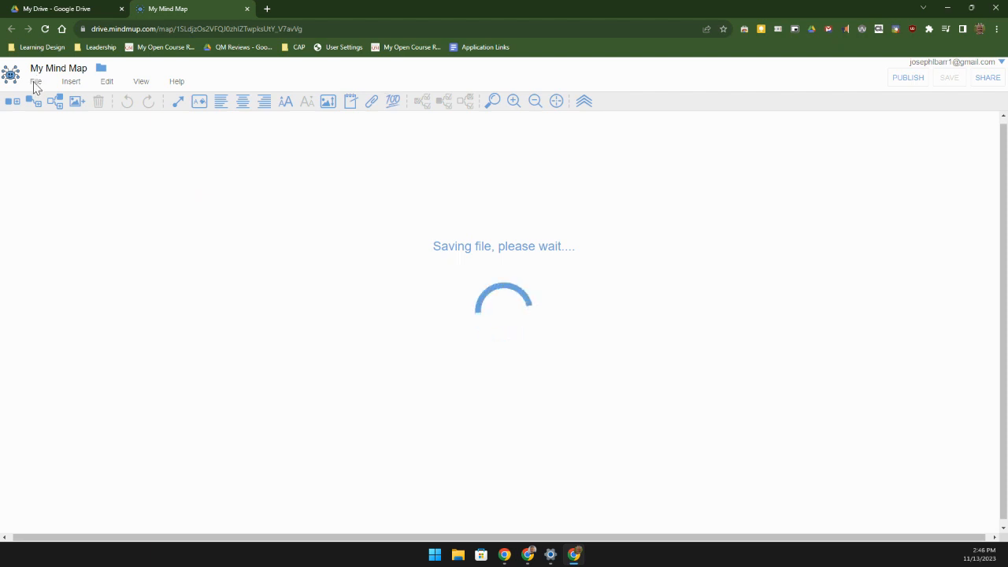
pyautogui.click(36, 81)
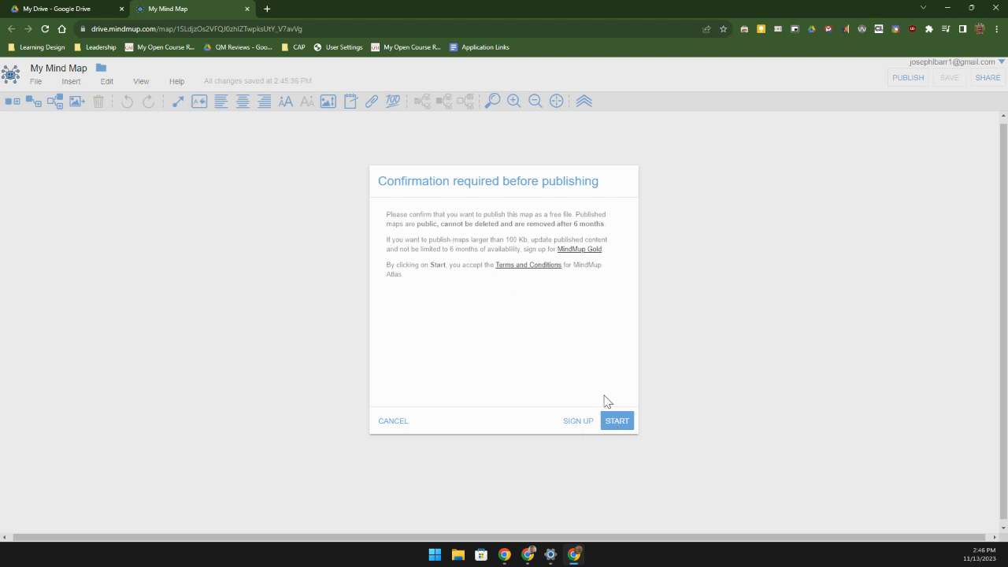
pyautogui.moveTo(463, 235)
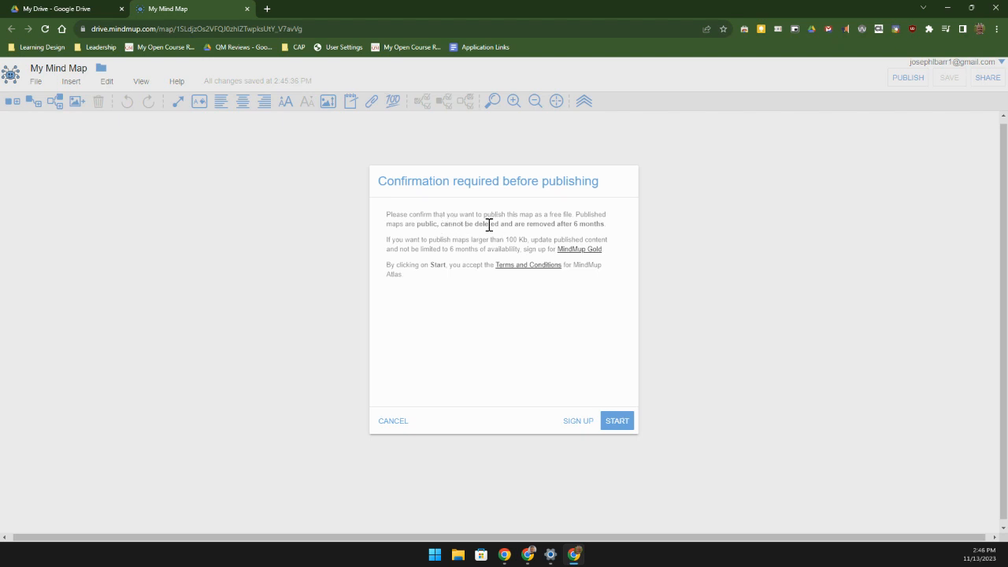
pyautogui.moveTo(455, 227)
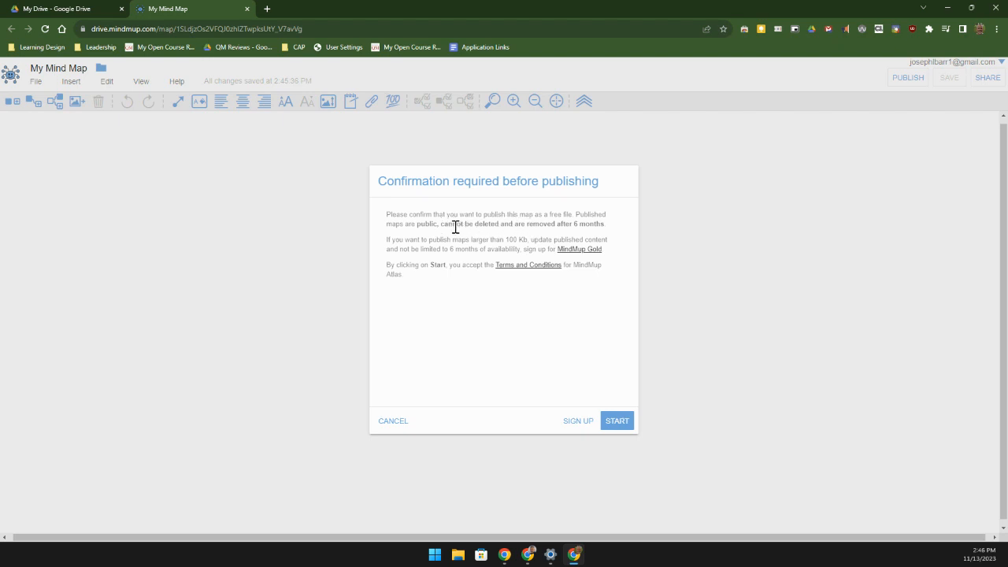
pyautogui.moveTo(455, 249)
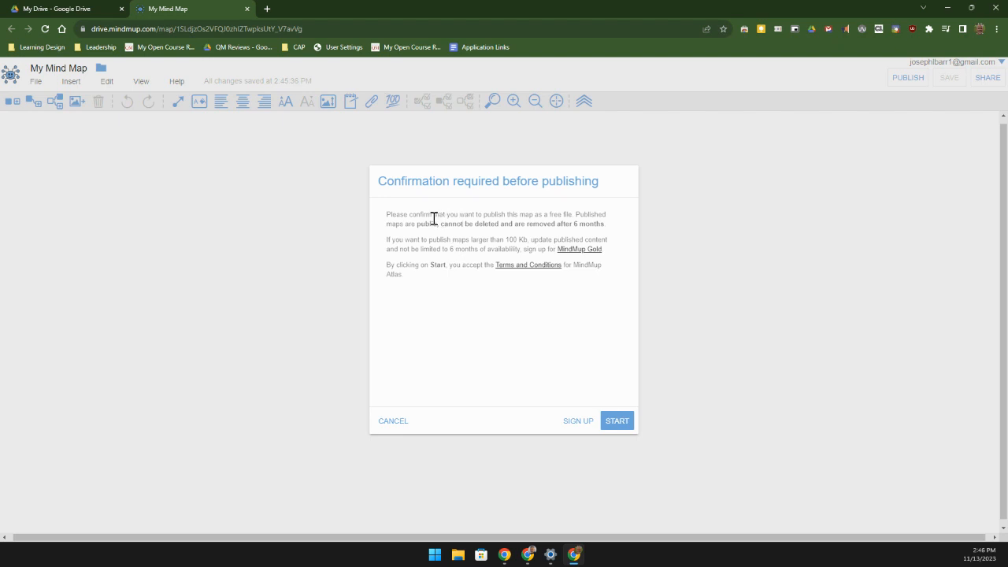
pyautogui.moveTo(619, 416)
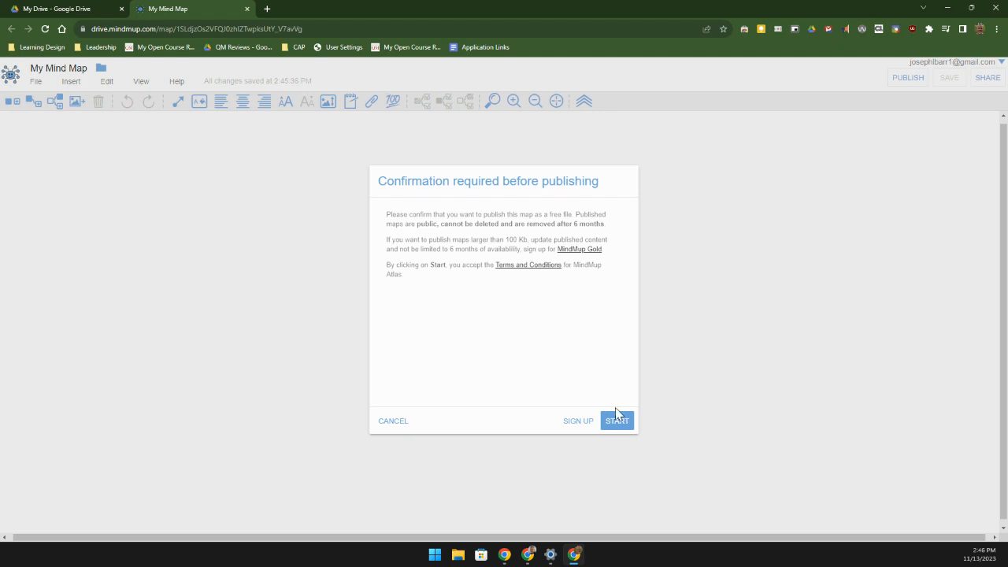
pyautogui.moveTo(615, 421)
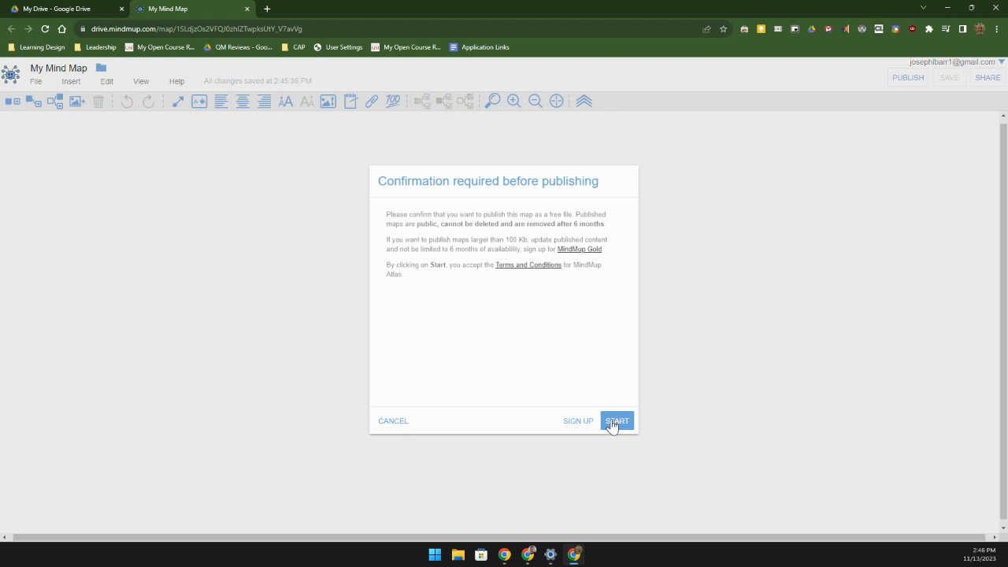
# - Publish the map for six months, review embed code and share links, then close
pyautogui.click(618, 419)
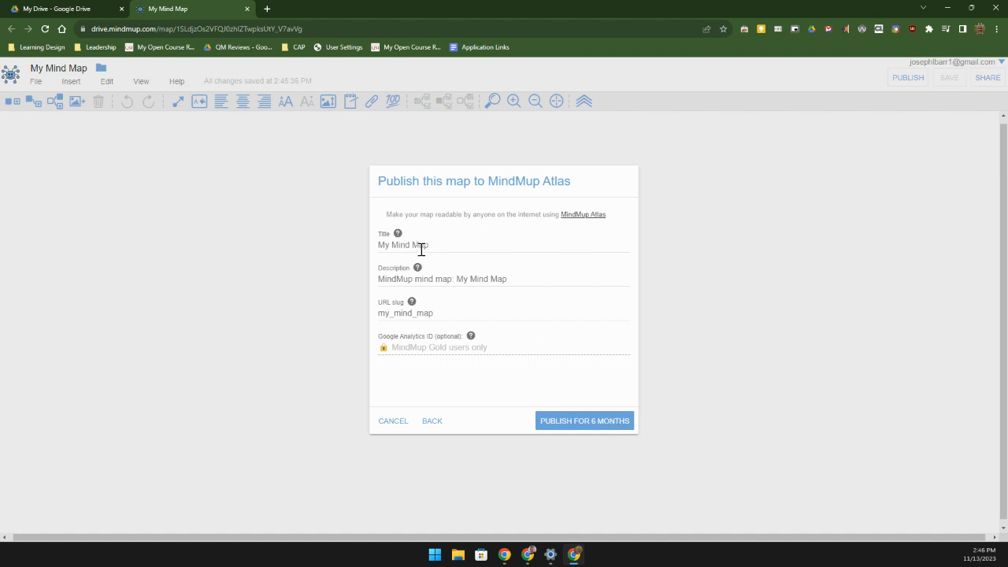
pyautogui.moveTo(419, 280)
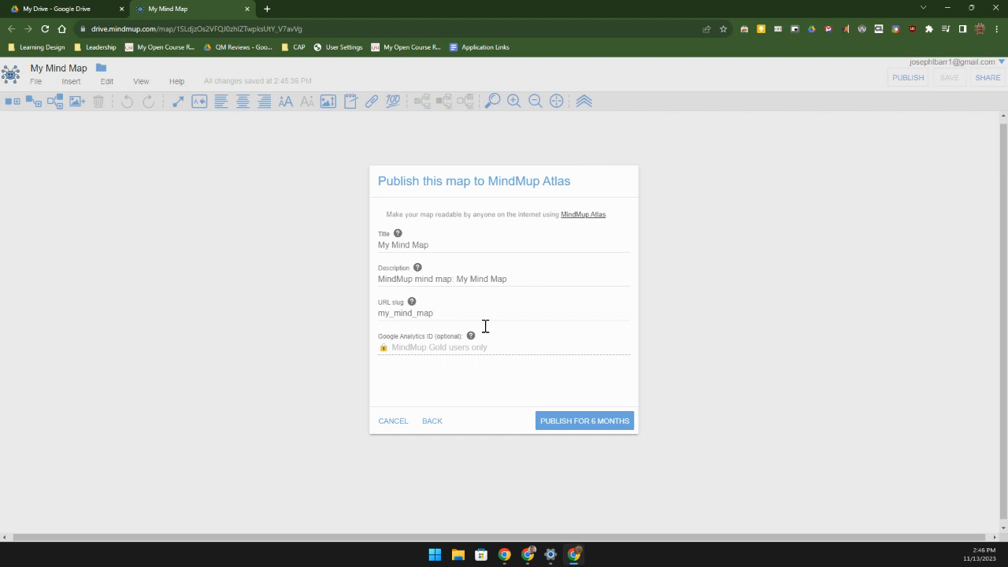
pyautogui.click(584, 420)
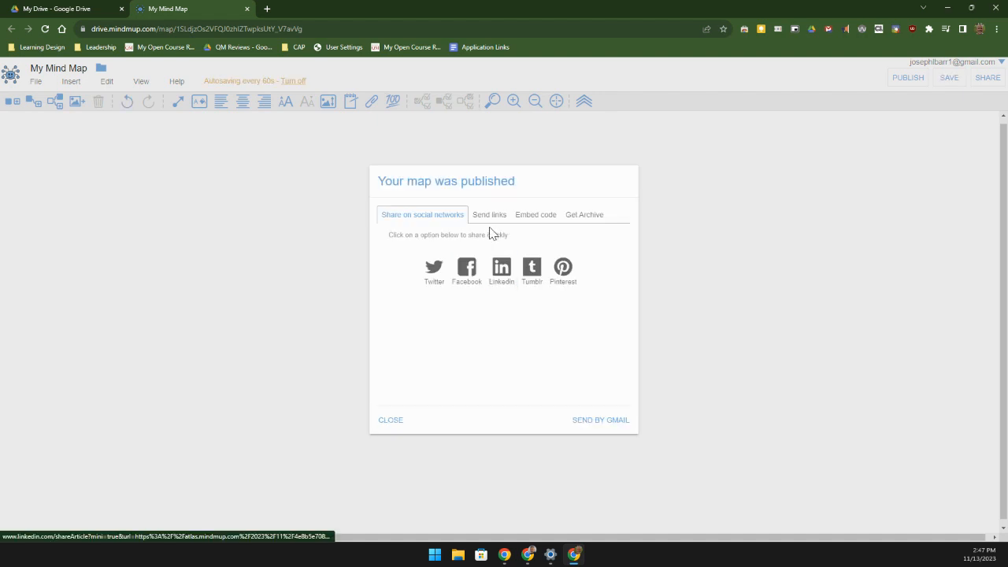
pyautogui.click(535, 214)
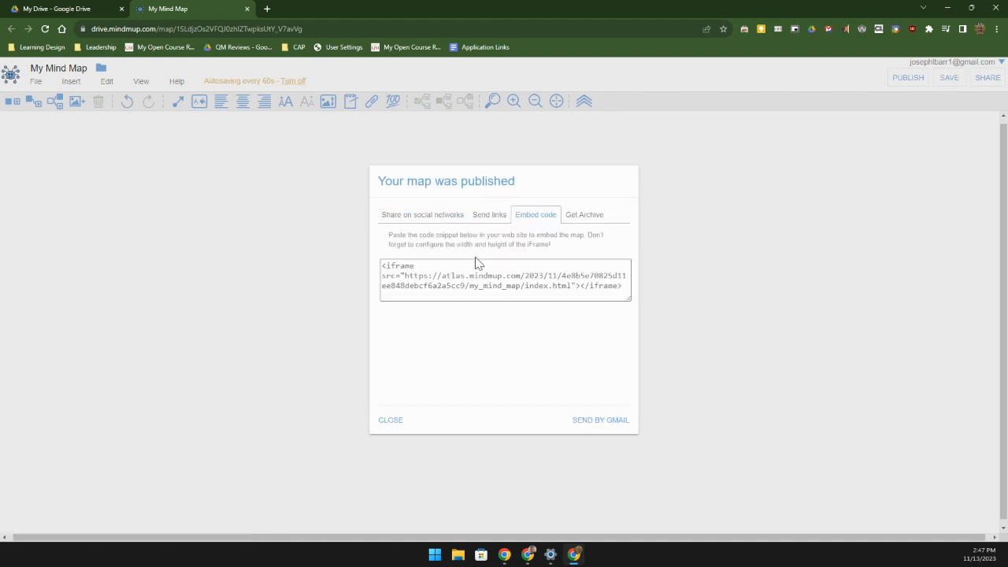
pyautogui.moveTo(400, 281)
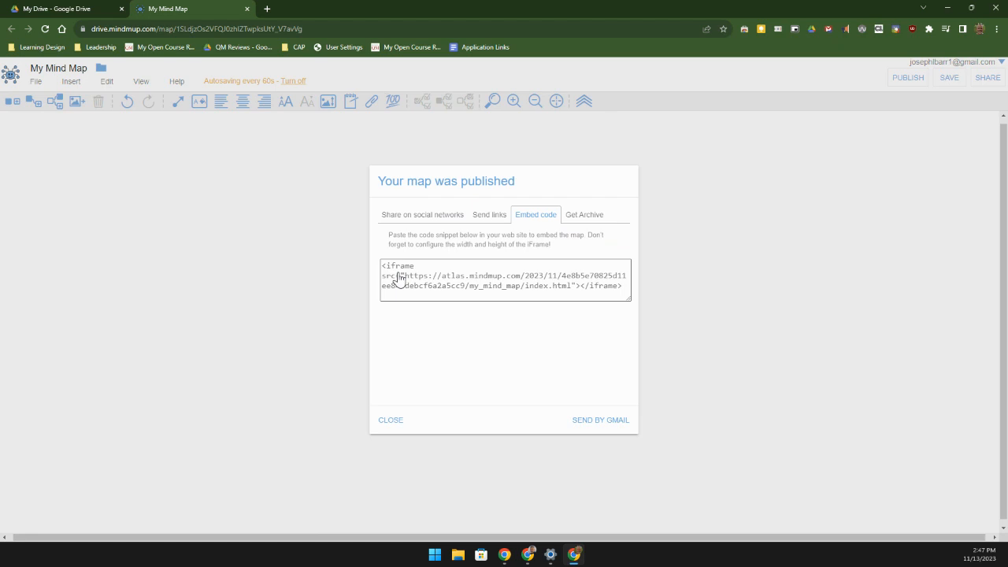
pyautogui.moveTo(445, 272)
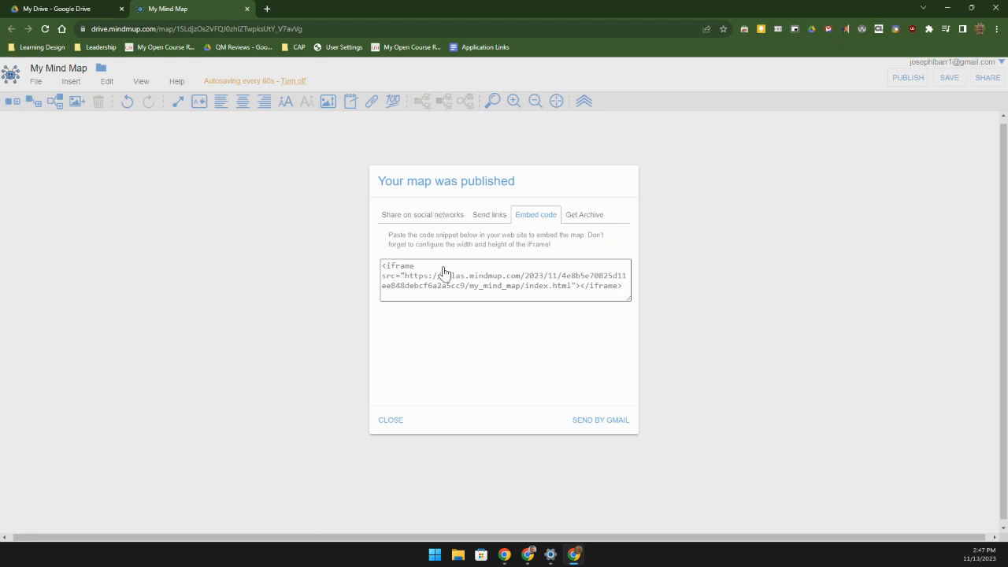
pyautogui.click(489, 214)
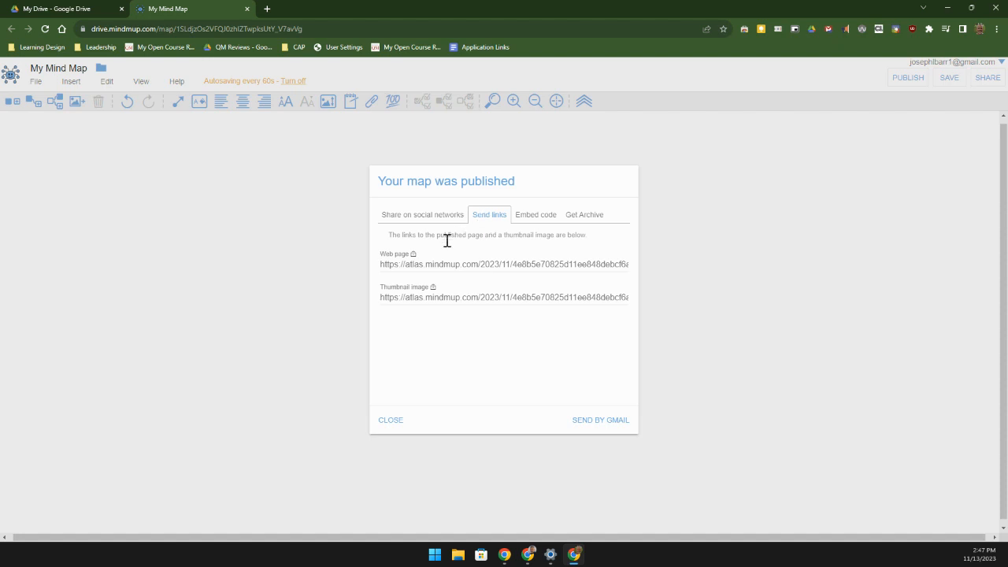
pyautogui.moveTo(516, 369)
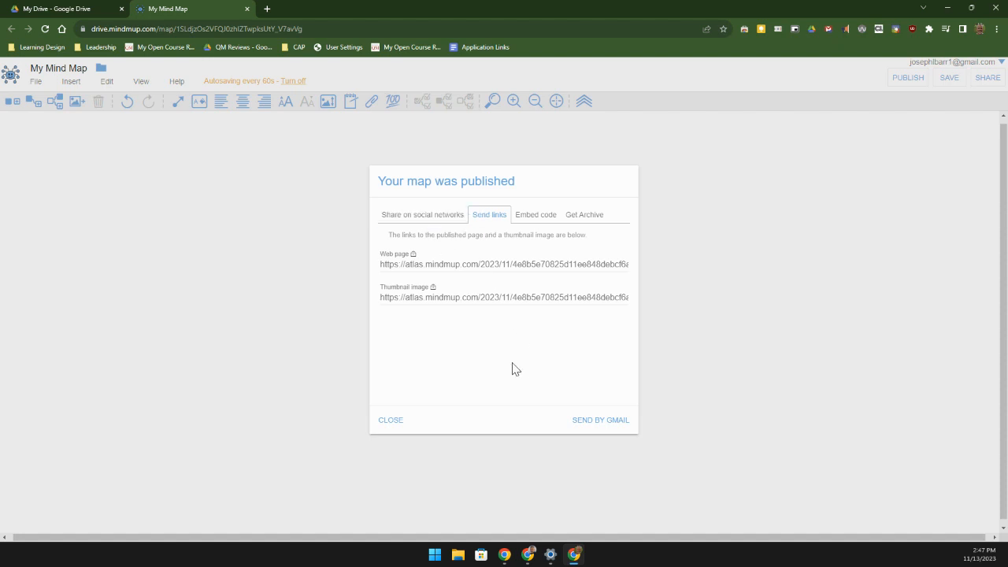
pyautogui.click(390, 419)
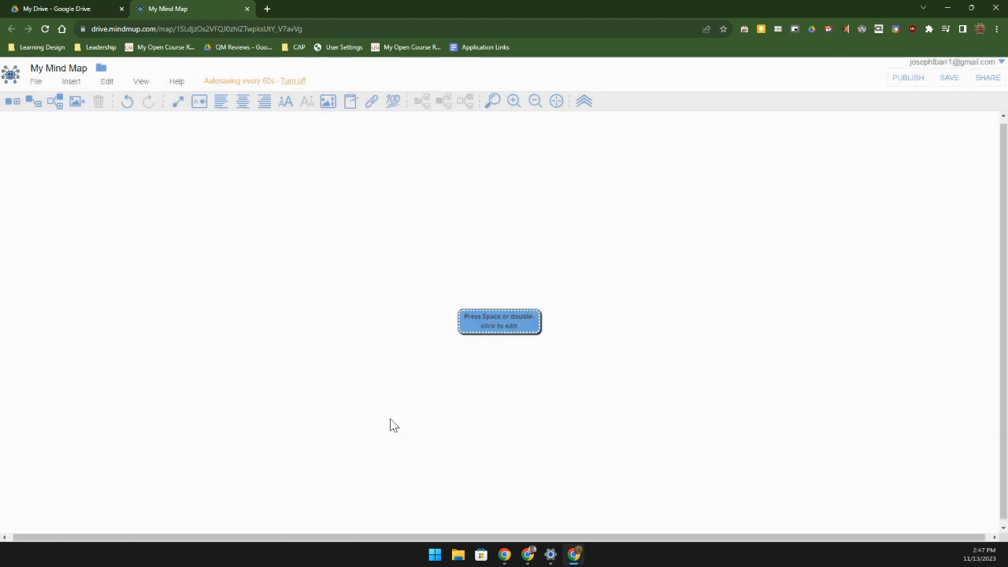
# - Set the map's General access to Anyone with the link as Editor
pyautogui.click(36, 81)
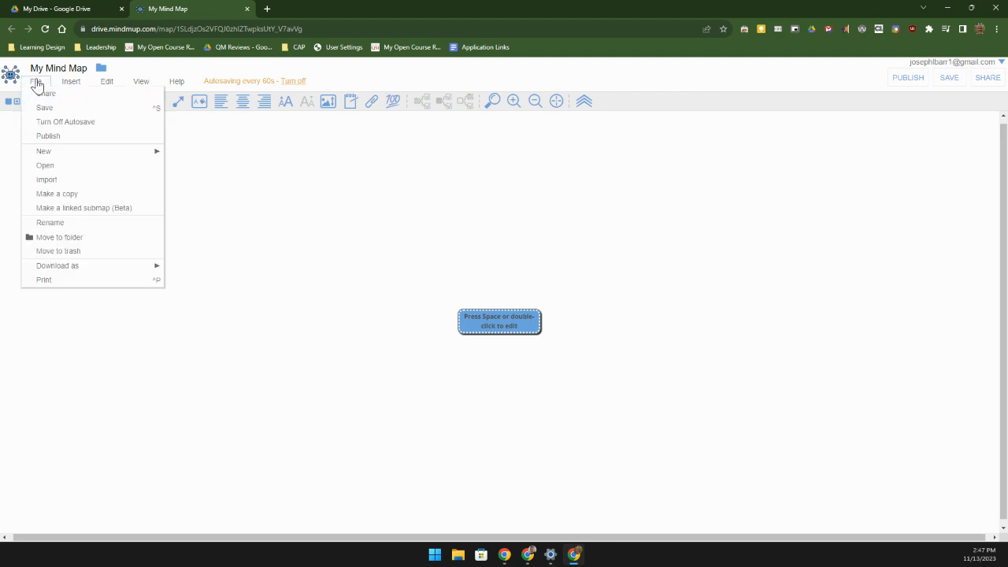
pyautogui.moveTo(47, 135)
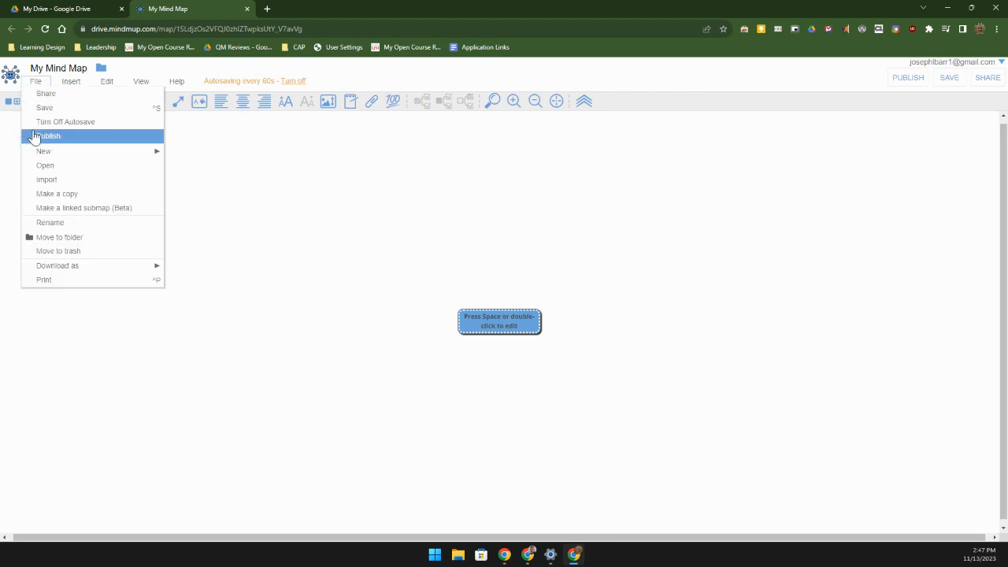
pyautogui.moveTo(45, 108)
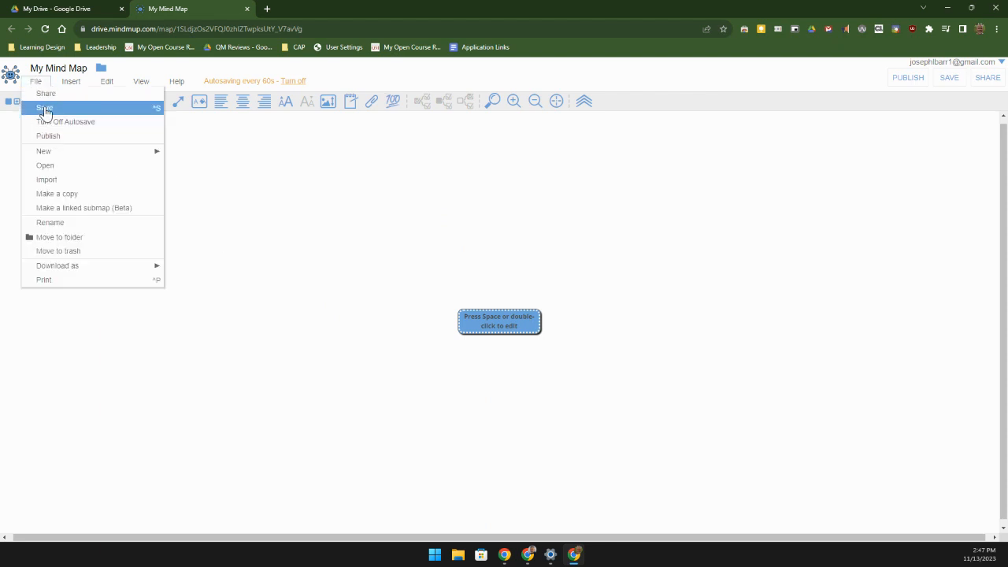
pyautogui.click(45, 108)
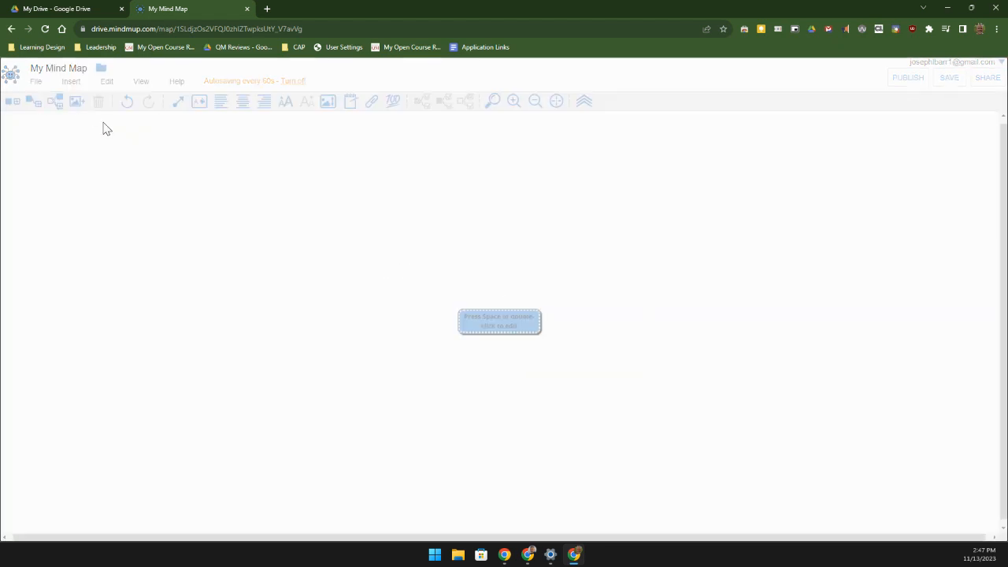
pyautogui.click(988, 78)
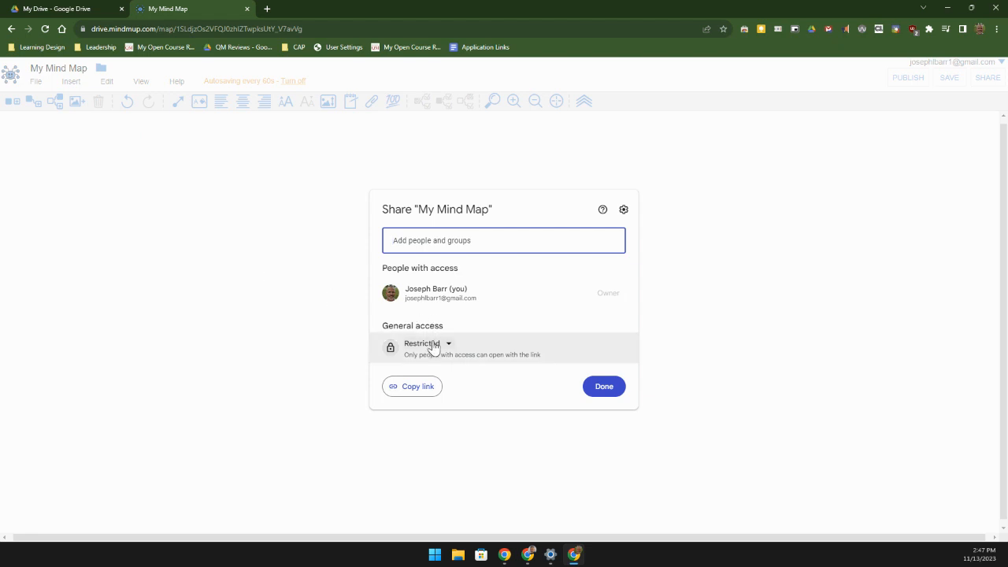
pyautogui.click(428, 344)
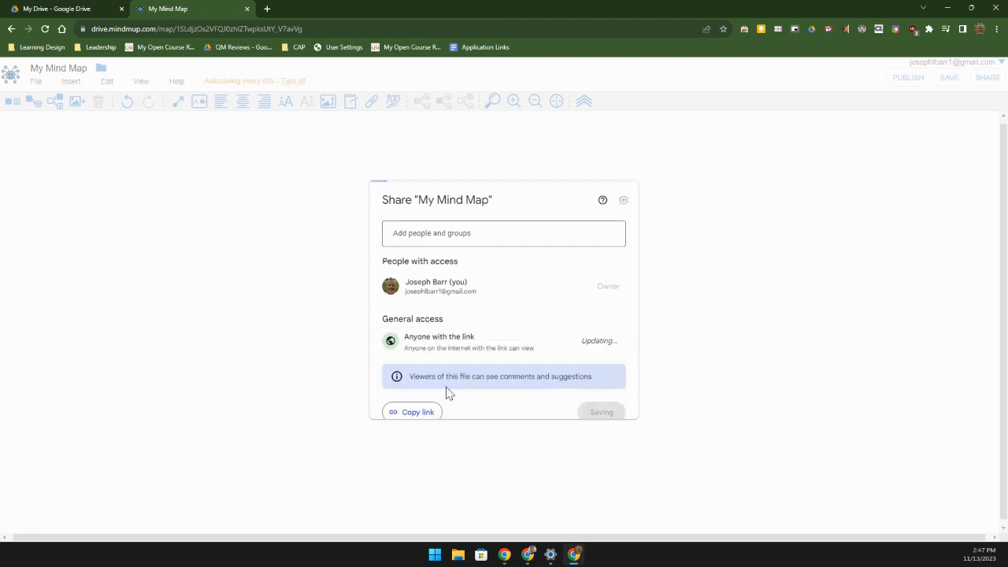
pyautogui.click(595, 330)
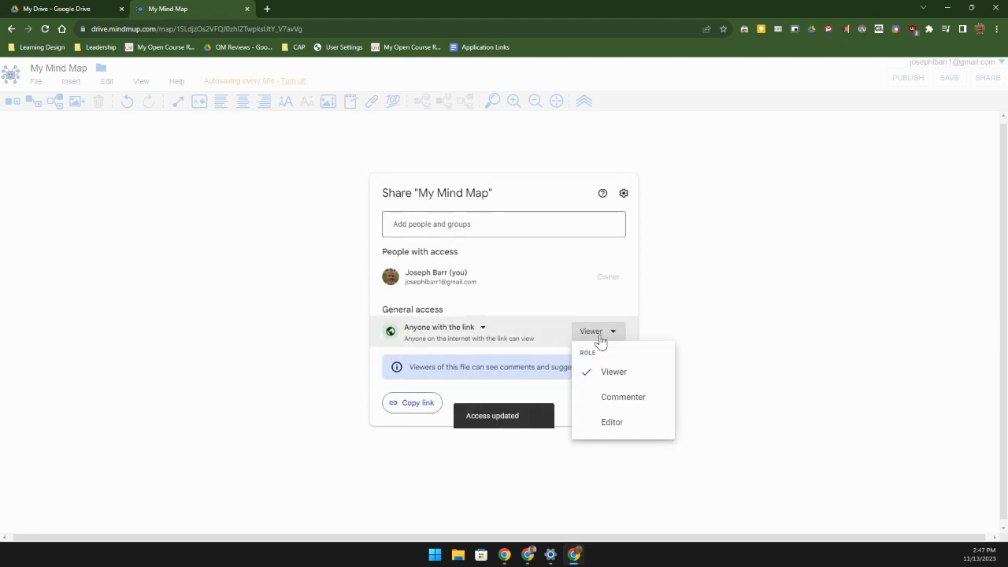
pyautogui.click(612, 422)
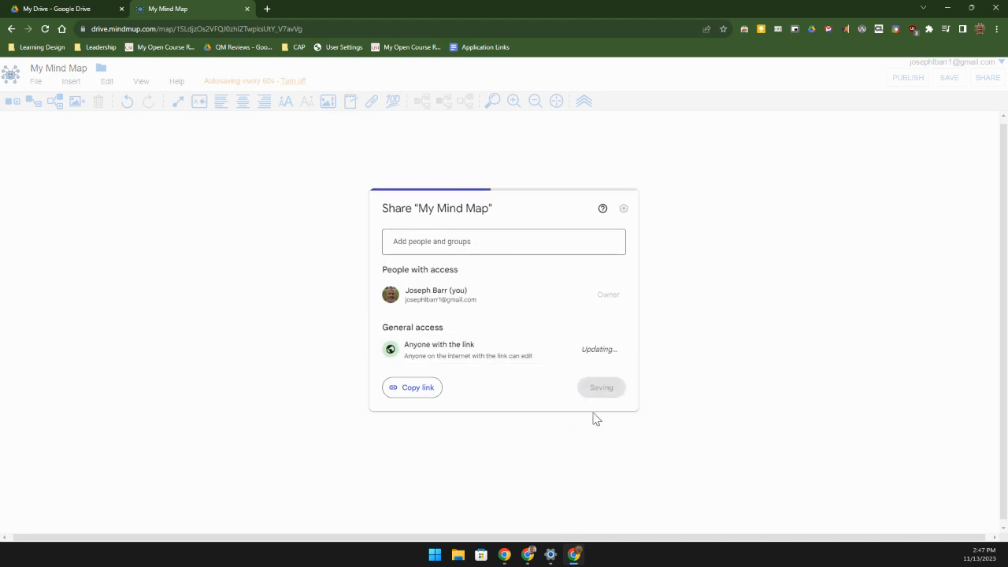
pyautogui.click(503, 240)
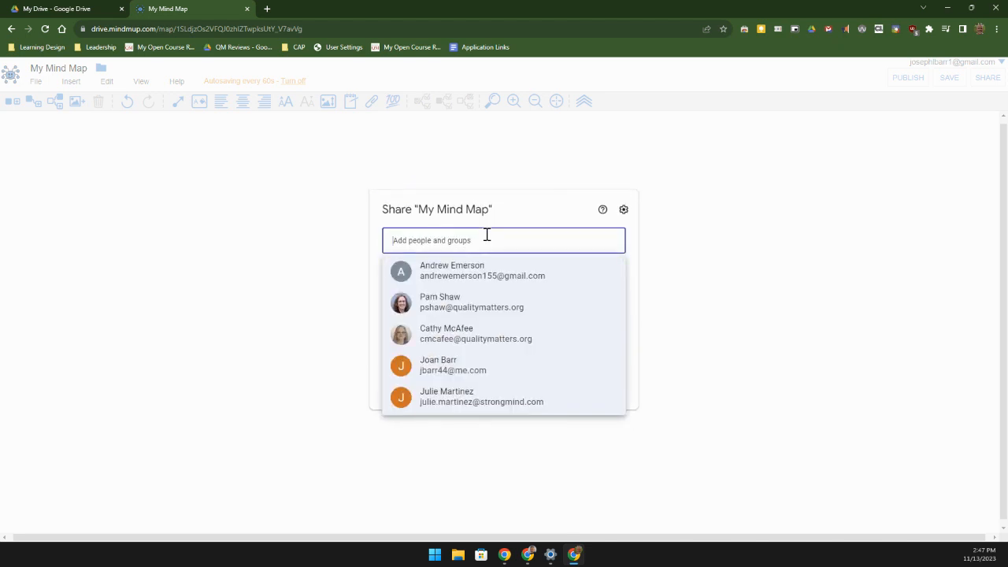
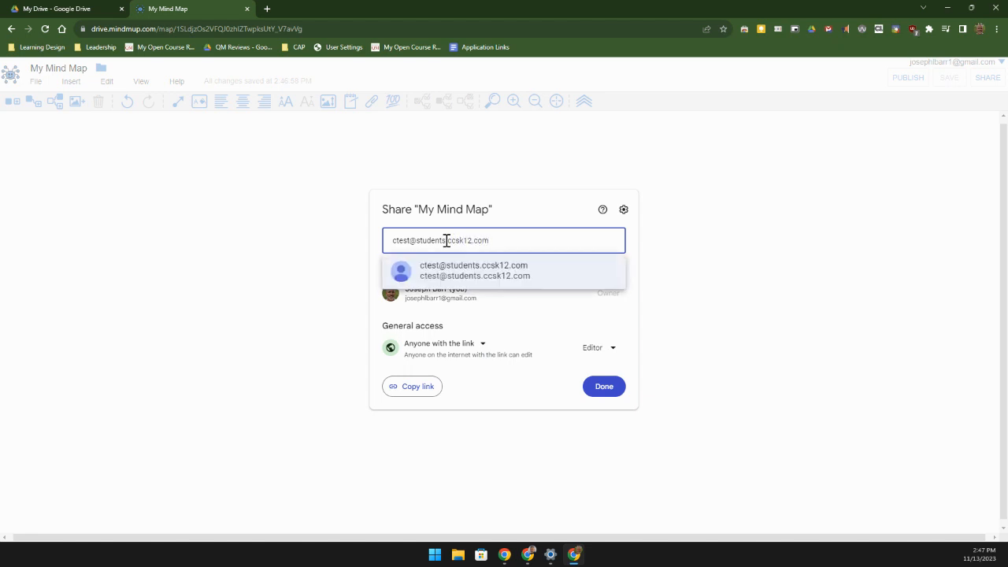
pyautogui.click(474, 270)
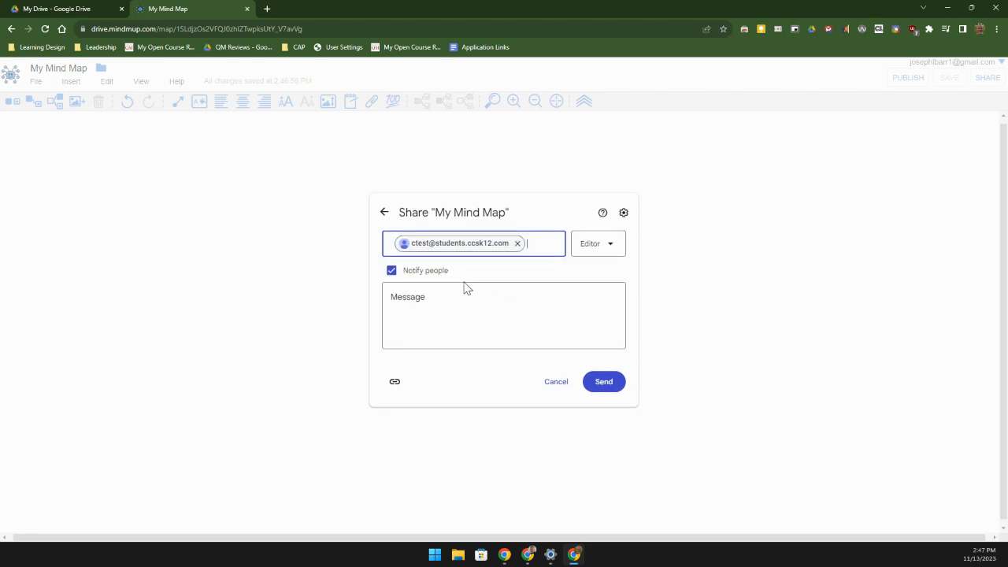
pyautogui.click(472, 315)
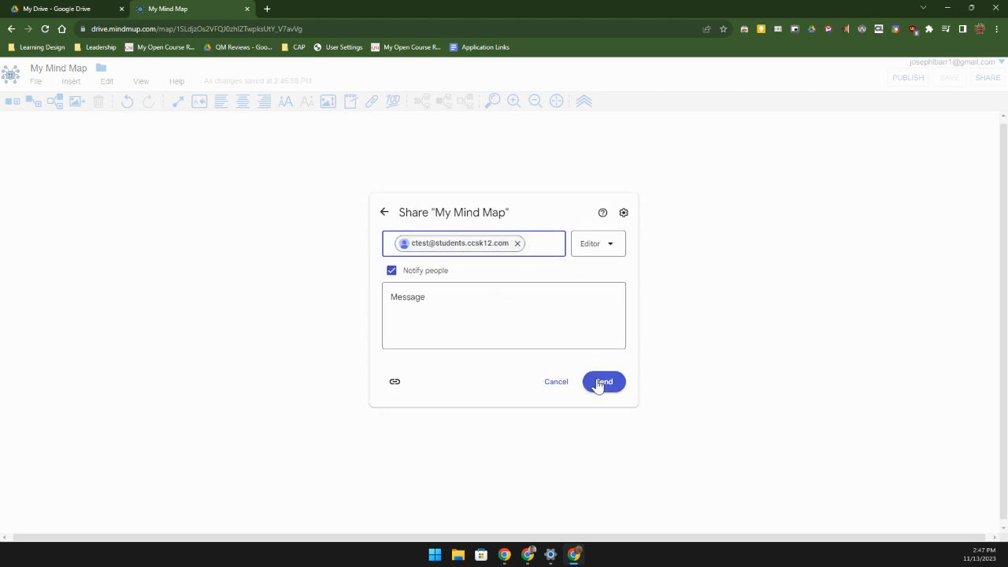
pyautogui.click(603, 382)
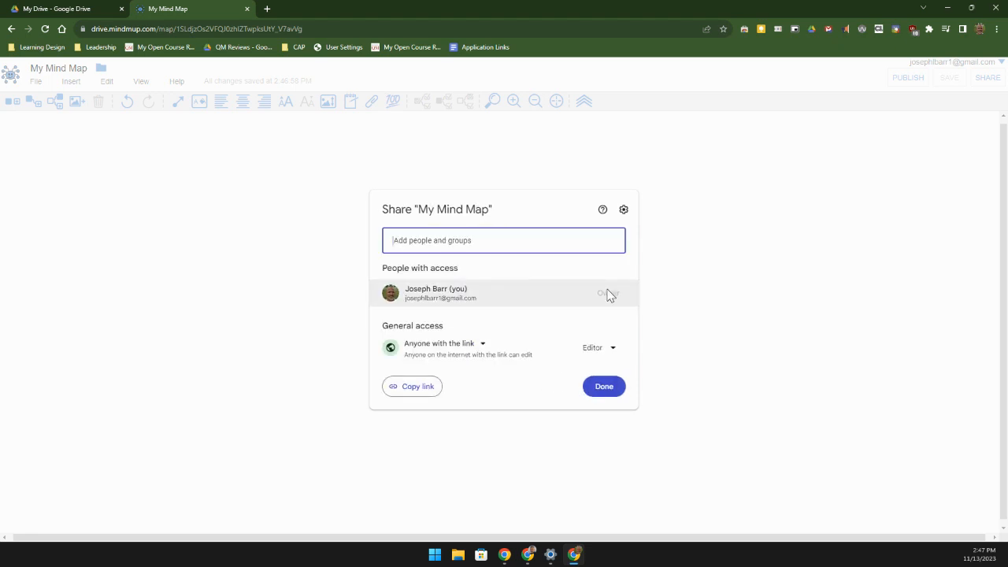
pyautogui.click(604, 386)
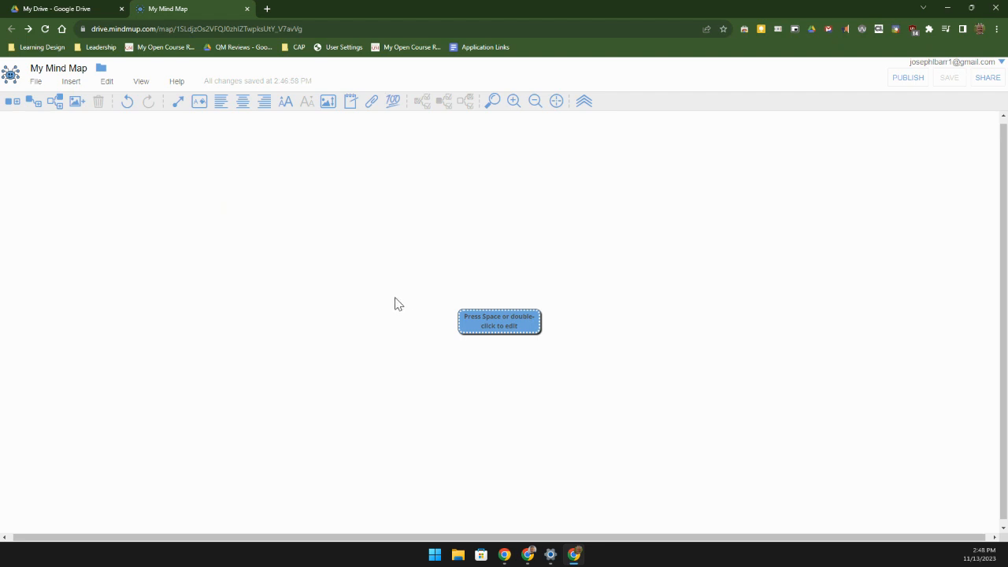
pyautogui.moveTo(195, 120)
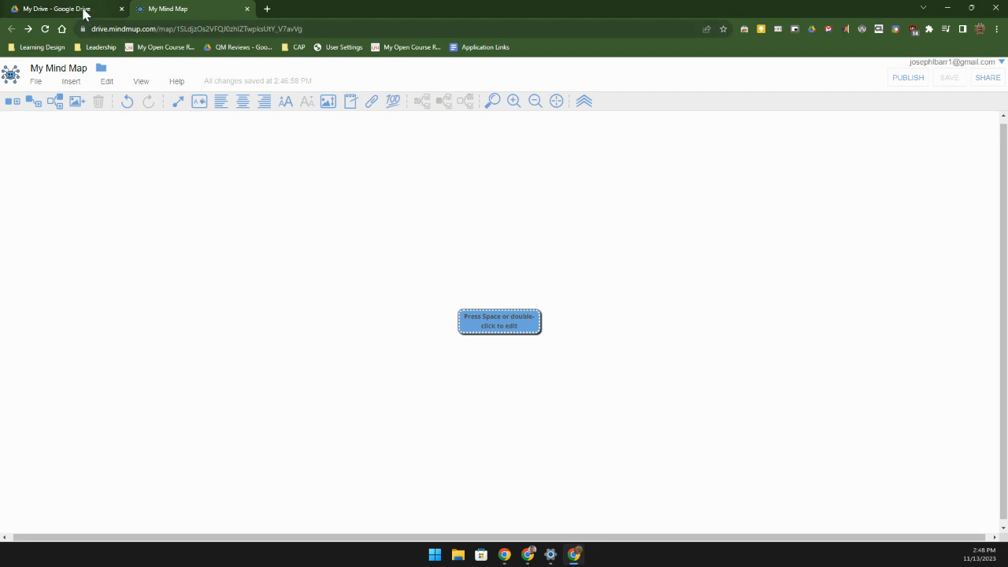
pyautogui.moveTo(55, 9)
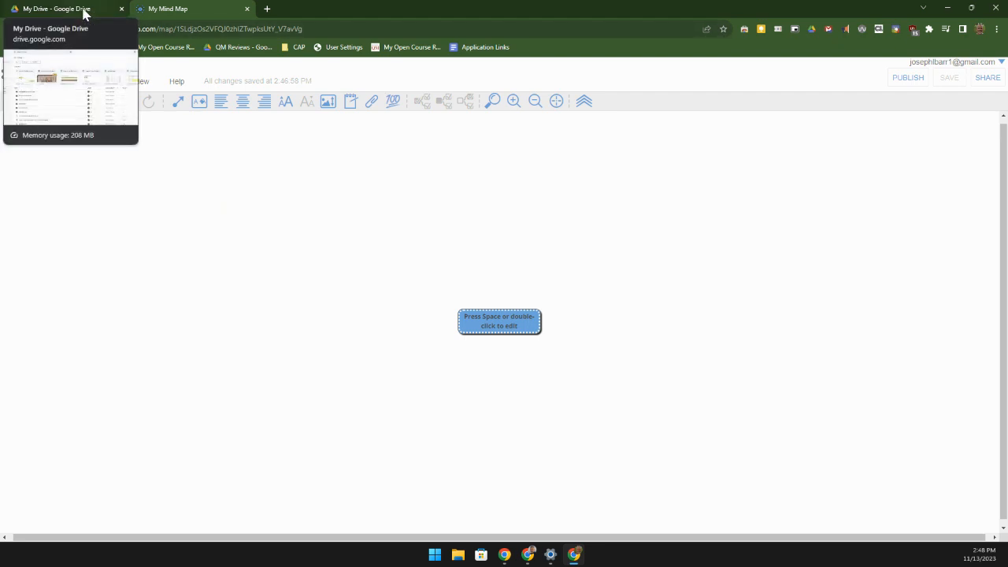
# - Open the 'Factors affecting student work' map from My Drive in MindMup
pyautogui.click(55, 8)
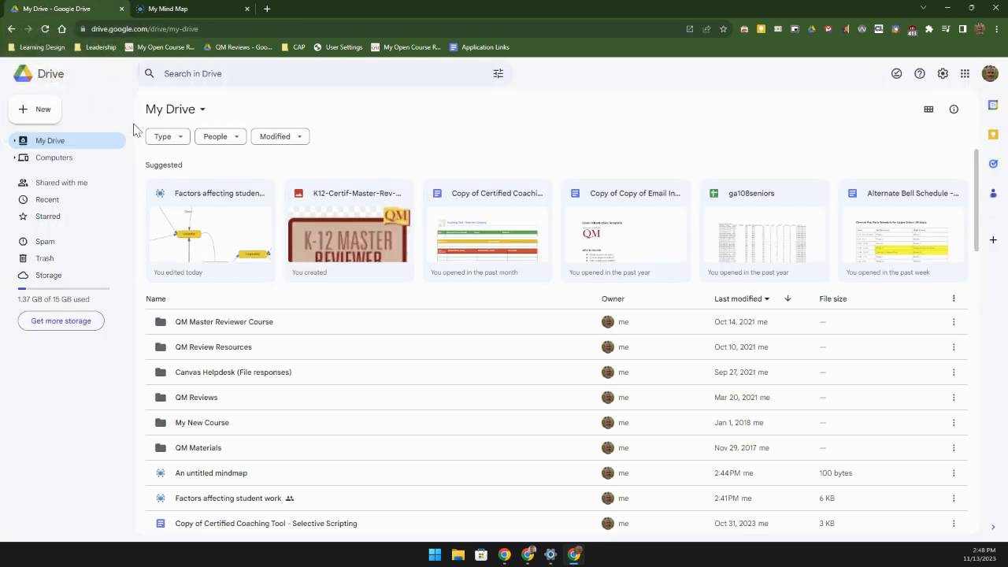
pyautogui.moveTo(200, 229)
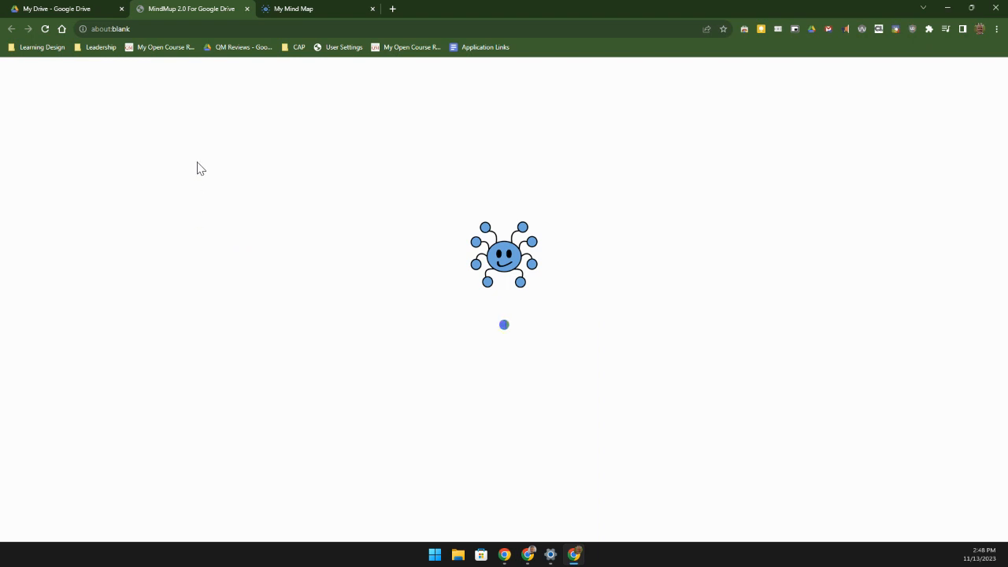
pyautogui.click(191, 9)
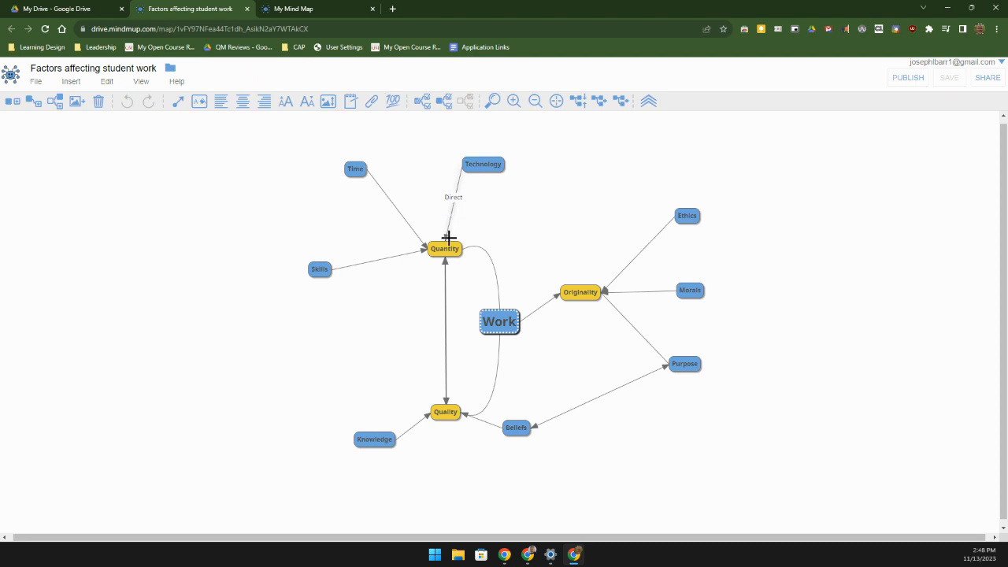
pyautogui.moveTo(460, 410)
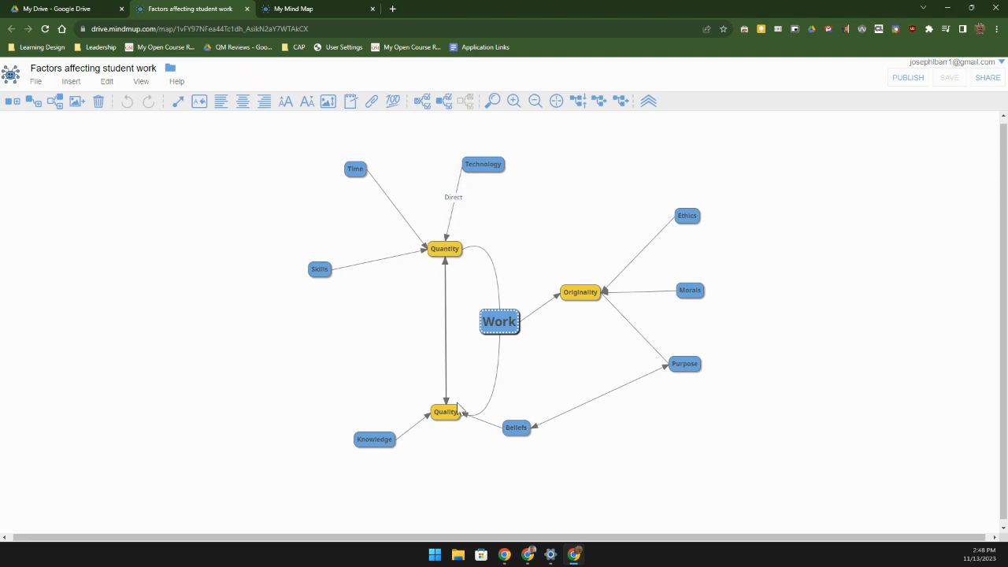
pyautogui.moveTo(580, 293)
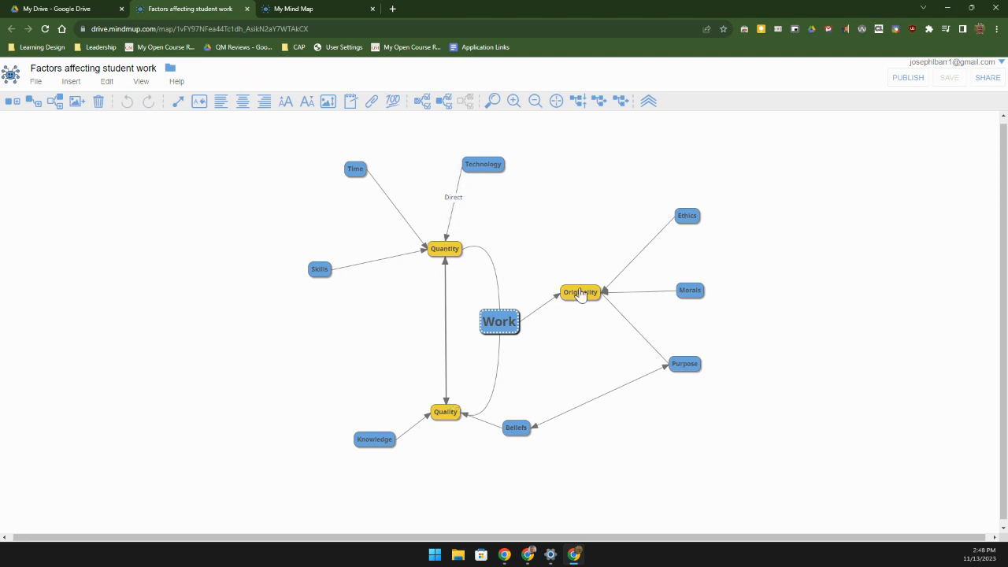
pyautogui.moveTo(582, 333)
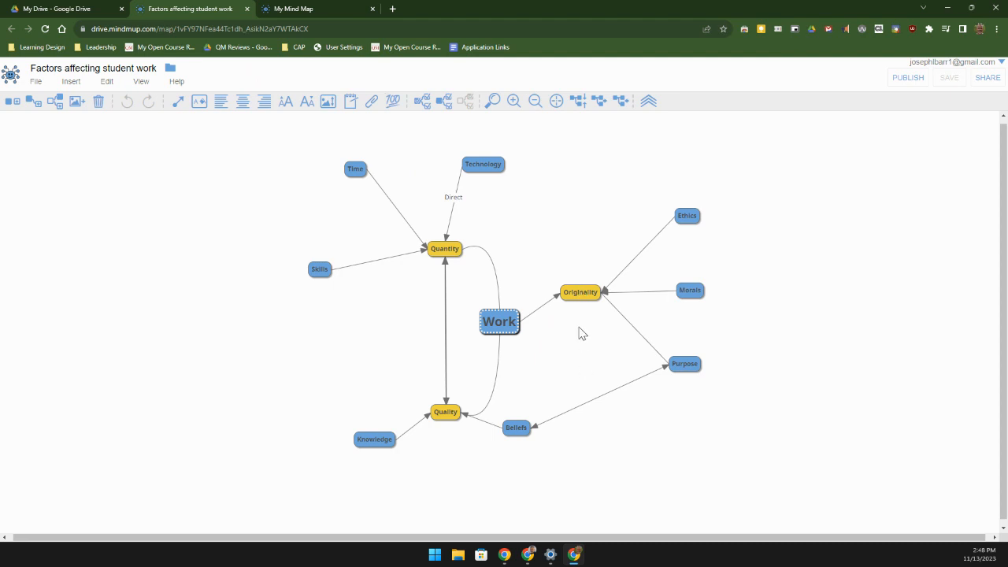
pyautogui.moveTo(448, 261)
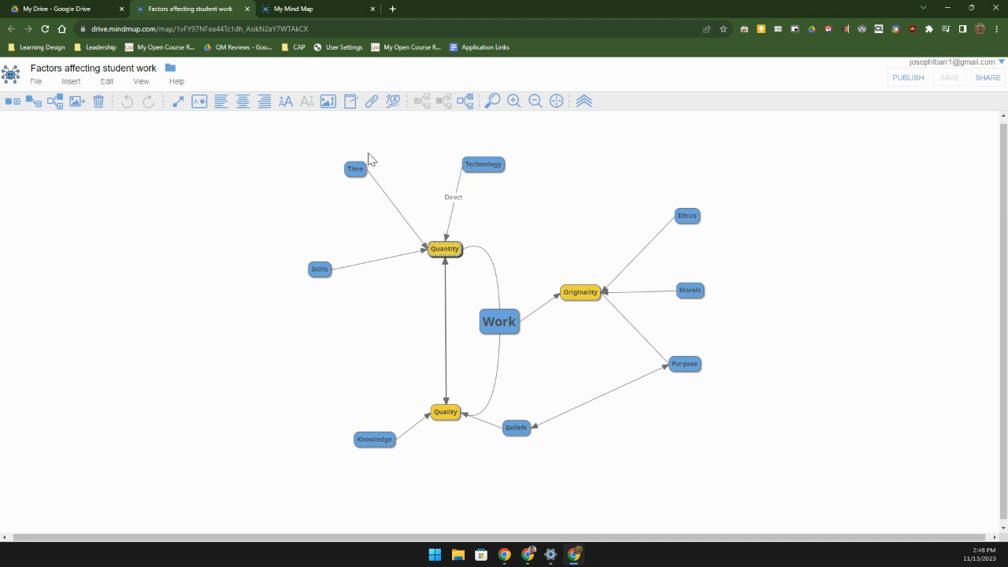
pyautogui.moveTo(372, 160)
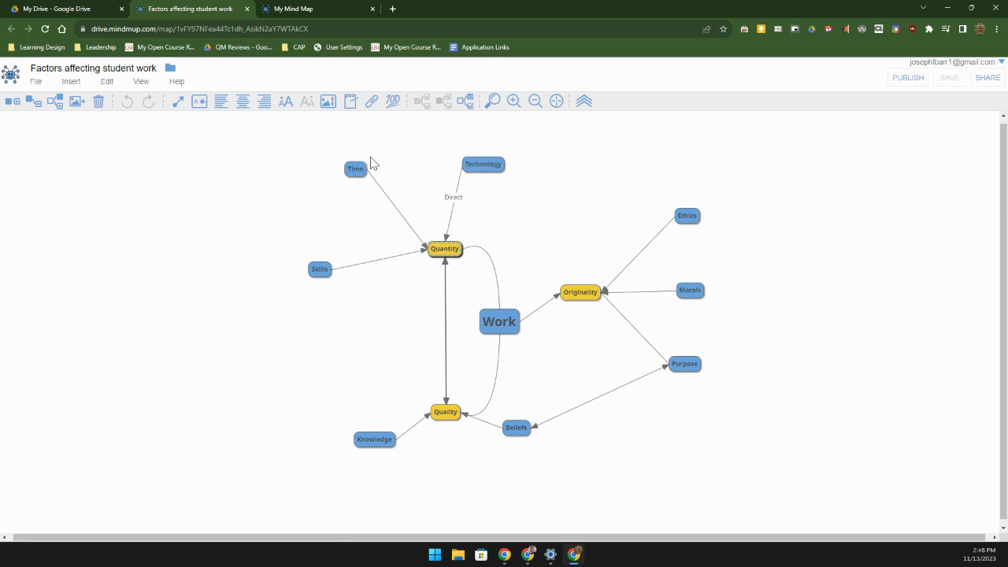
pyautogui.moveTo(337, 228)
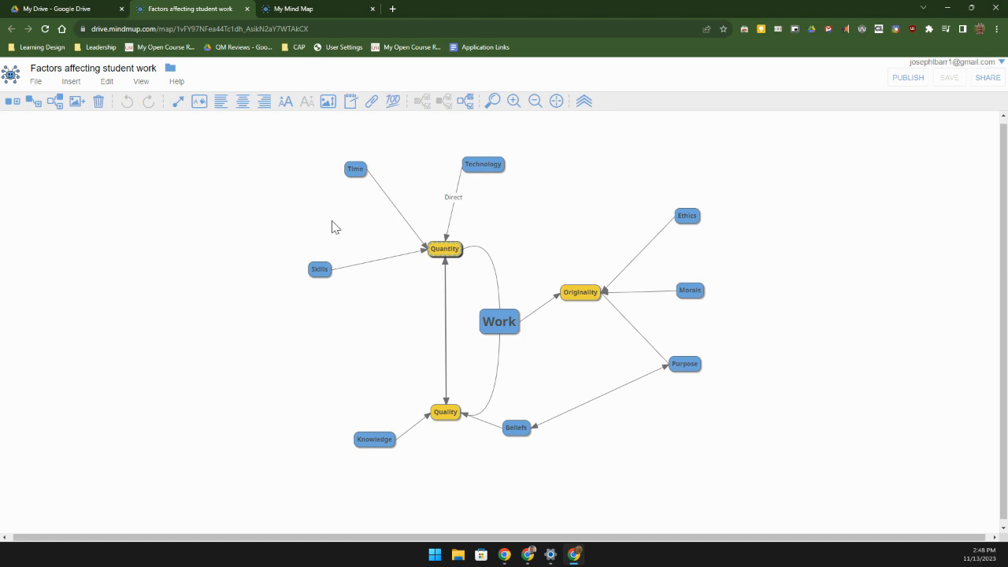
pyautogui.moveTo(479, 170)
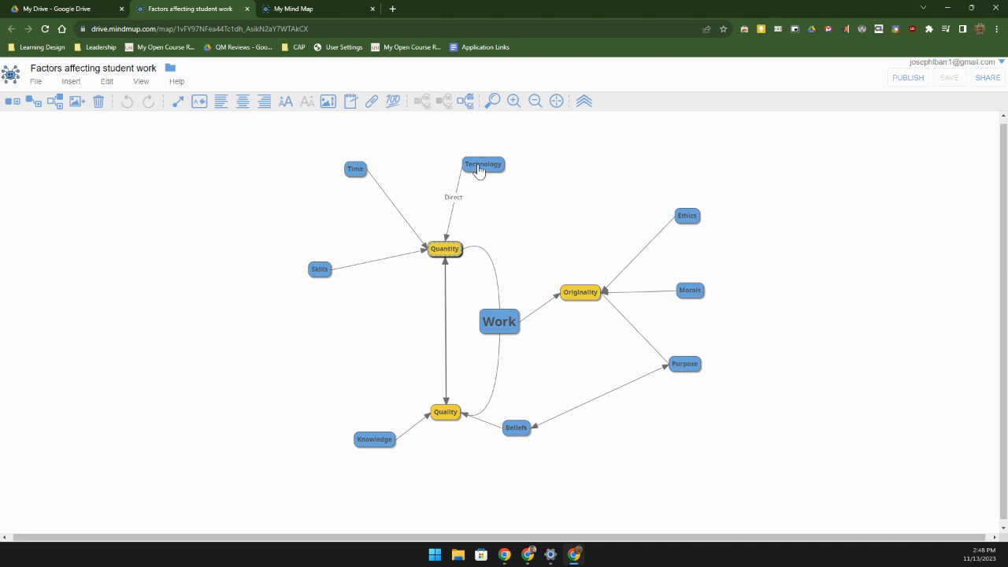
pyautogui.moveTo(447, 258)
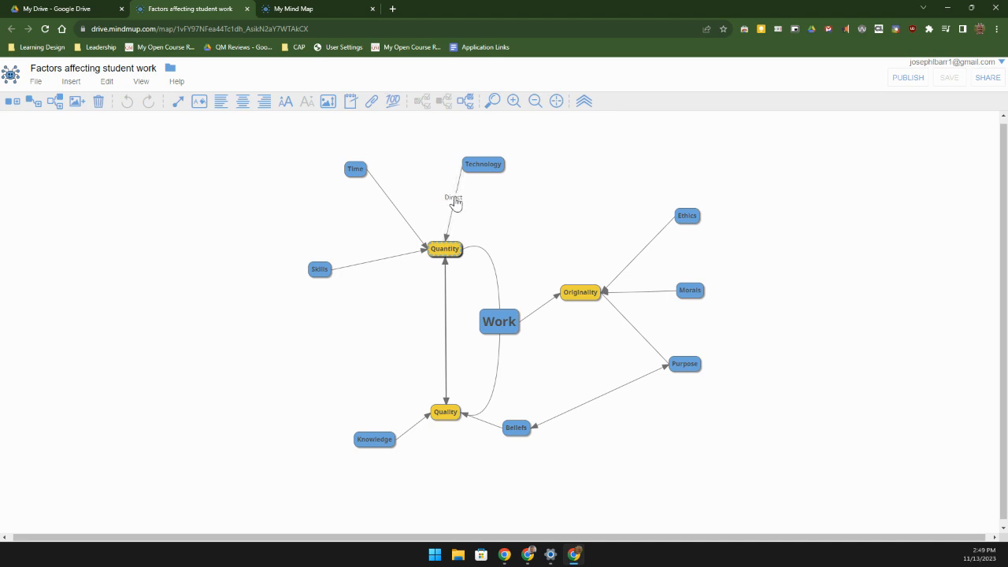
pyautogui.moveTo(439, 237)
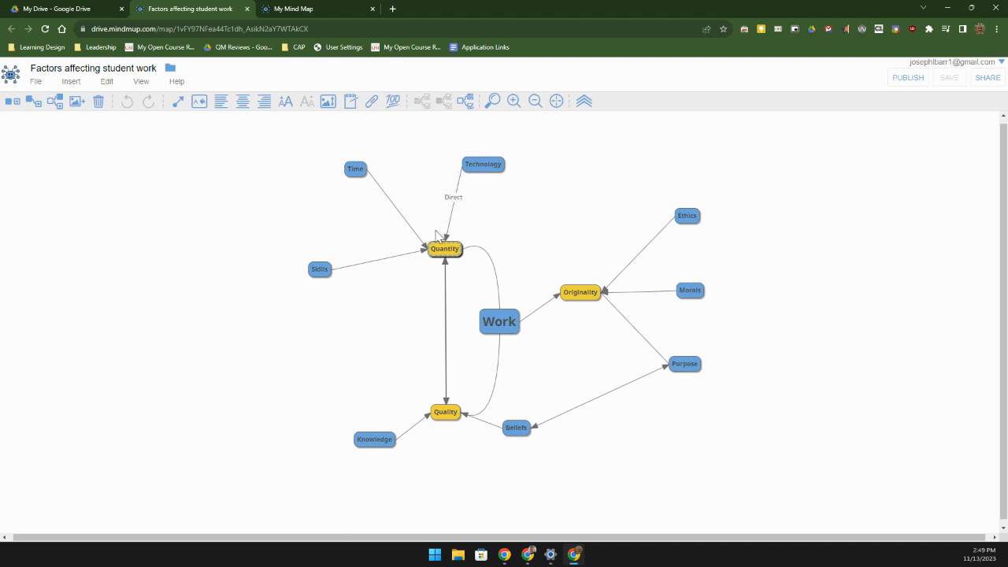
pyautogui.moveTo(379, 262)
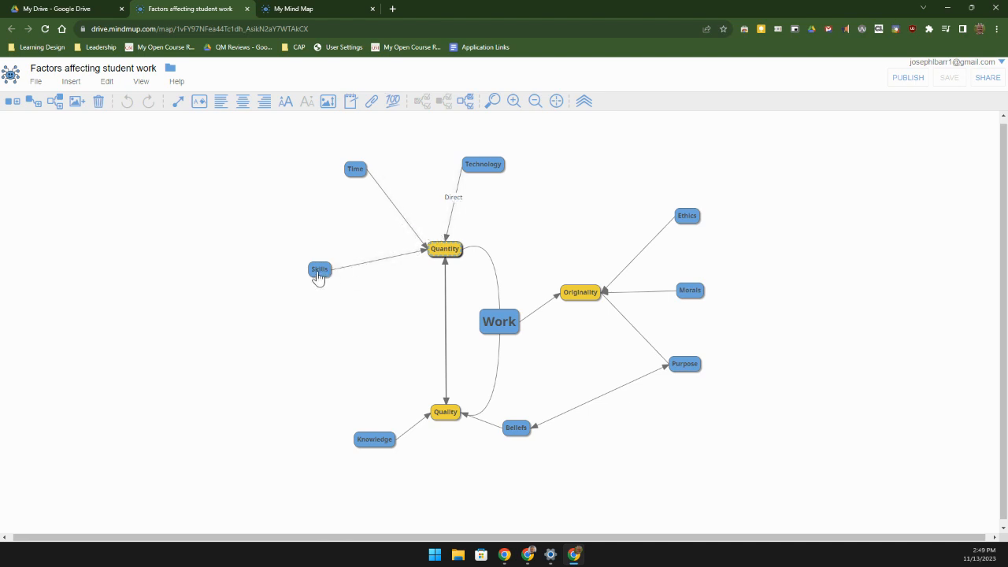
pyautogui.moveTo(322, 283)
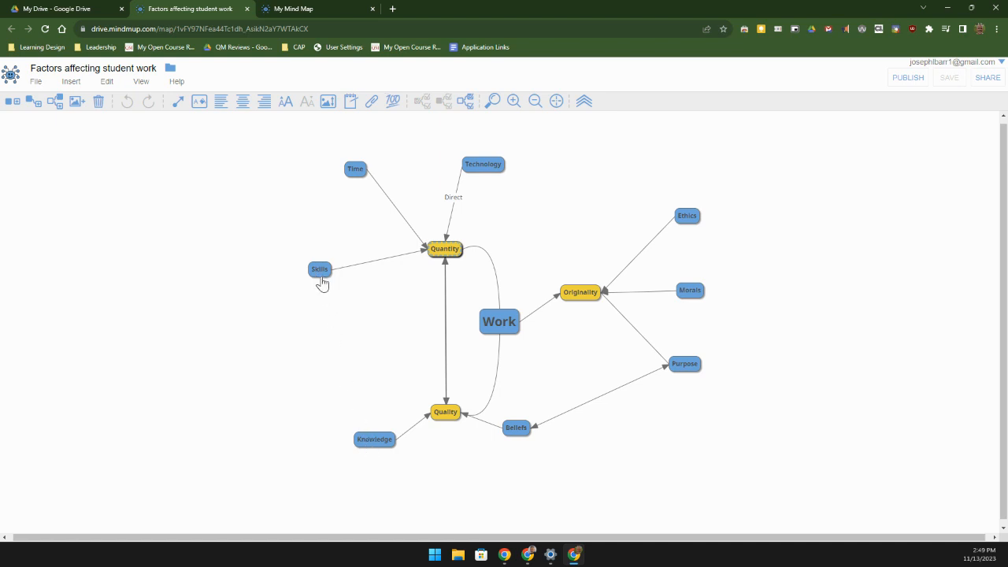
pyautogui.moveTo(327, 315)
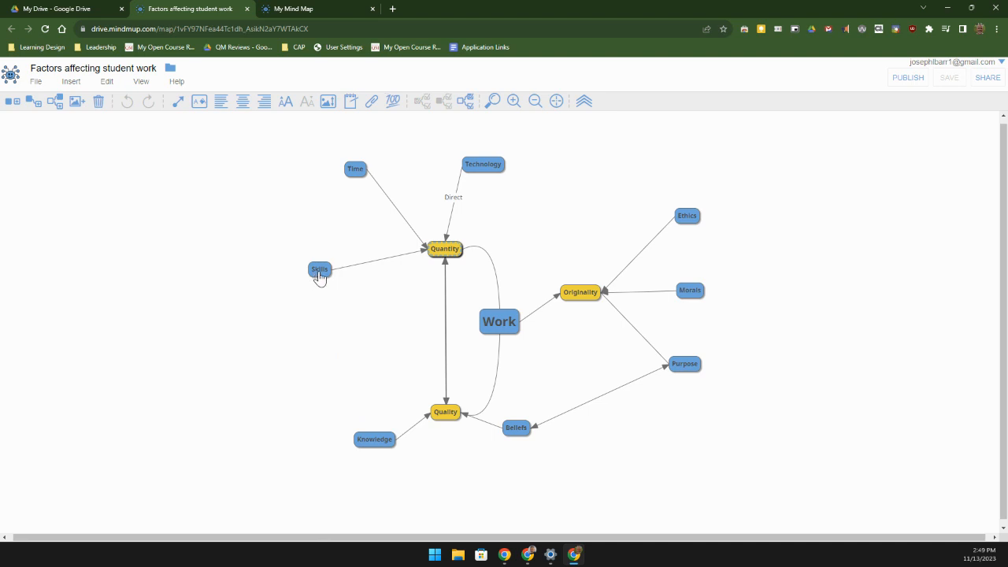
# - Link Skills to Knowledge and reverse the arrow so it points both ways
pyautogui.click(320, 270)
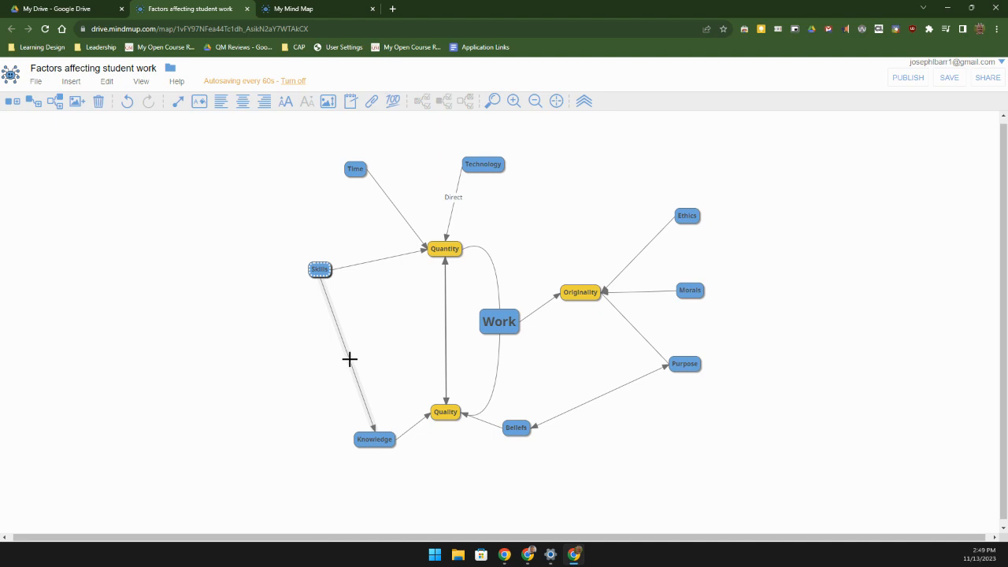
pyautogui.moveTo(338, 323)
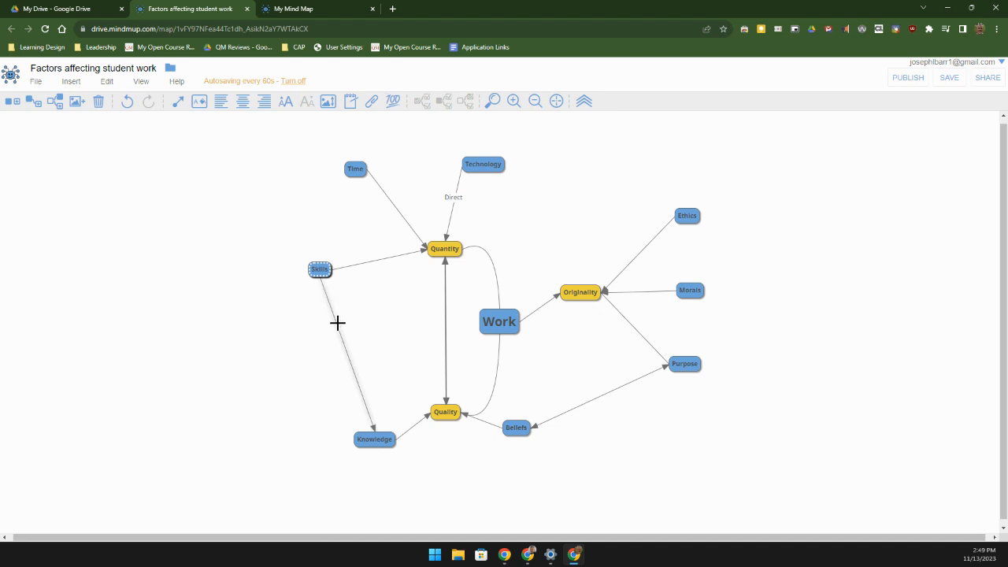
pyautogui.moveTo(342, 342)
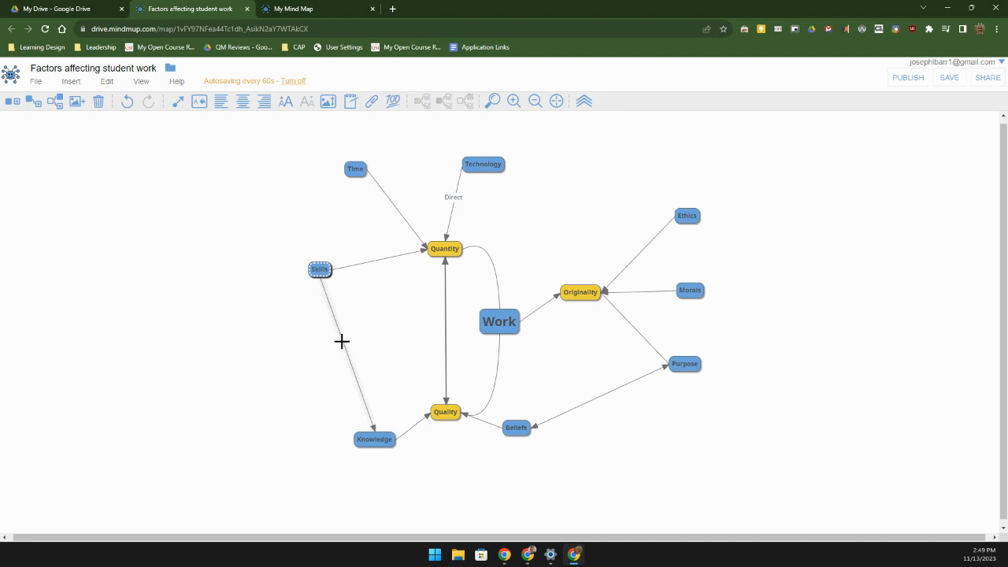
pyautogui.moveTo(346, 356)
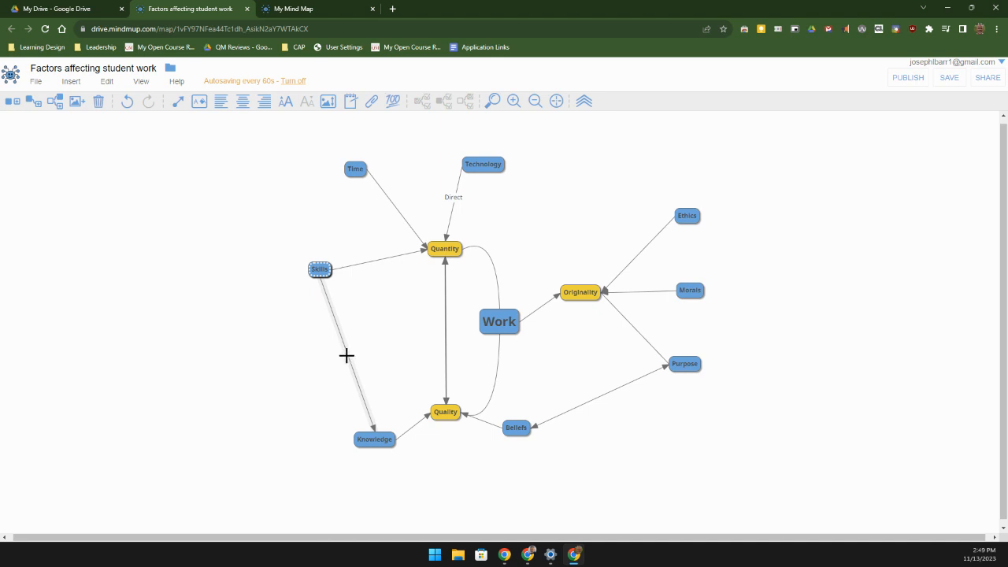
pyautogui.rightClick(347, 356)
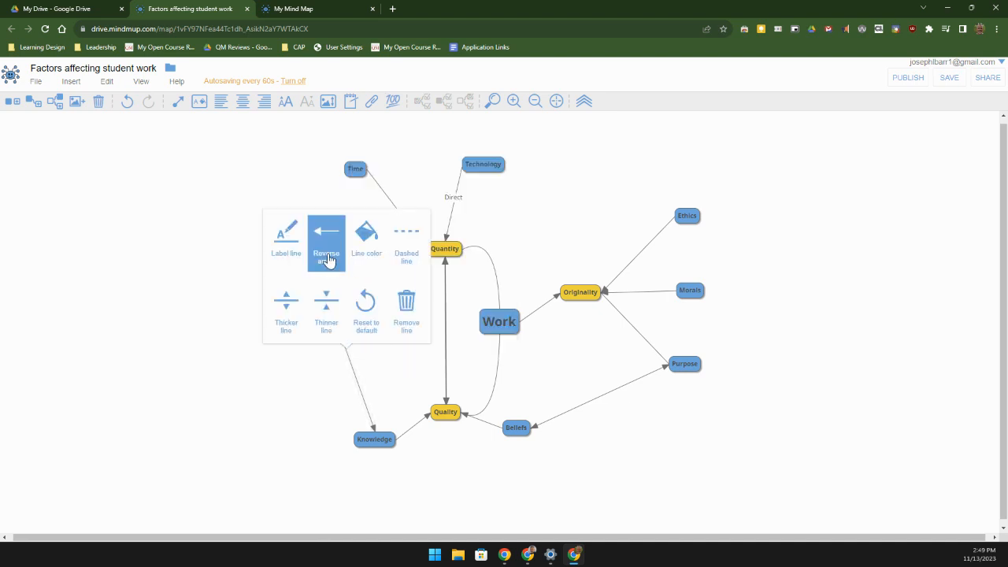
pyautogui.click(326, 243)
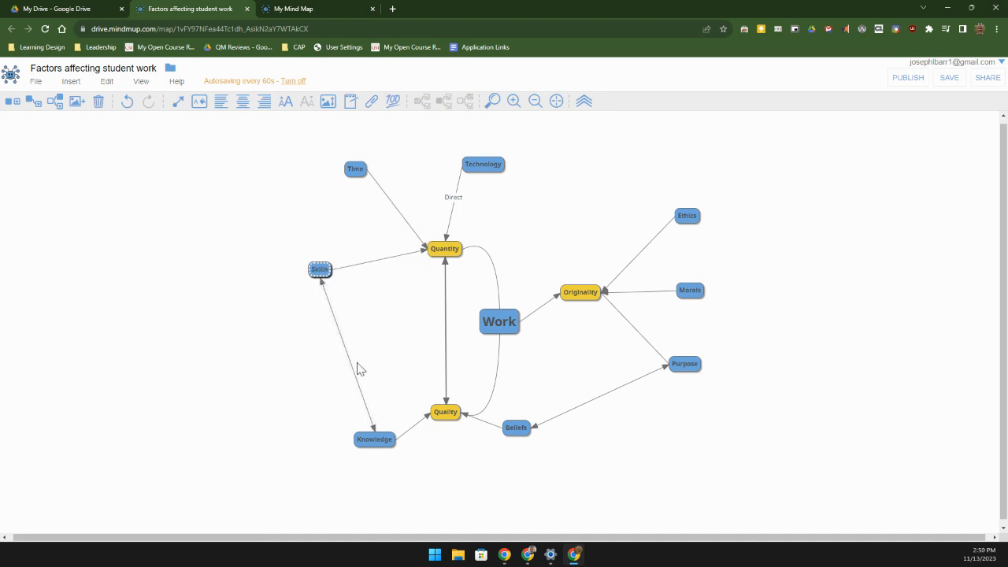
pyautogui.moveTo(378, 418)
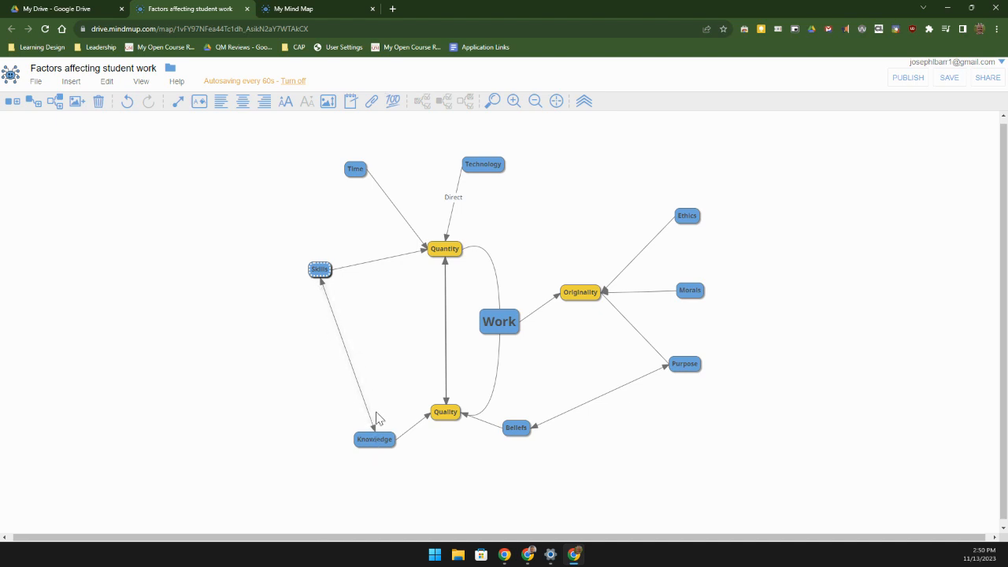
pyautogui.moveTo(366, 315)
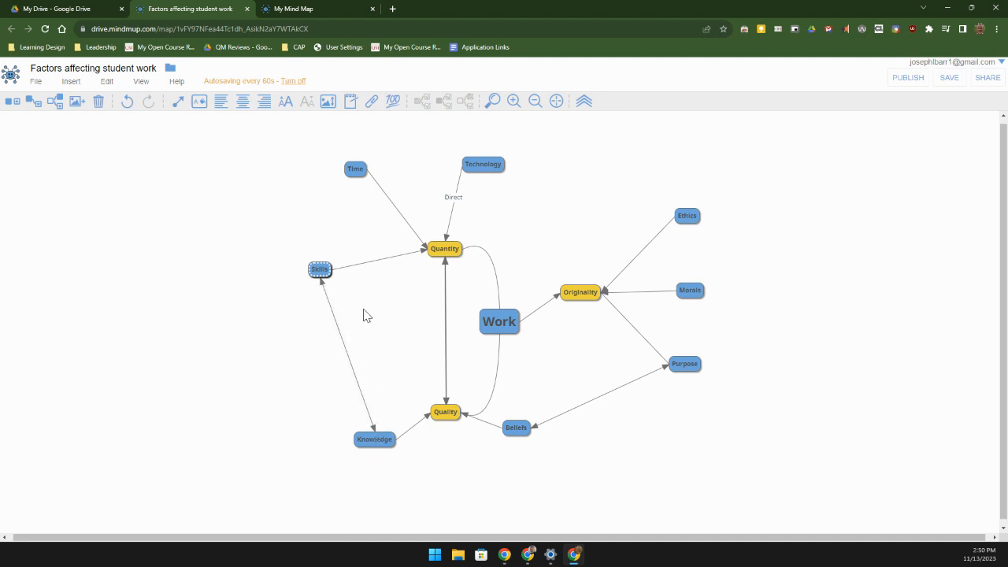
pyautogui.moveTo(355, 177)
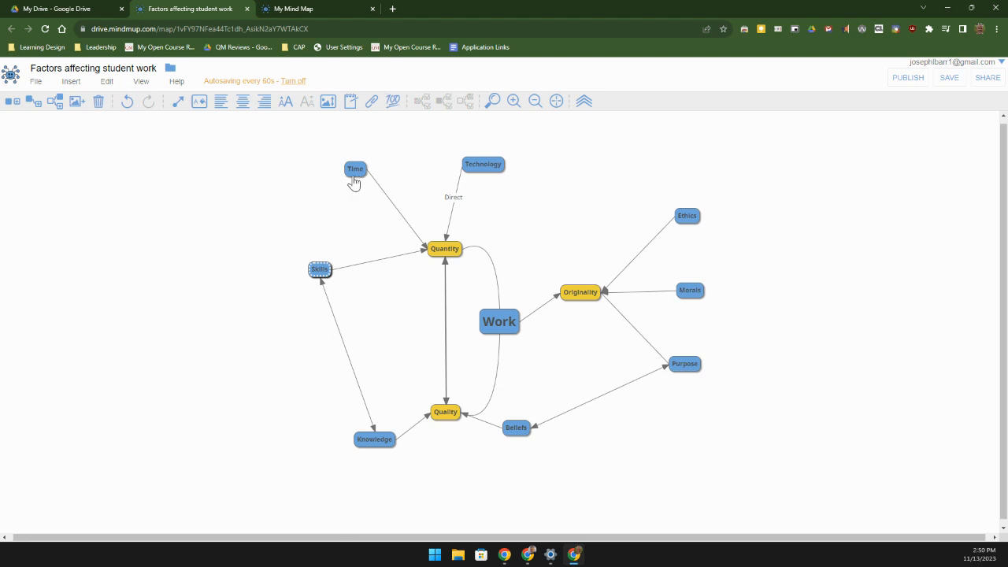
pyautogui.moveTo(321, 275)
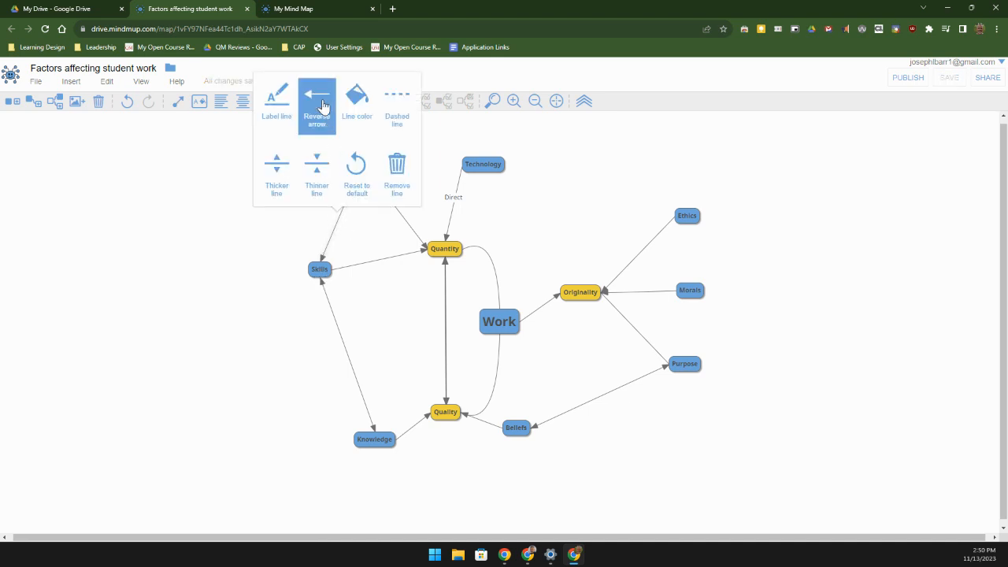
# - Apply Reverse arrow to the Time–Skills link so it points both ways
pyautogui.click(316, 106)
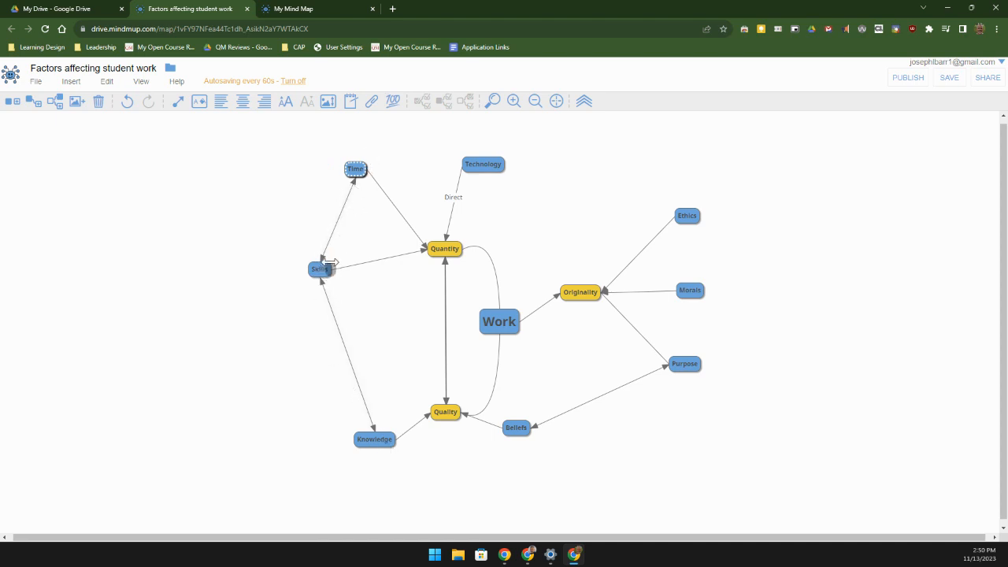
pyautogui.moveTo(397, 272)
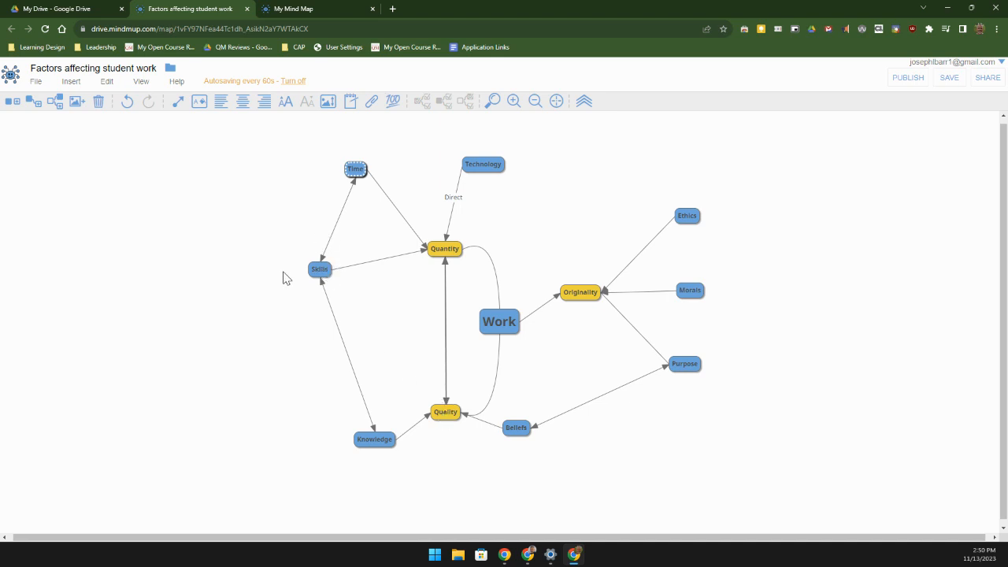
pyautogui.moveTo(334, 306)
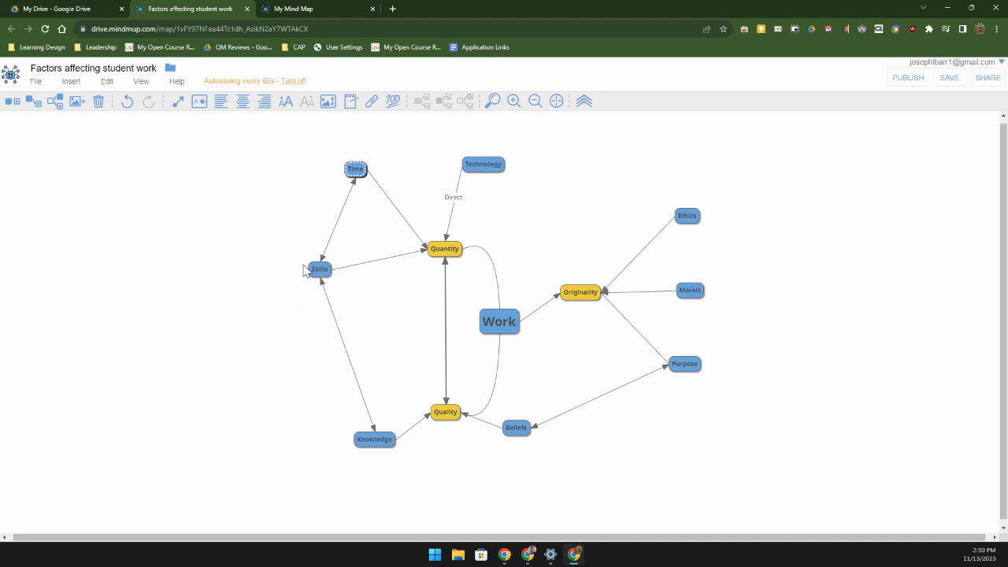
pyautogui.moveTo(325, 280)
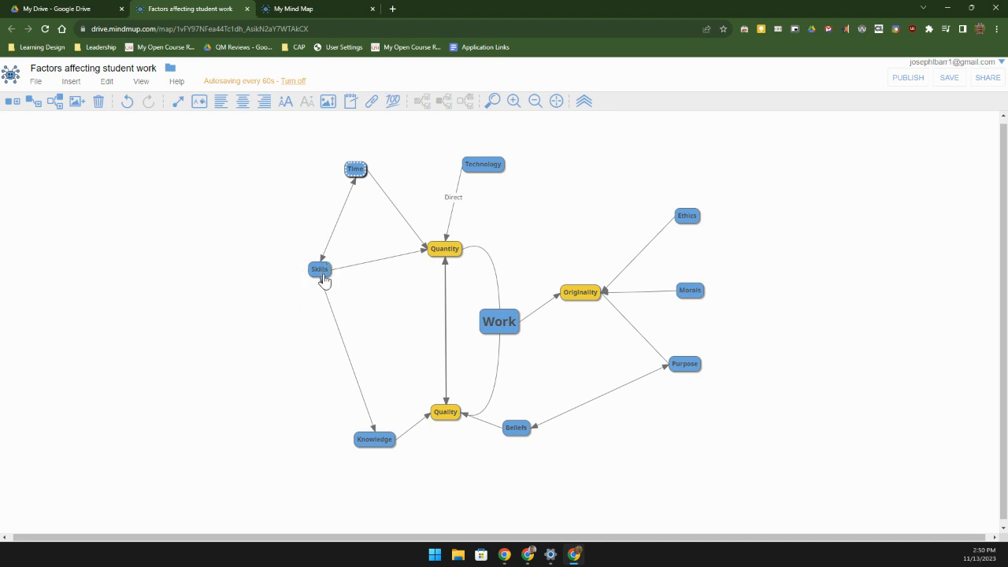
pyautogui.moveTo(270, 233)
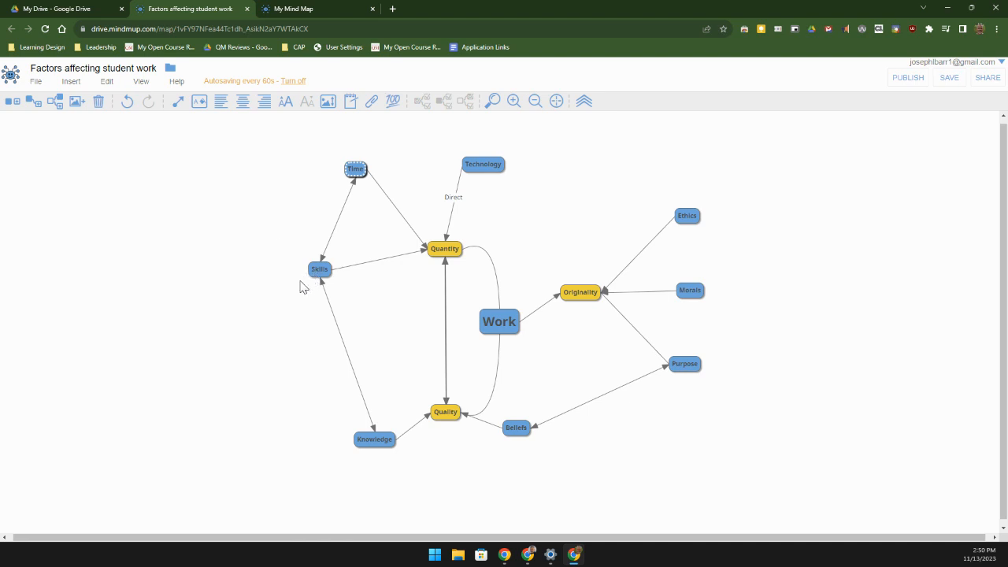
pyautogui.moveTo(269, 319)
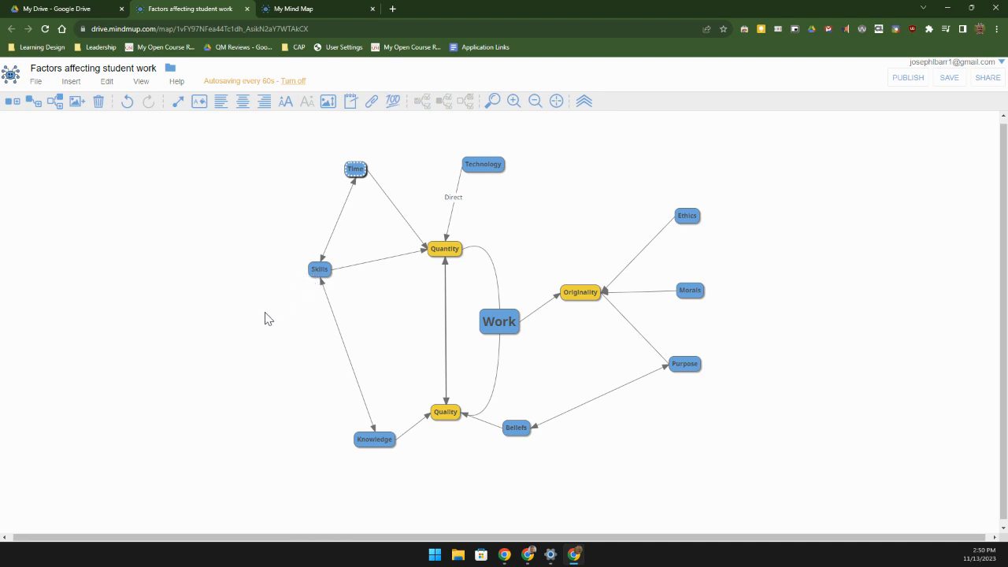
pyautogui.moveTo(266, 274)
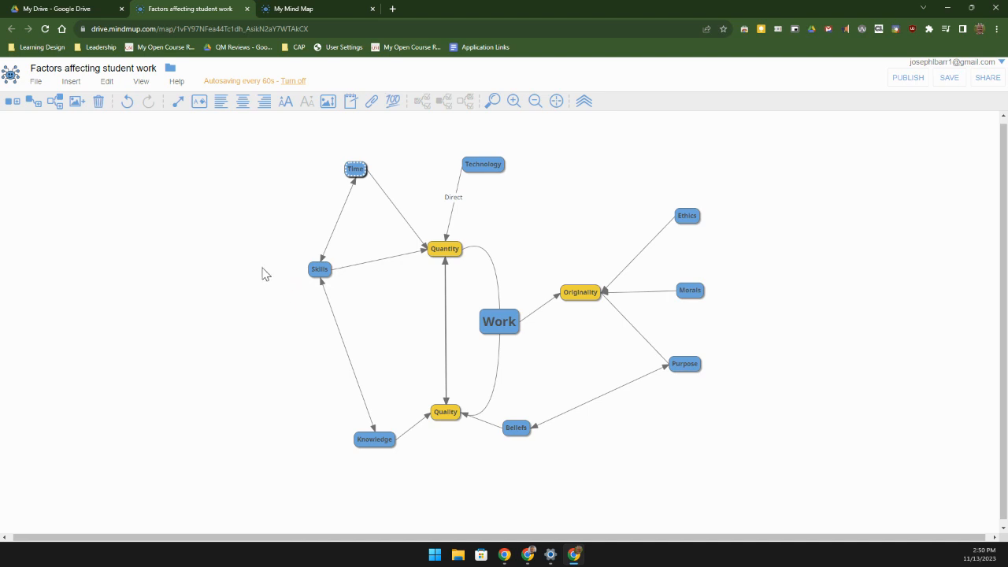
pyautogui.moveTo(308, 284)
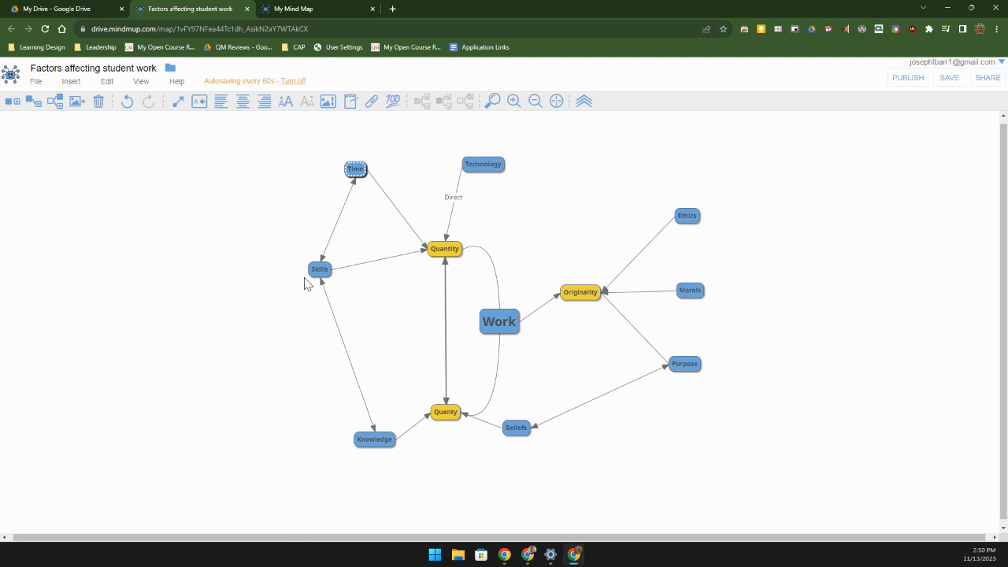
pyautogui.moveTo(246, 266)
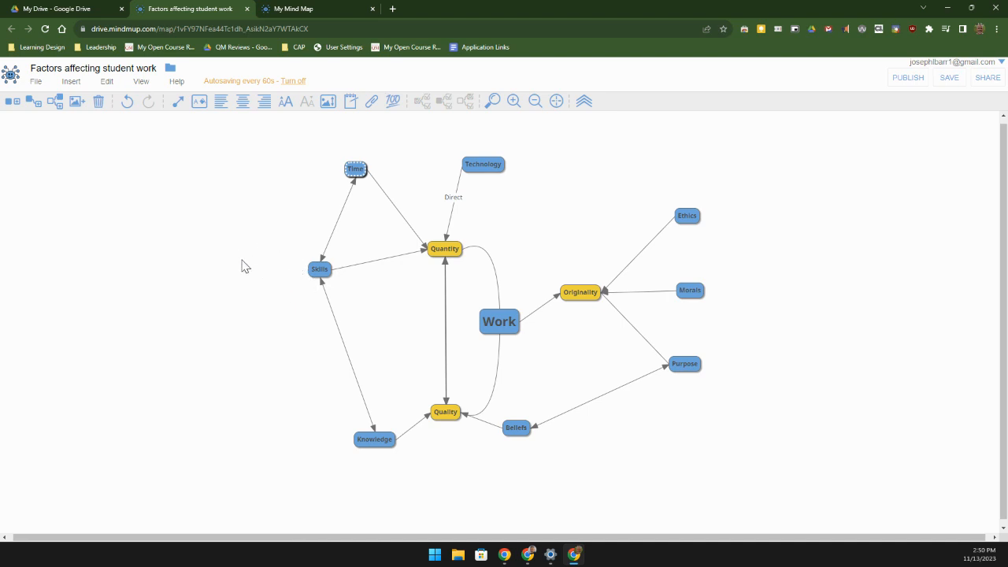
pyautogui.moveTo(252, 264)
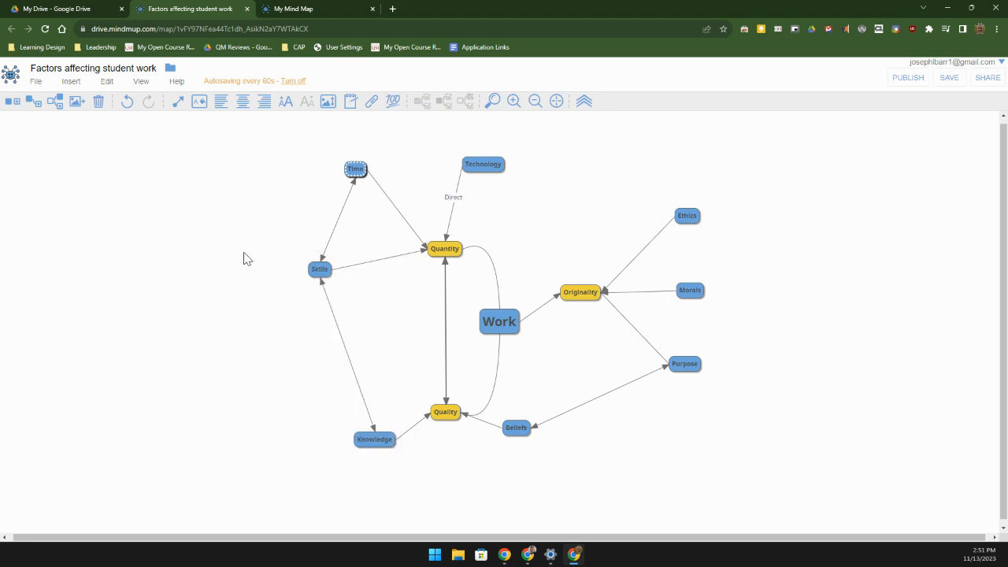
pyautogui.moveTo(133, 164)
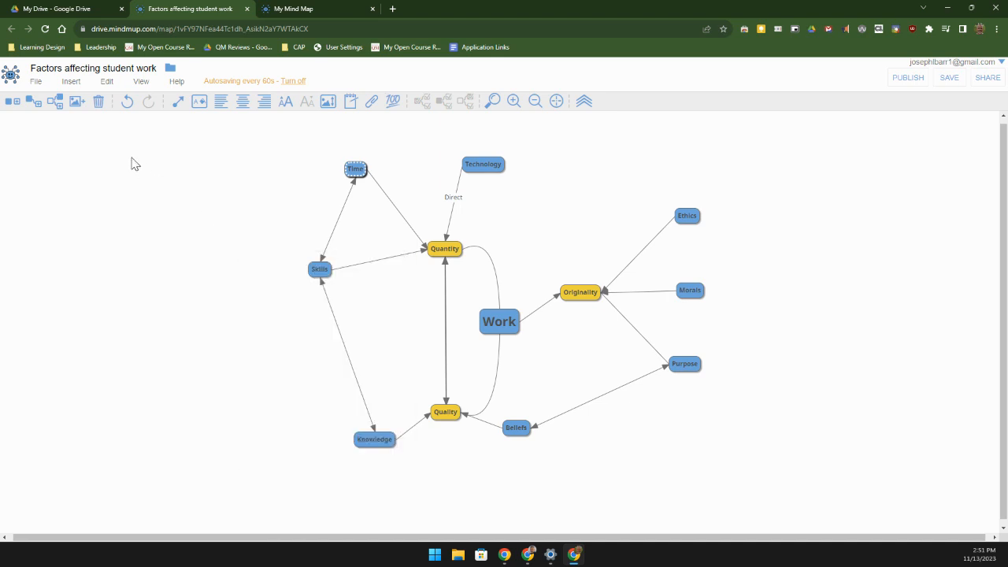
pyautogui.moveTo(13, 101)
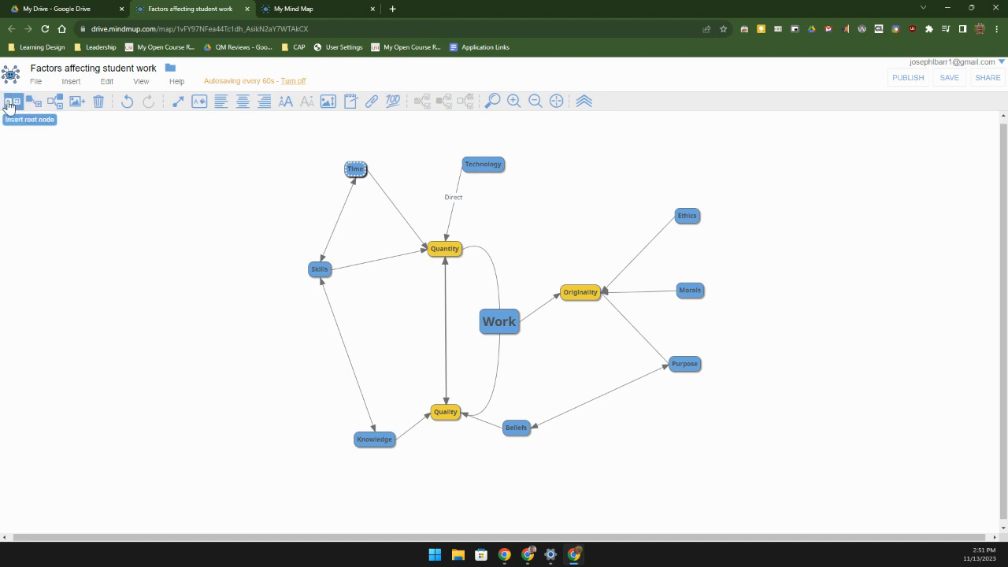
pyautogui.moveTo(320, 275)
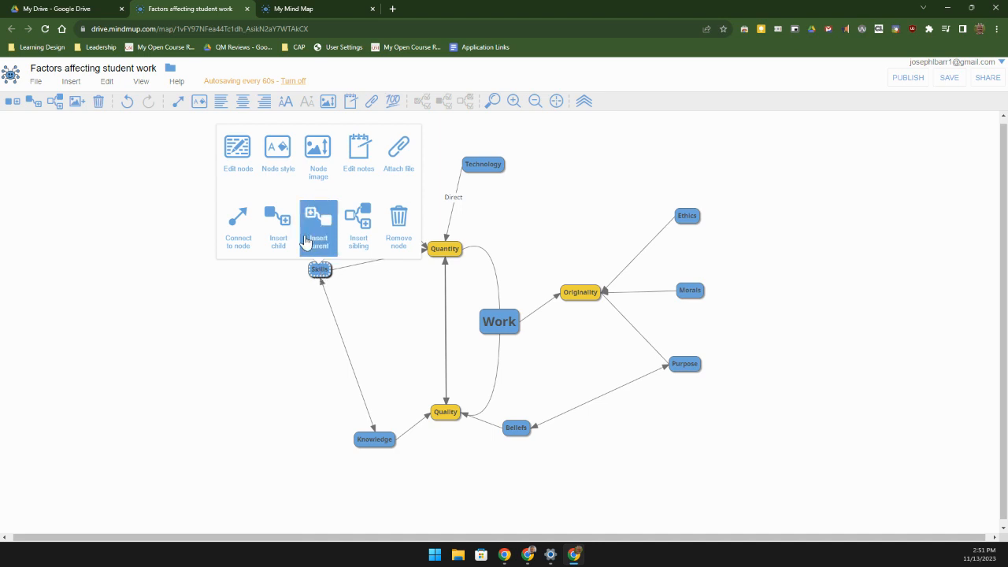
# - Insert a 'Content' parent node for Skills and drag it to Skills' left
pyautogui.click(318, 225)
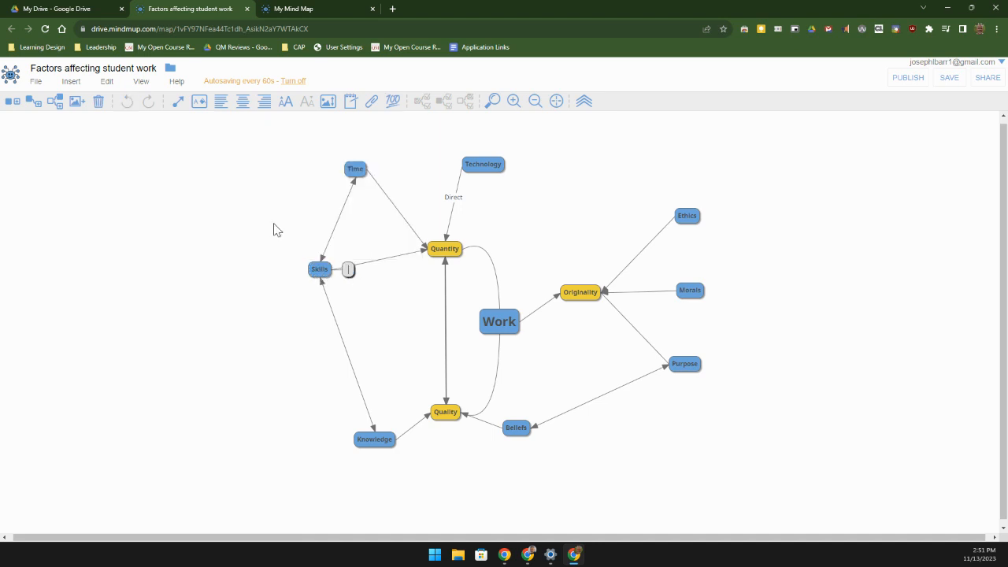
pyautogui.moveTo(286, 261)
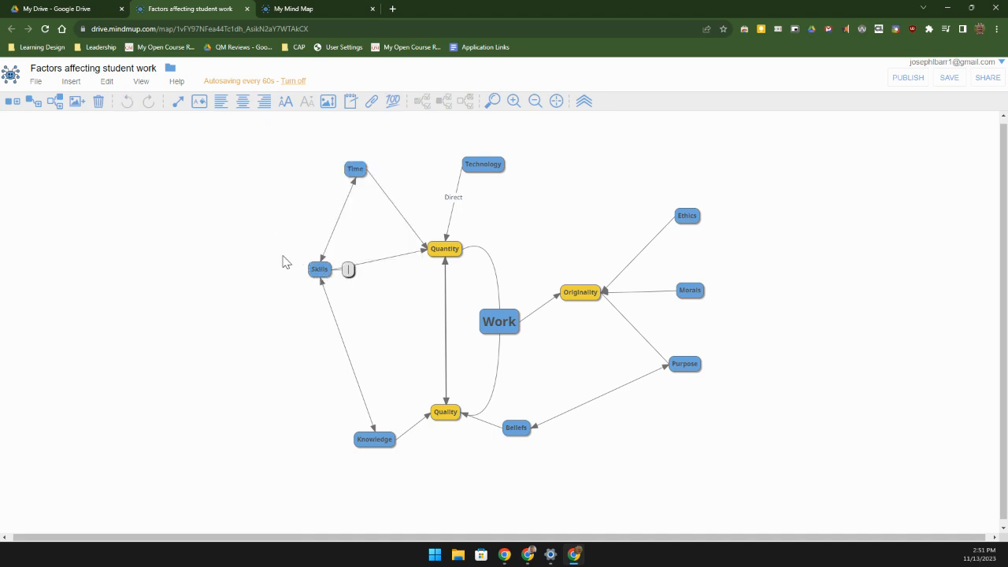
pyautogui.moveTo(340, 286)
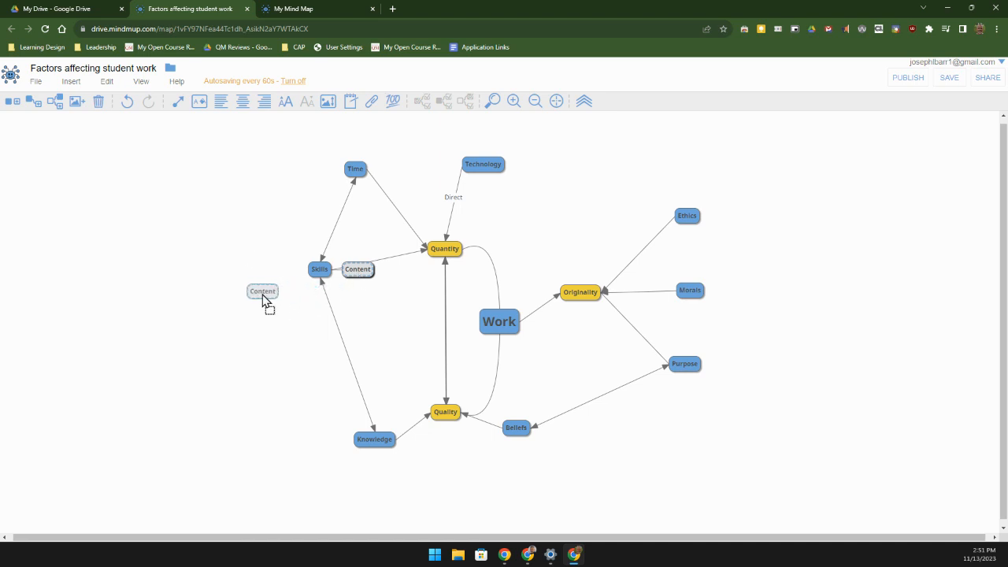
pyautogui.moveTo(262, 291); pyautogui.dragTo(282, 269)
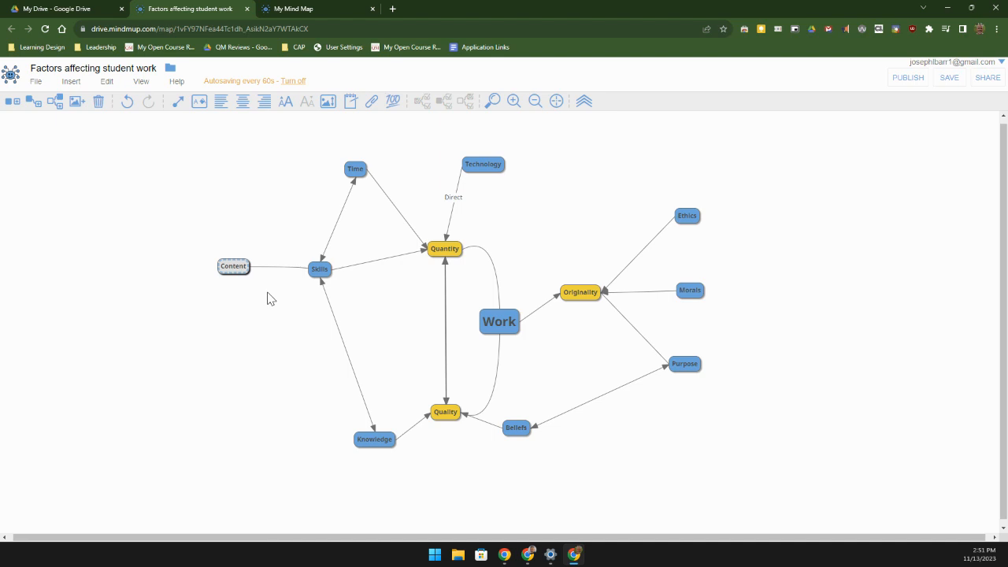
pyautogui.moveTo(277, 280)
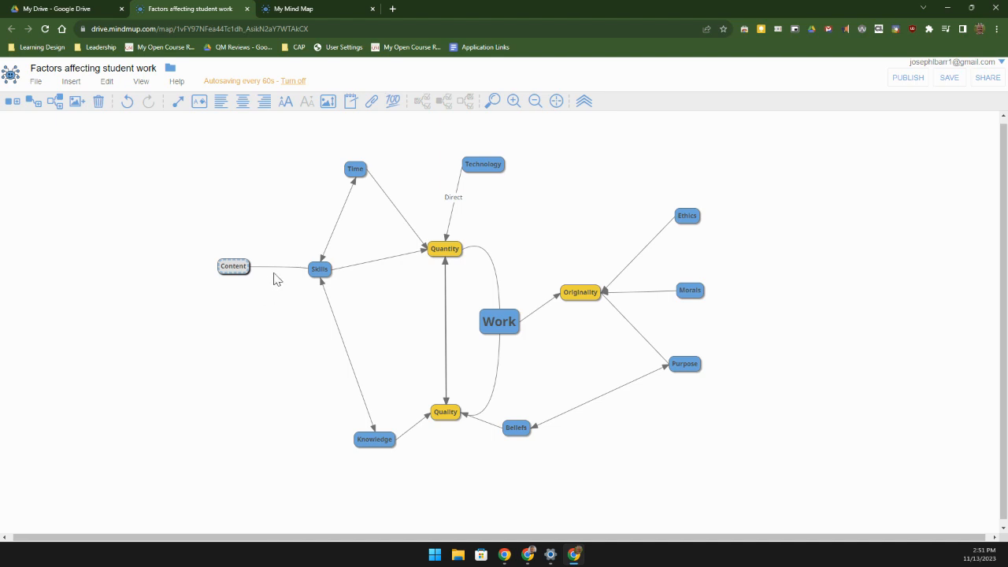
pyautogui.moveTo(376, 305)
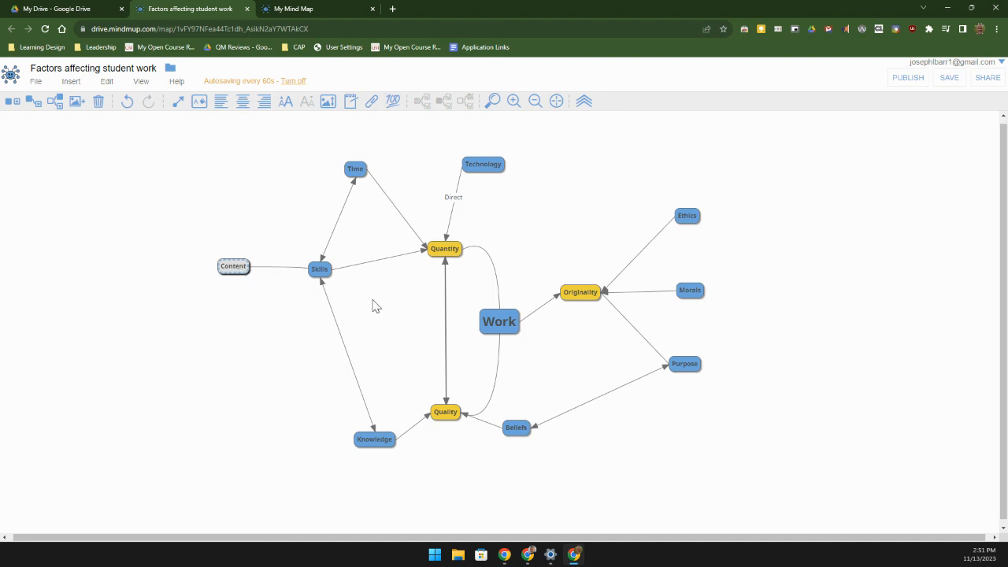
pyautogui.moveTo(404, 311)
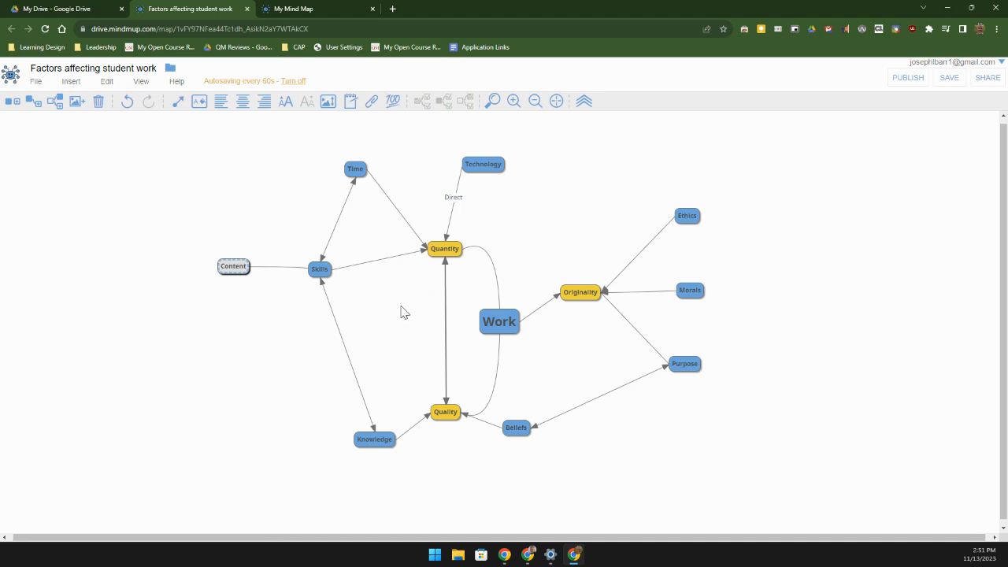
pyautogui.moveTo(459, 329)
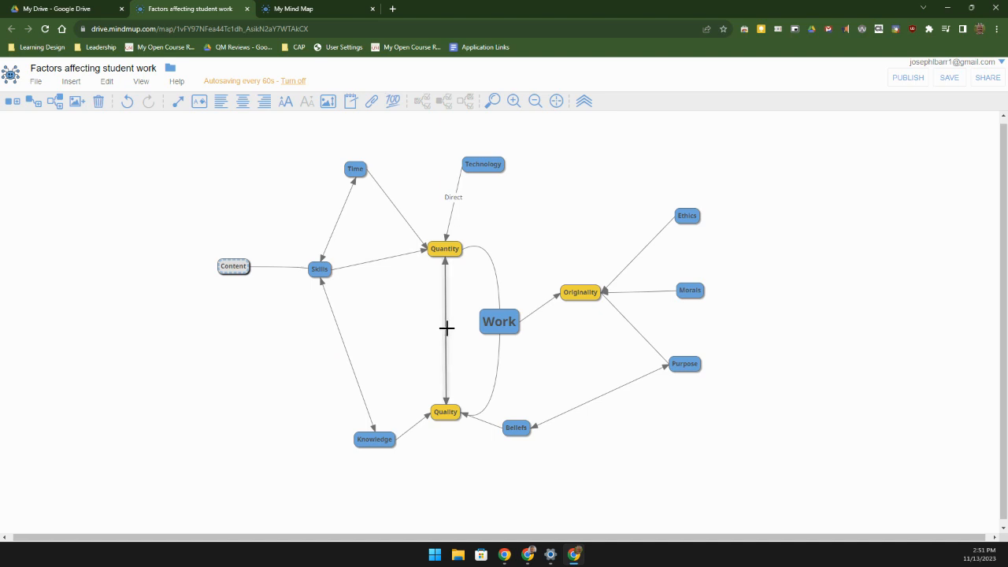
pyautogui.moveTo(447, 278)
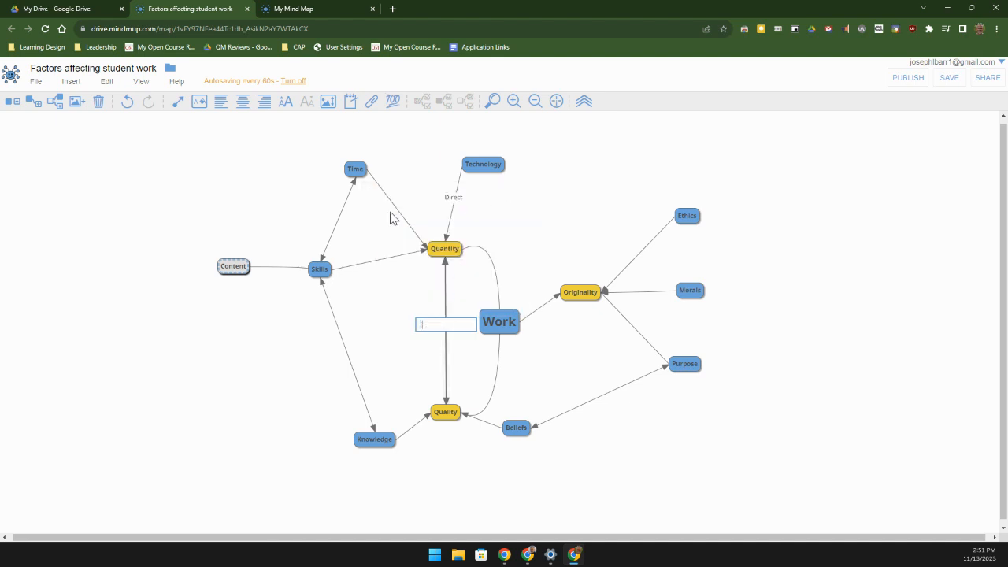
# - Label the link between Quantity and Quality 'Inverse'
pyautogui.write('Inverse')
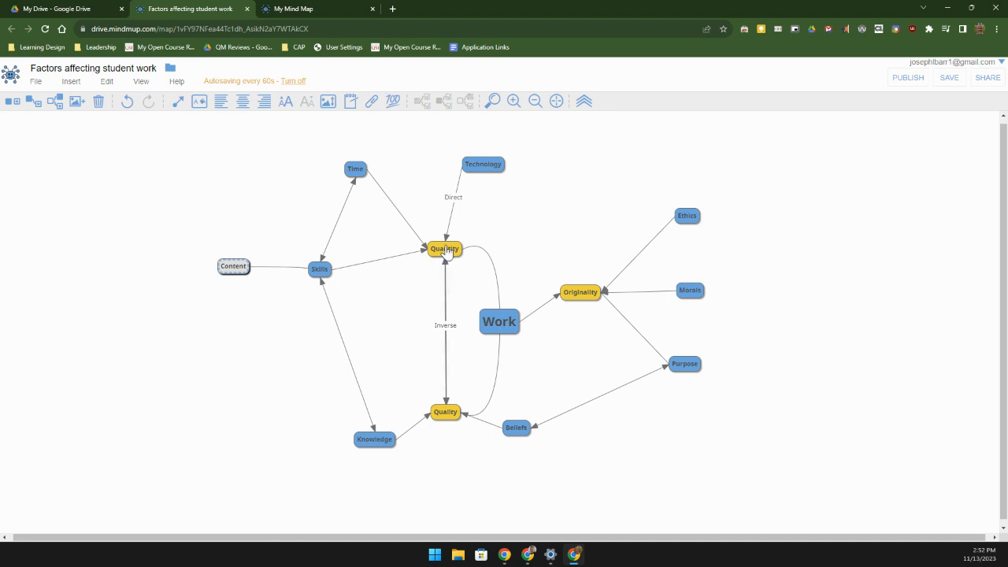
pyautogui.write('Quantity')
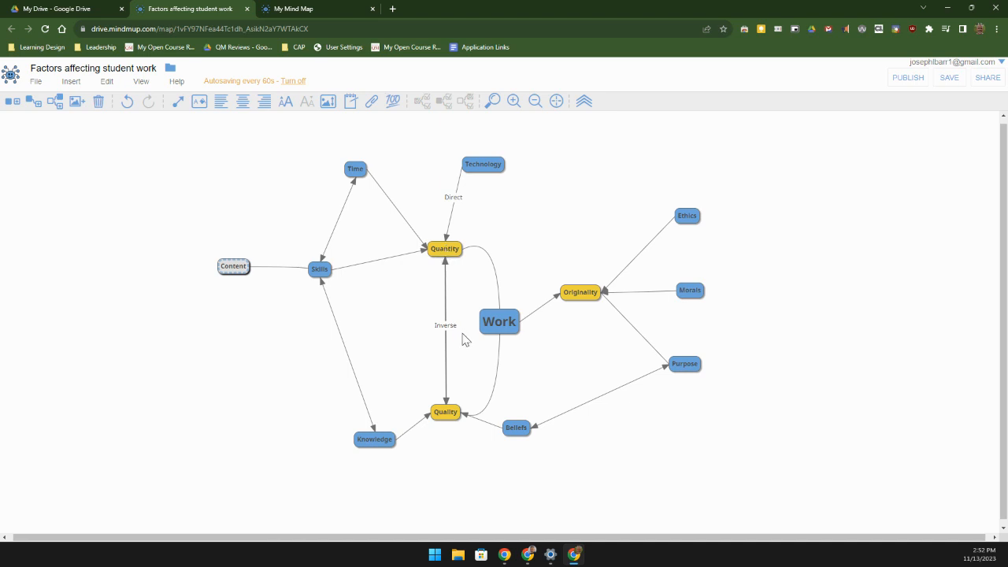
pyautogui.moveTo(446, 355)
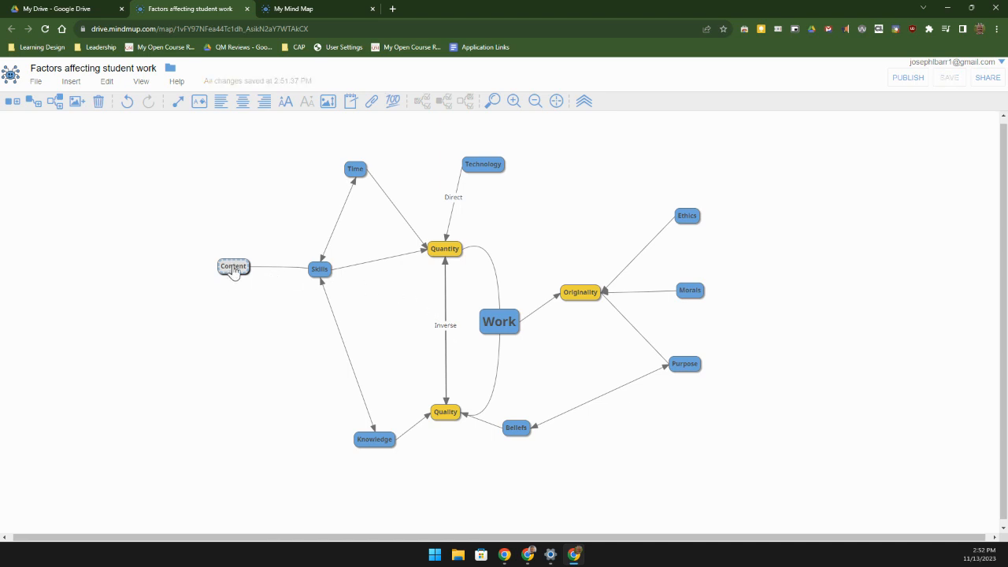
pyautogui.moveTo(320, 276)
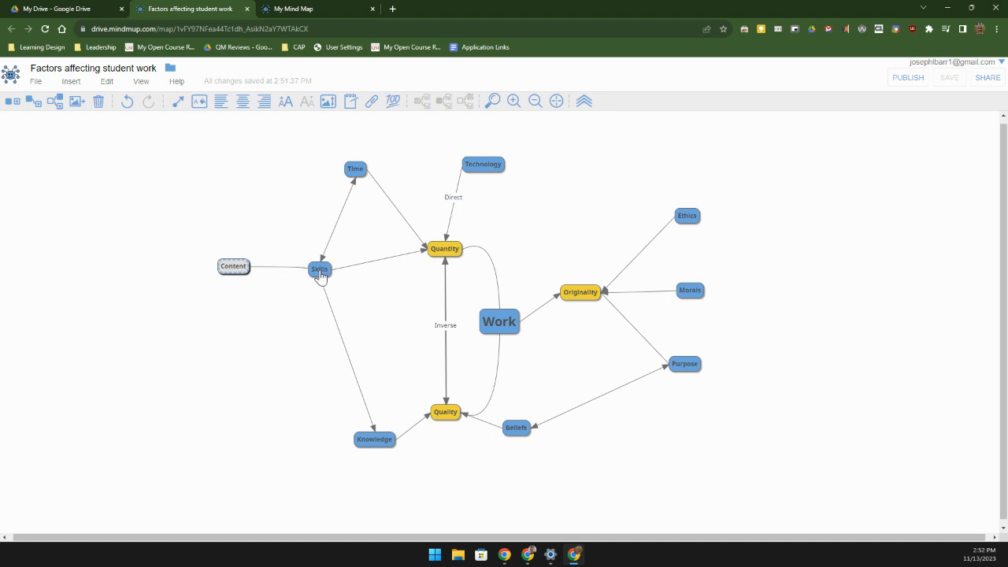
# - Enlarge the Skills node's label text using its node style text size setting
pyautogui.click(320, 270)
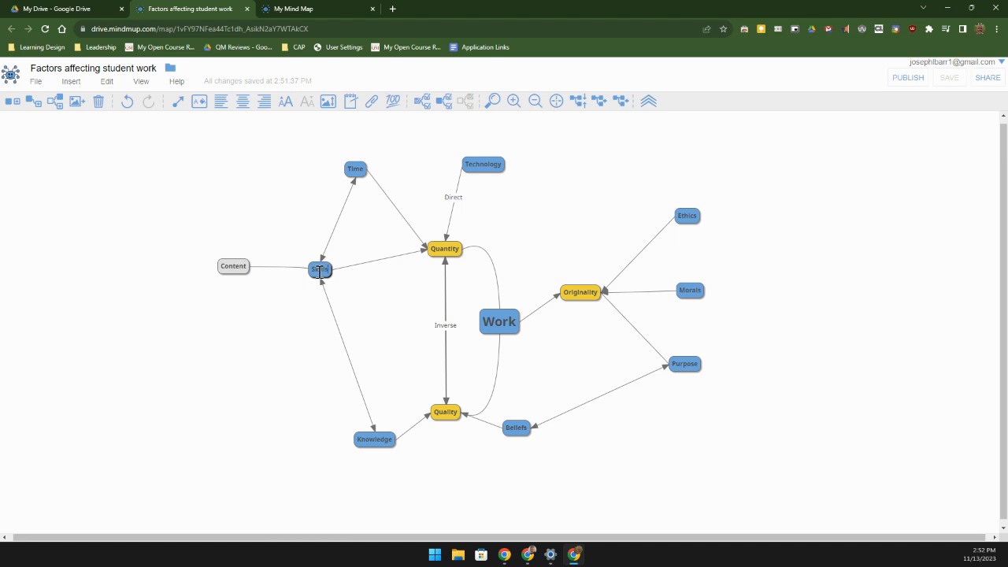
pyautogui.rightClick(319, 270)
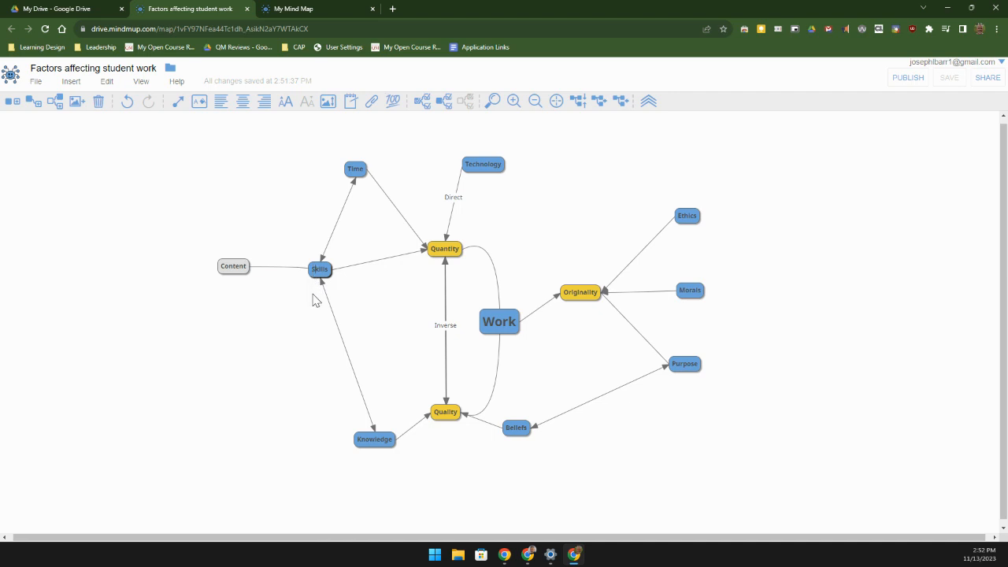
pyautogui.click(319, 268)
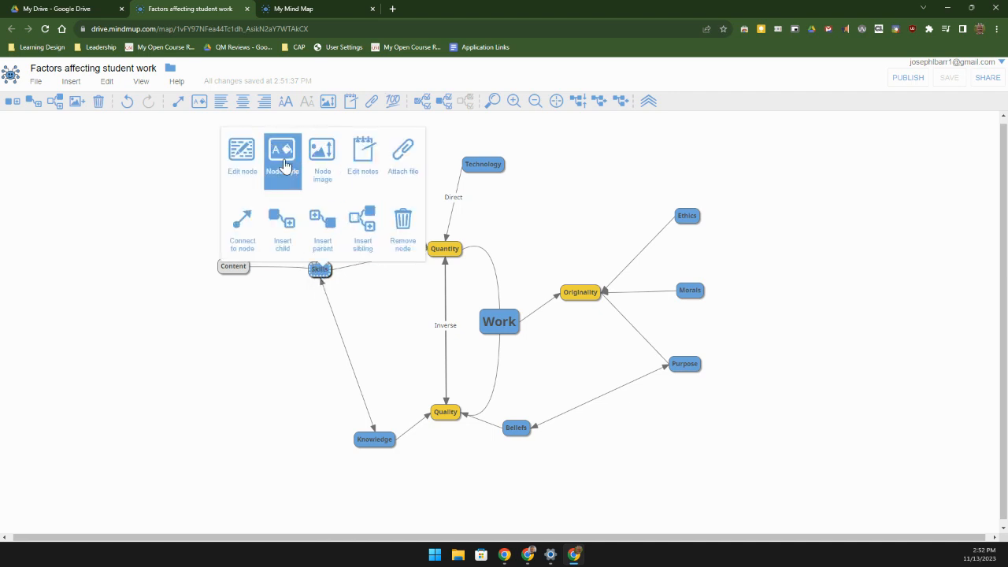
pyautogui.click(282, 153)
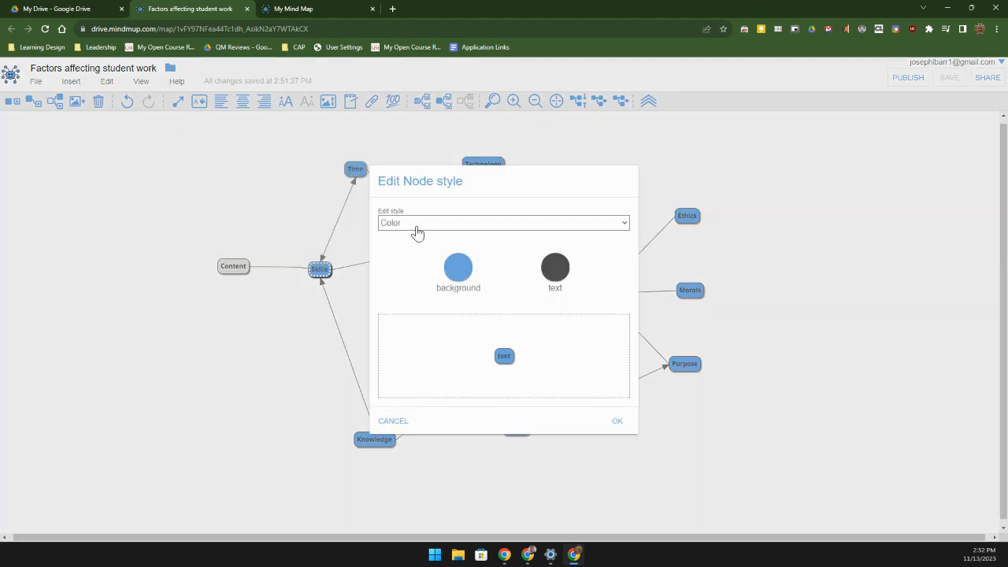
pyautogui.click(504, 223)
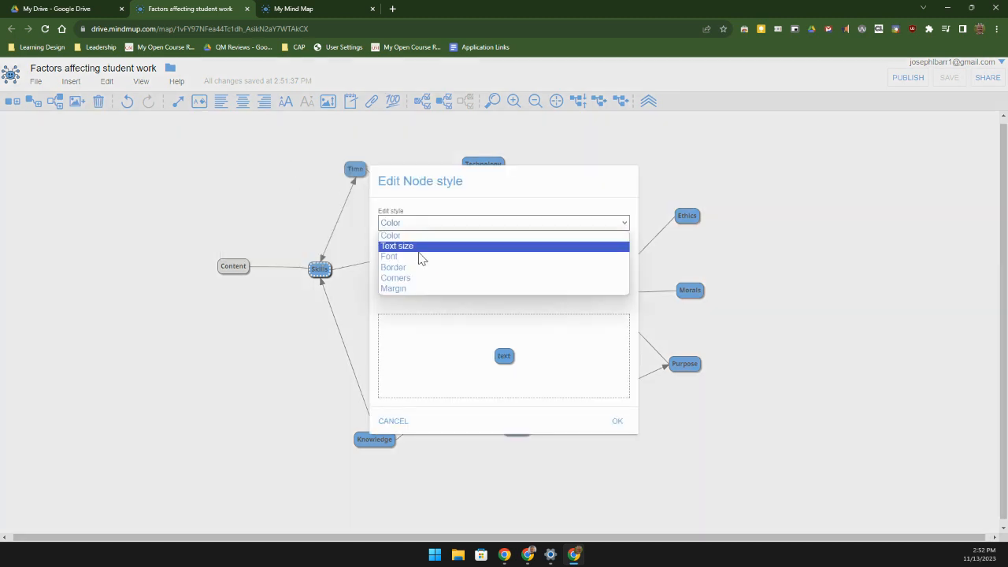
pyautogui.moveTo(420, 252)
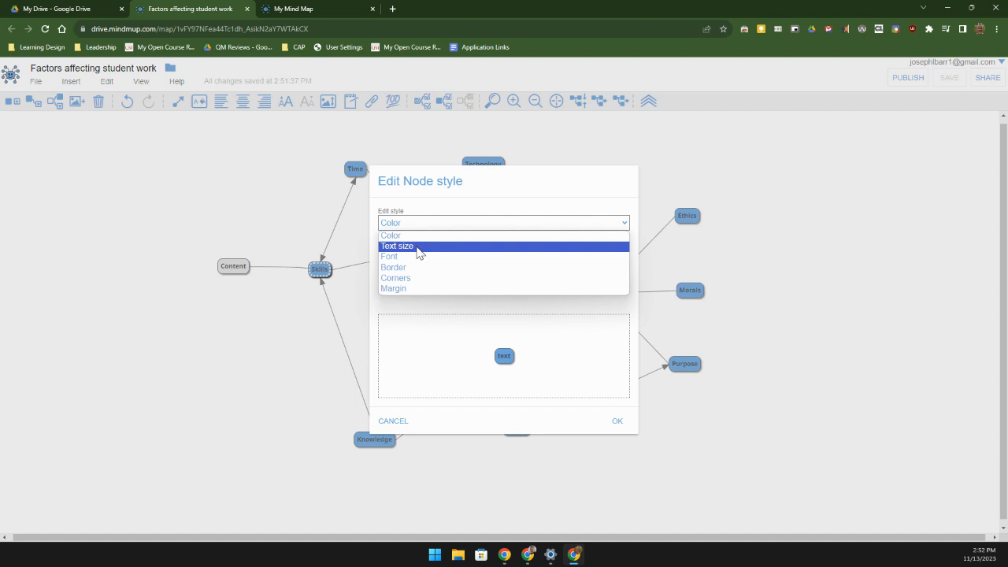
pyautogui.moveTo(417, 268)
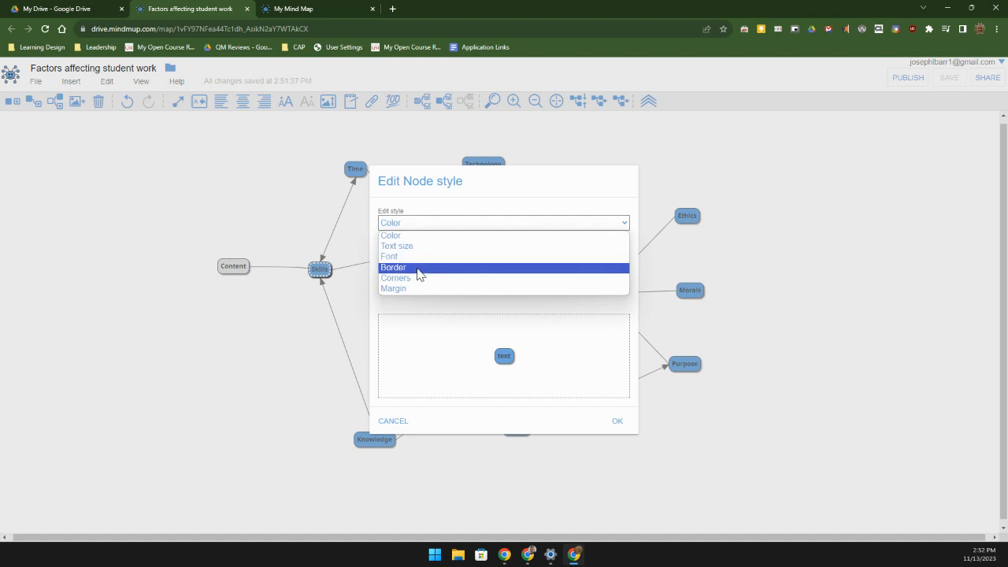
pyautogui.click(397, 246)
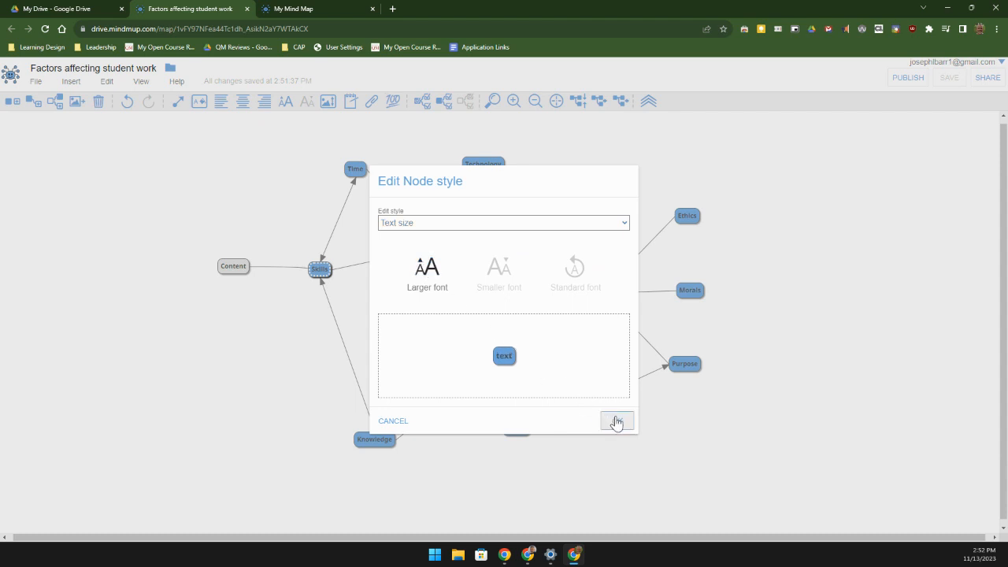
pyautogui.click(617, 420)
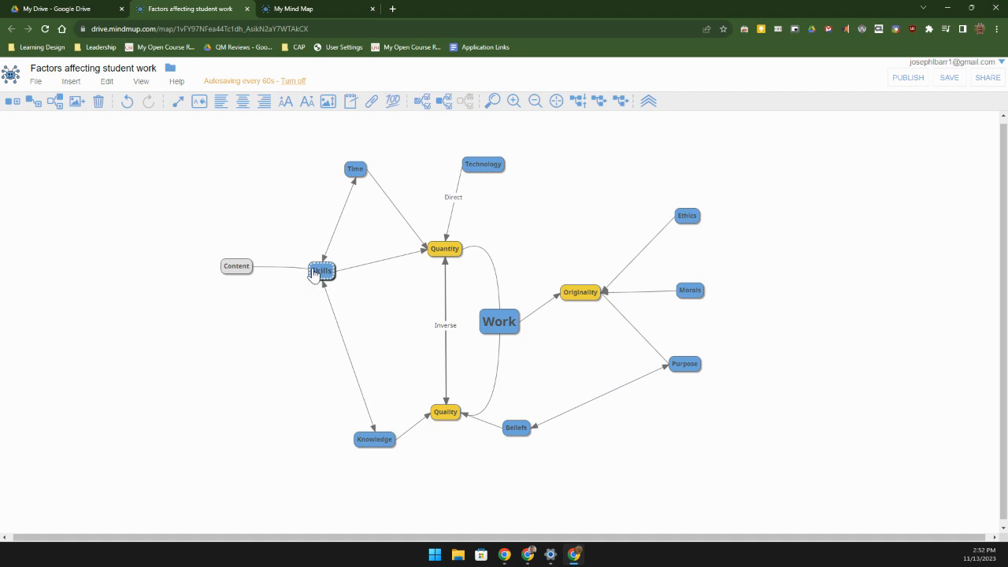
pyautogui.moveTo(526, 315)
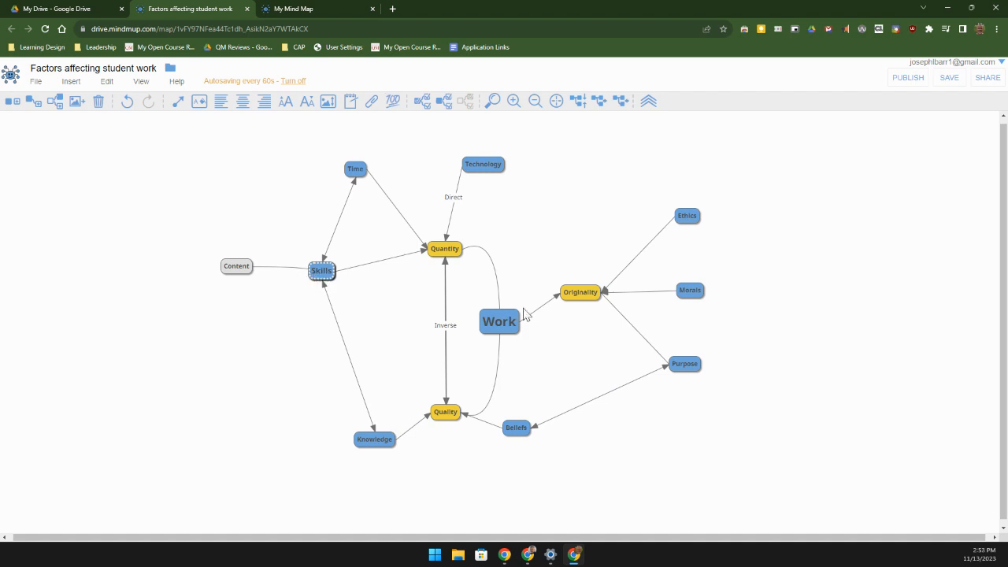
pyautogui.moveTo(285, 255)
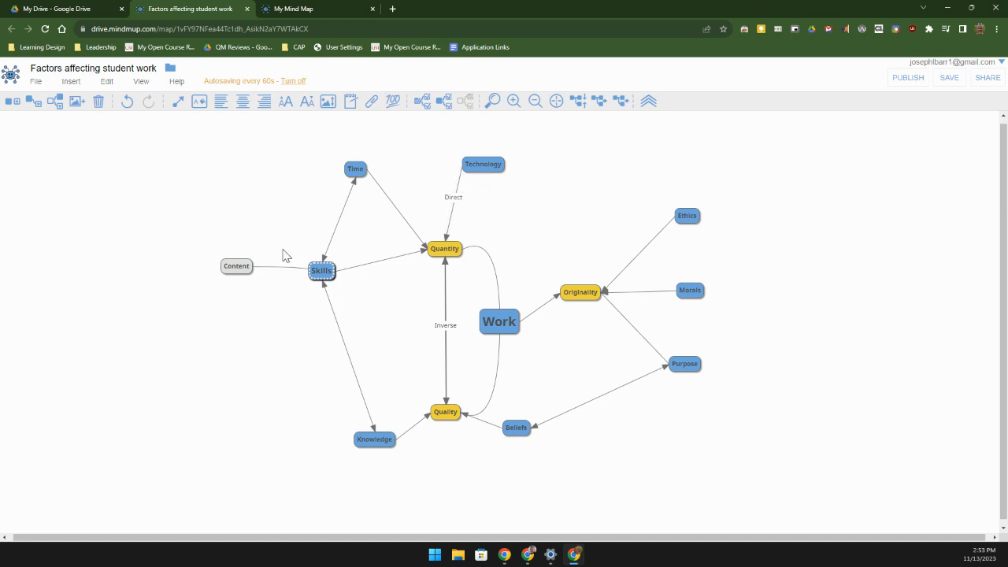
# - Change the Content node's background colour from grey to orange in its node style
pyautogui.click(236, 265)
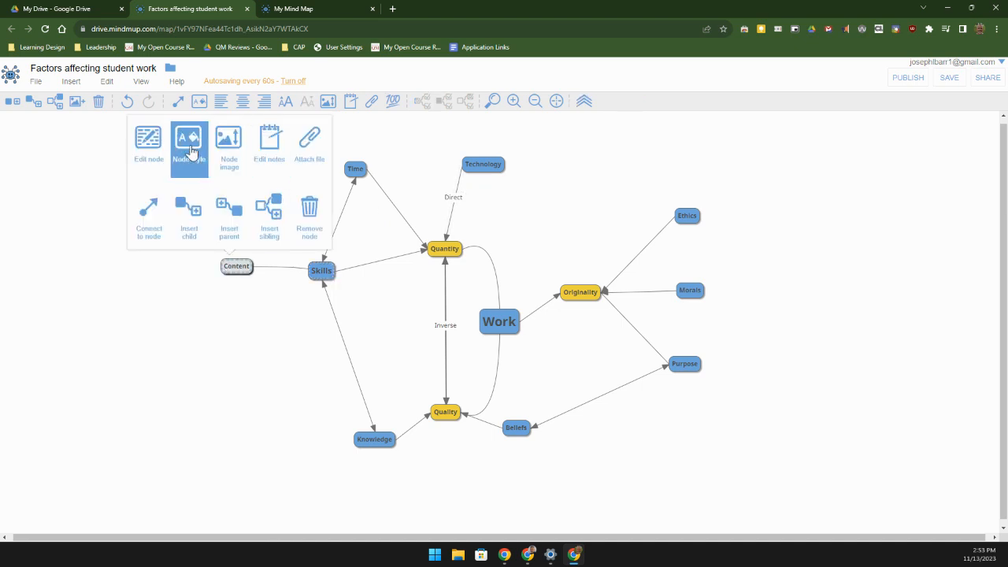
pyautogui.click(189, 143)
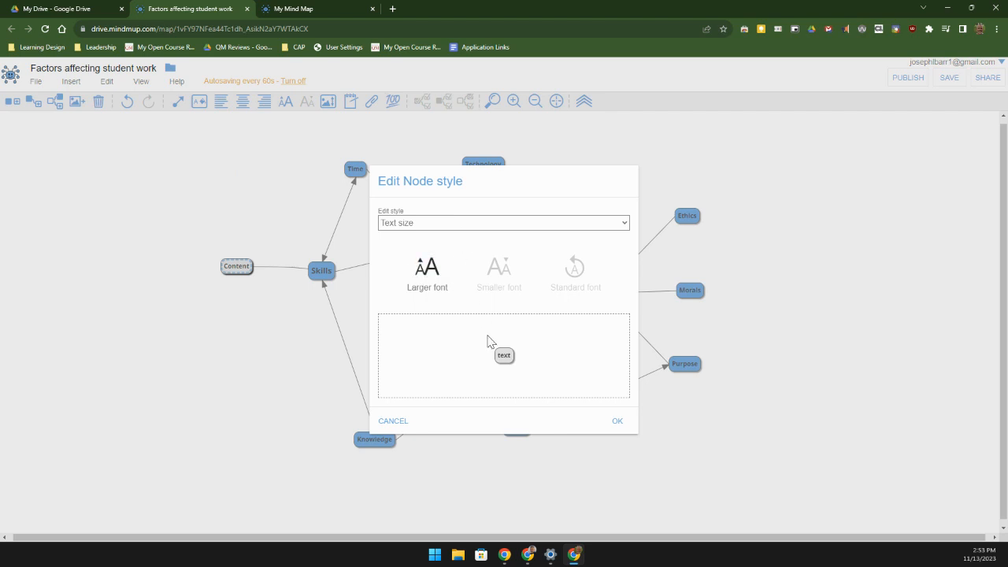
pyautogui.click(503, 223)
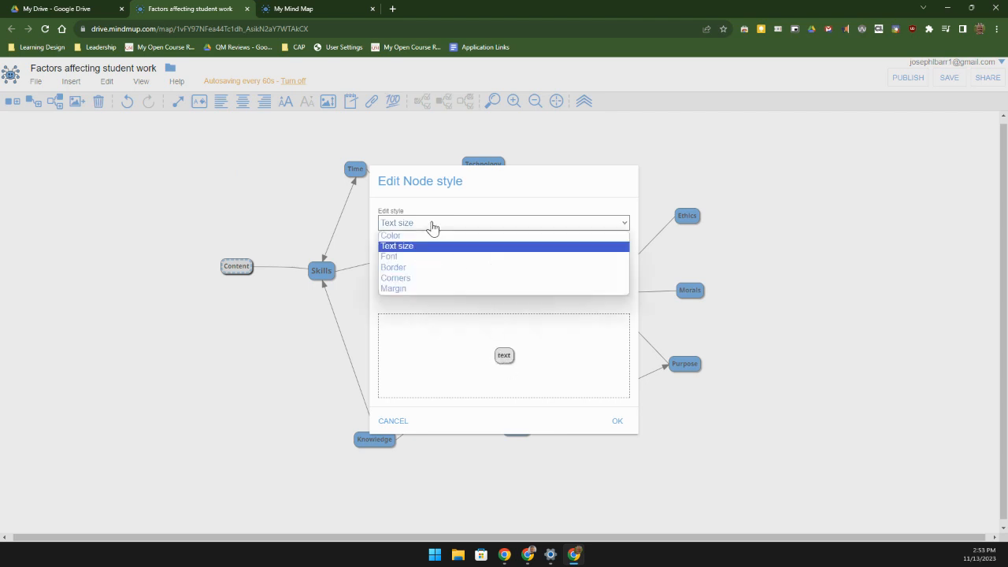
pyautogui.click(390, 234)
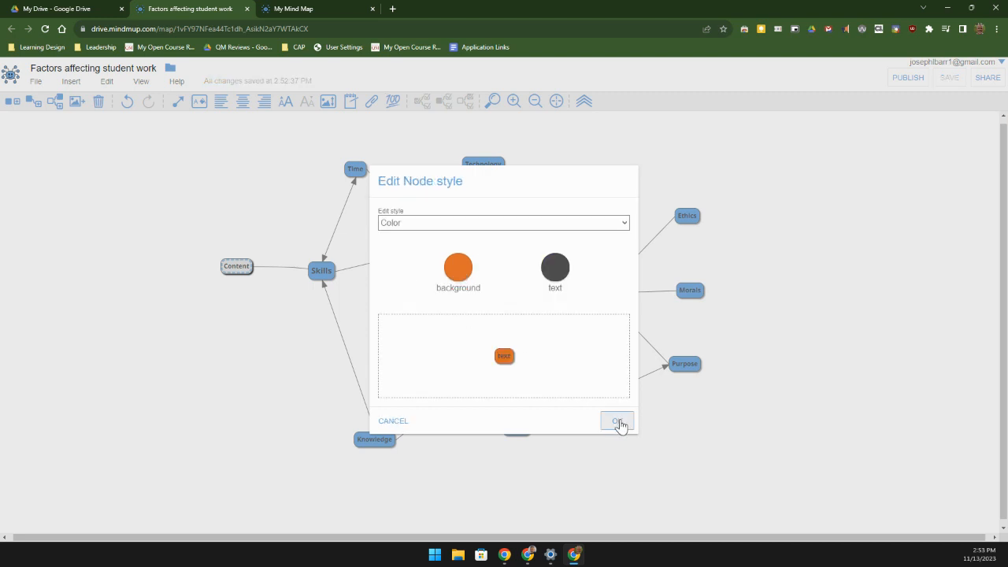
pyautogui.click(618, 420)
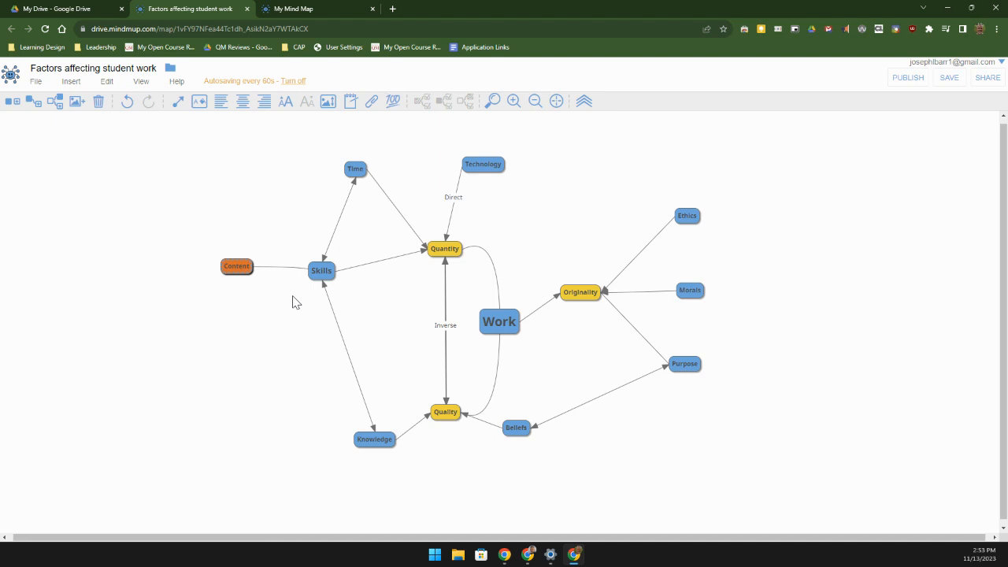
pyautogui.moveTo(37, 179)
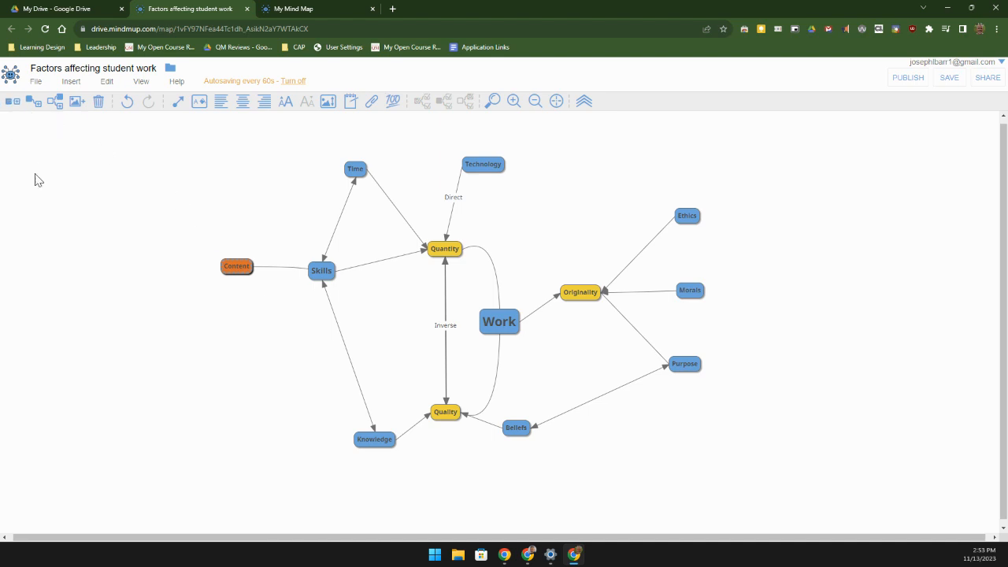
pyautogui.moveTo(93, 431)
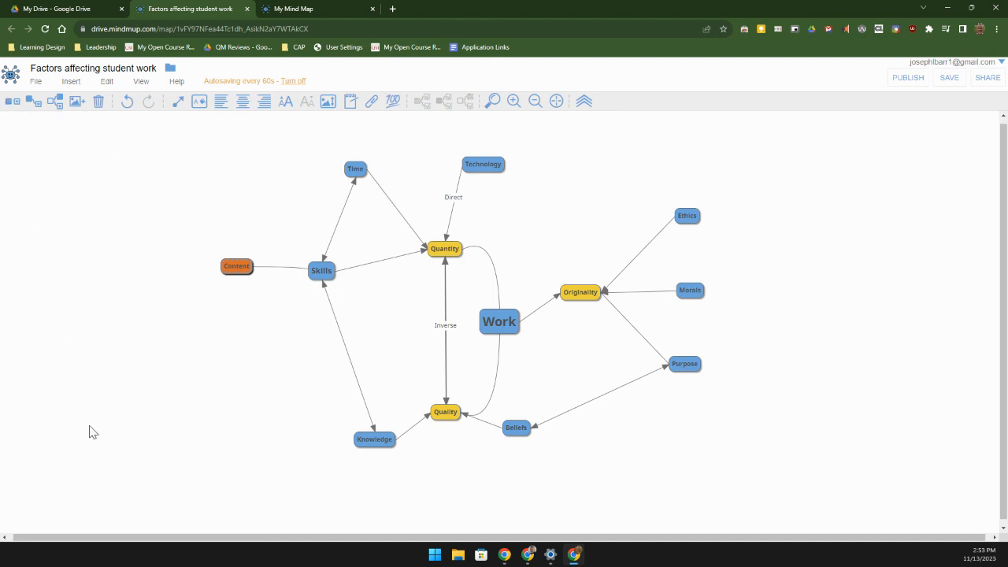
pyautogui.moveTo(111, 432)
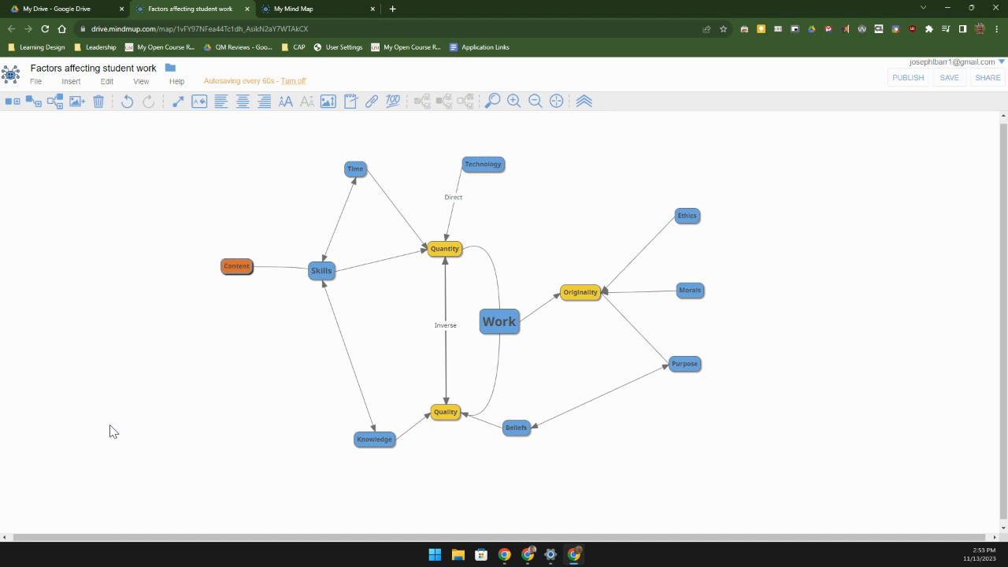
pyautogui.moveTo(288, 460)
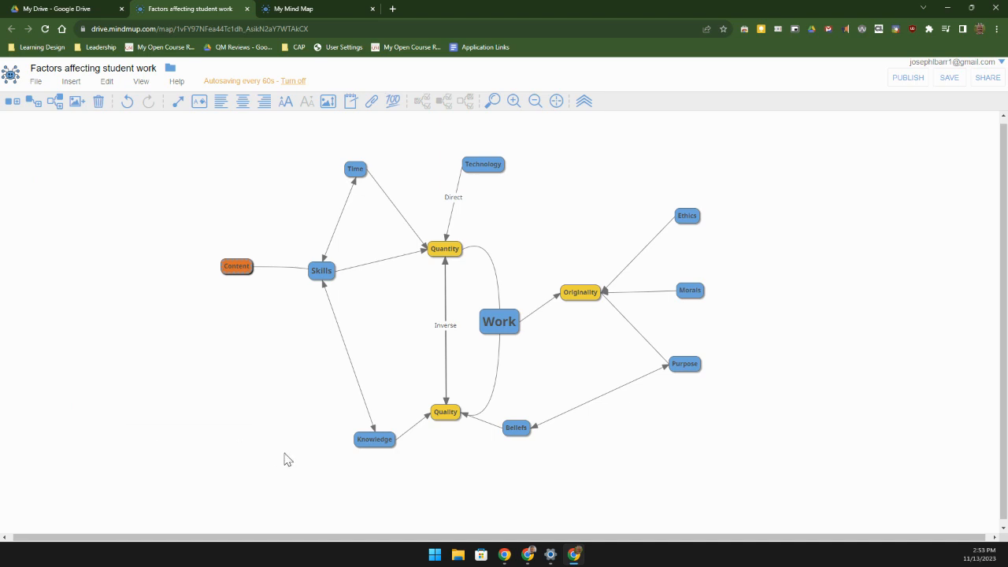
pyautogui.moveTo(418, 132)
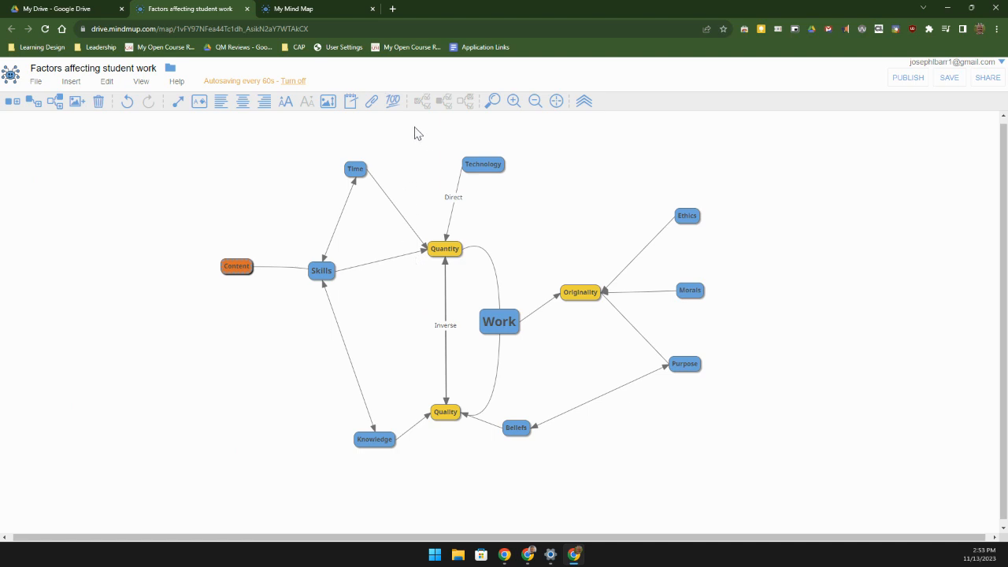
pyautogui.moveTo(372, 100)
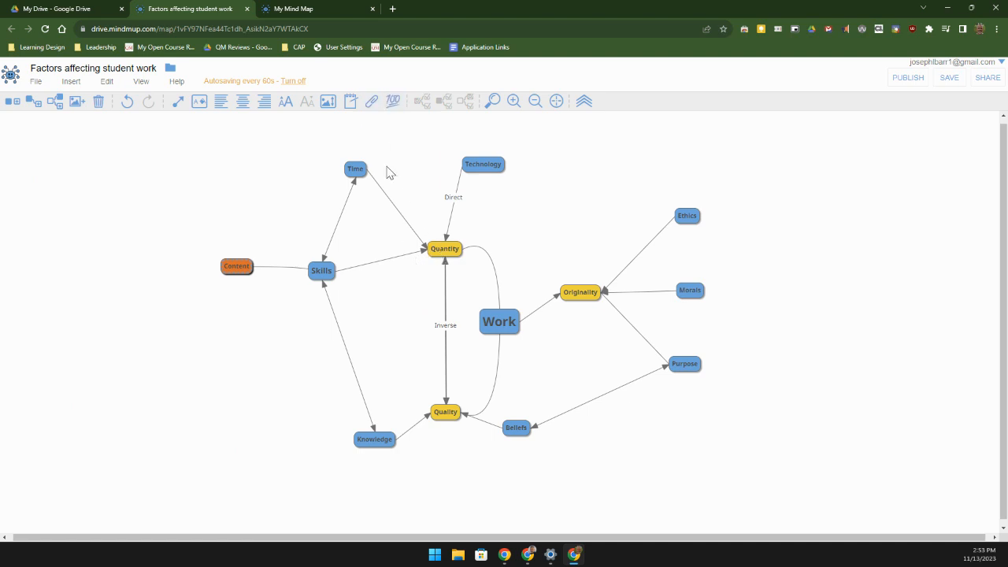
pyautogui.moveTo(351, 100)
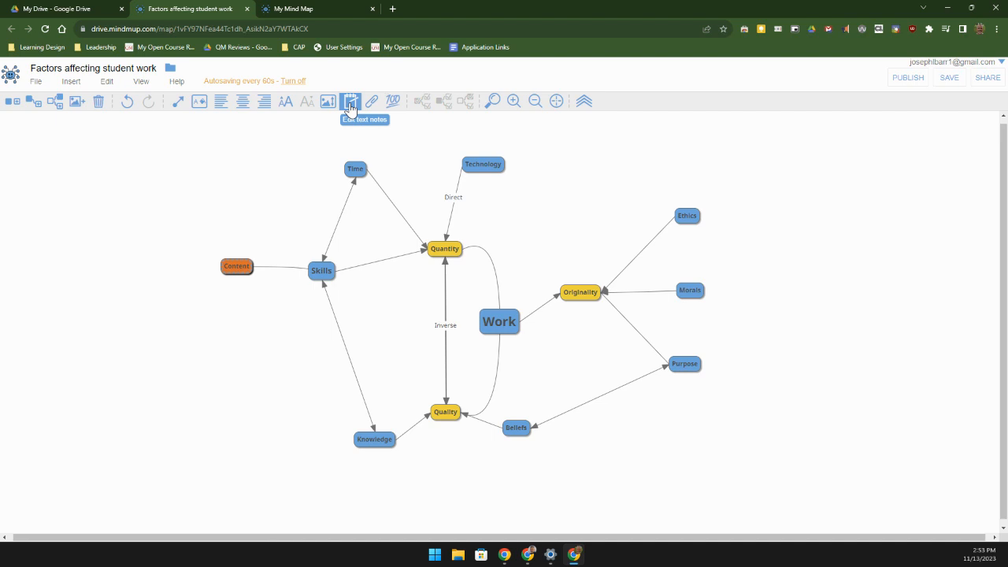
pyautogui.click(483, 164)
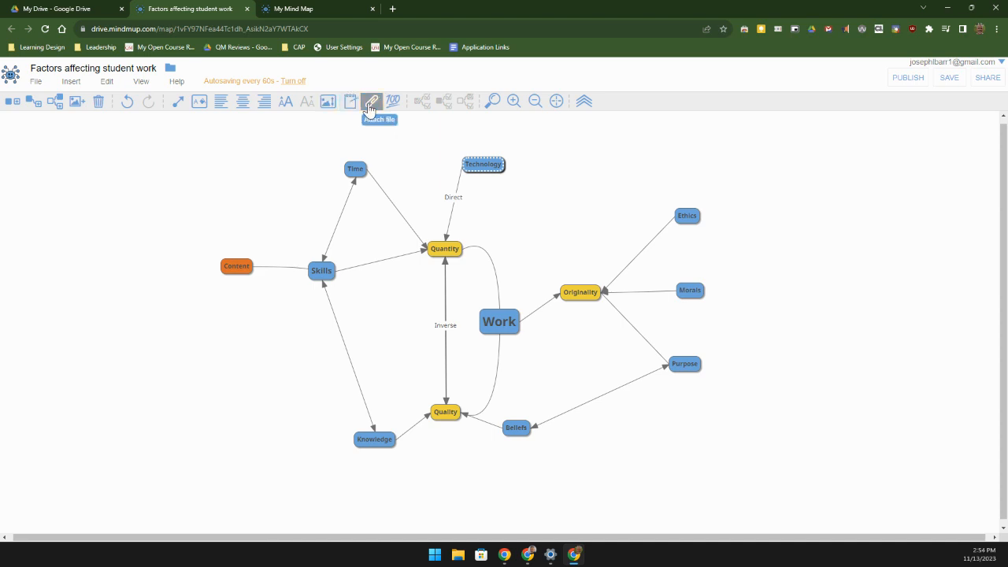
pyautogui.click(371, 101)
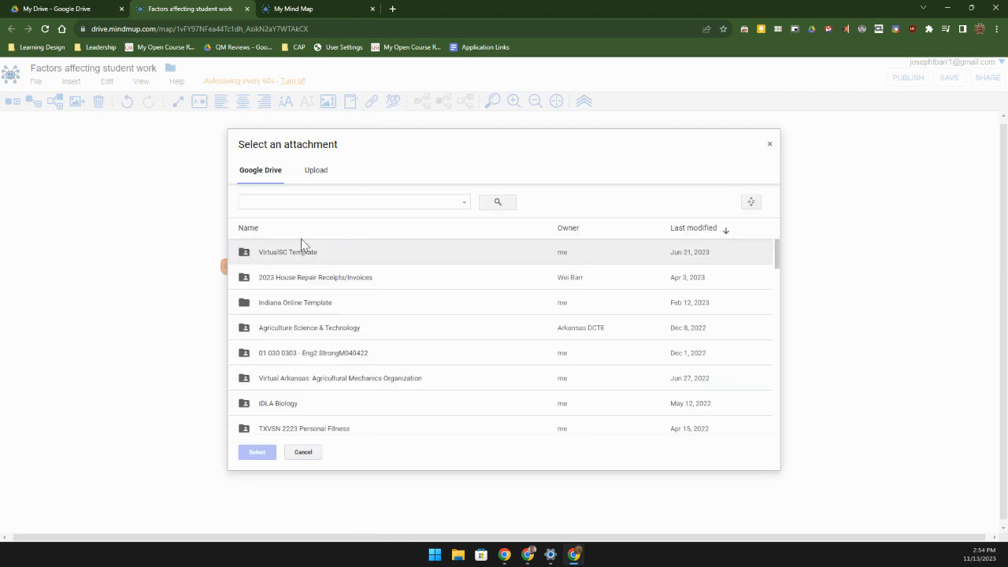
pyautogui.click(351, 202)
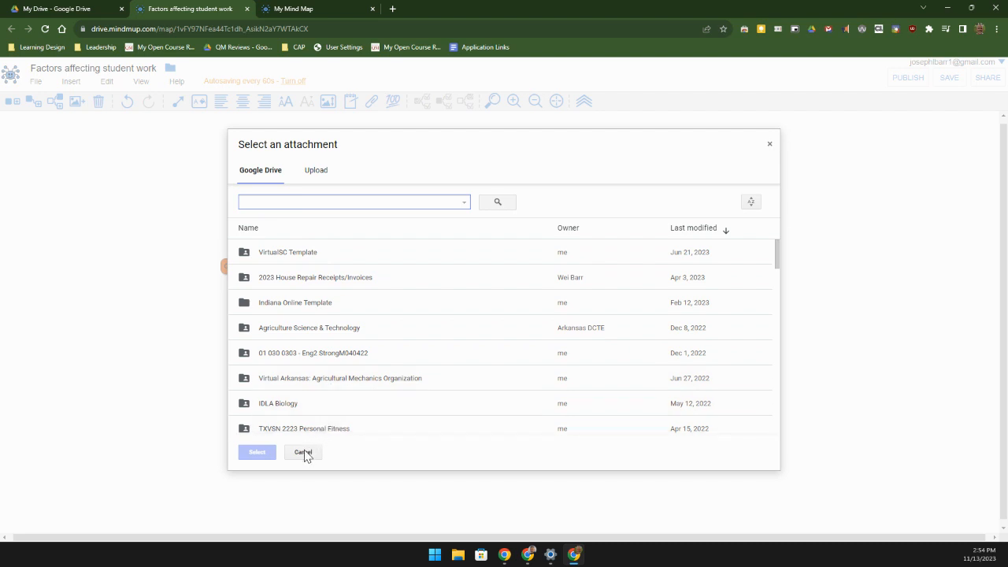
pyautogui.click(303, 452)
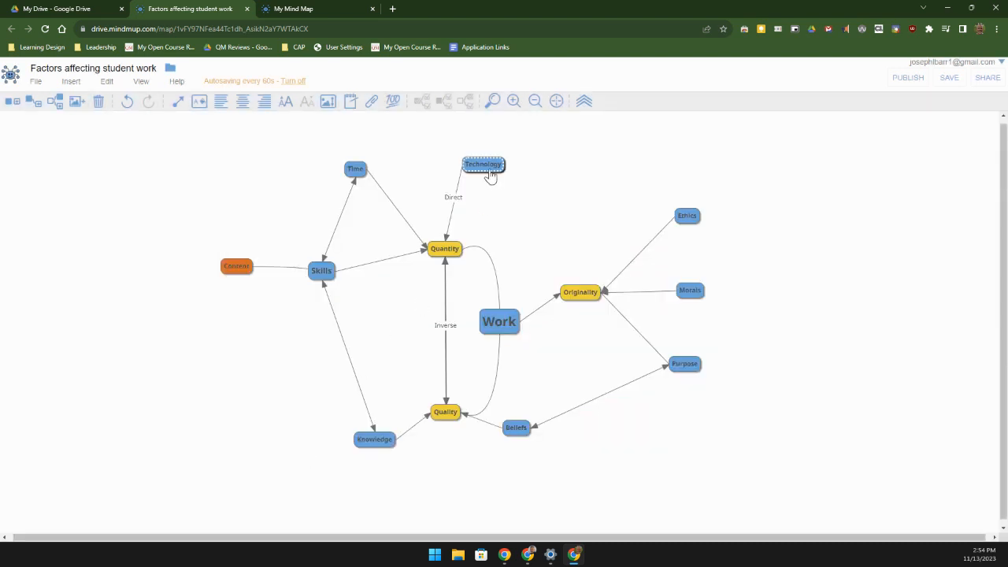
pyautogui.moveTo(485, 172)
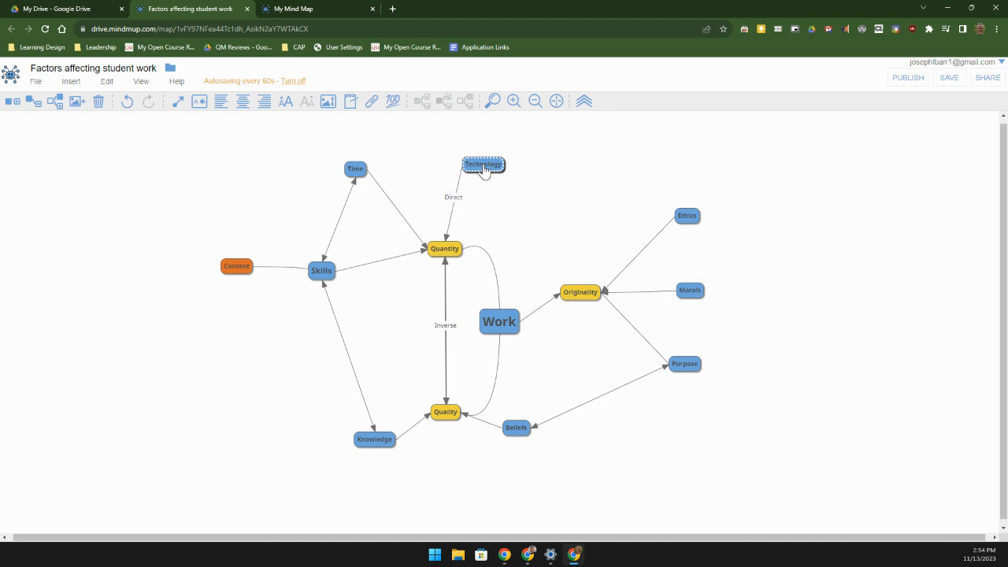
pyautogui.moveTo(514, 101)
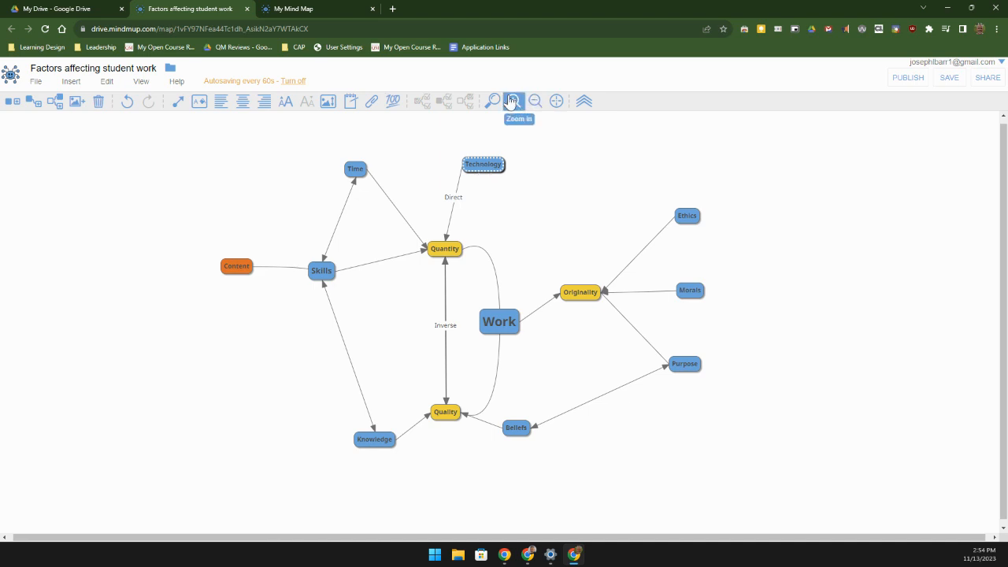
pyautogui.moveTo(556, 101)
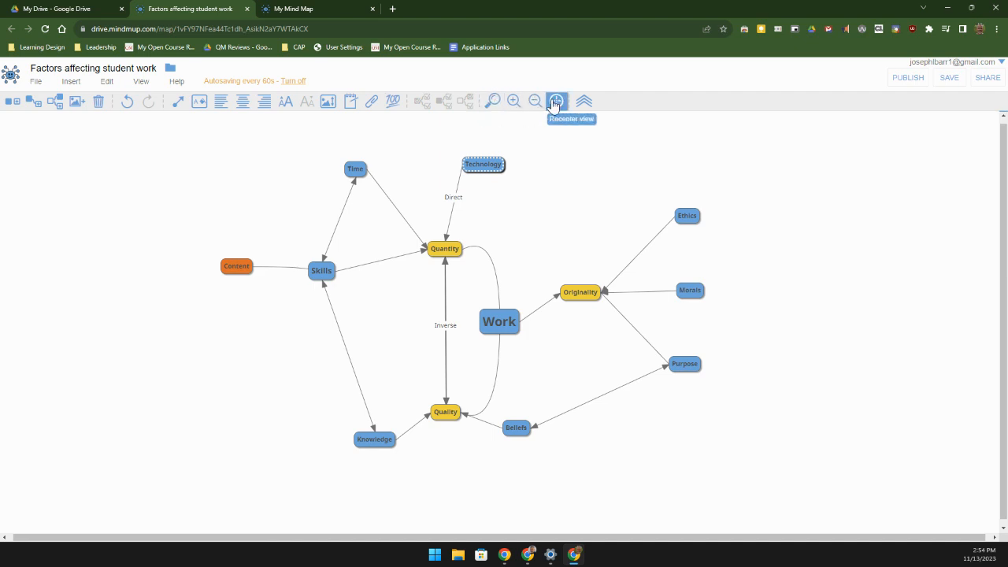
pyautogui.click(556, 101)
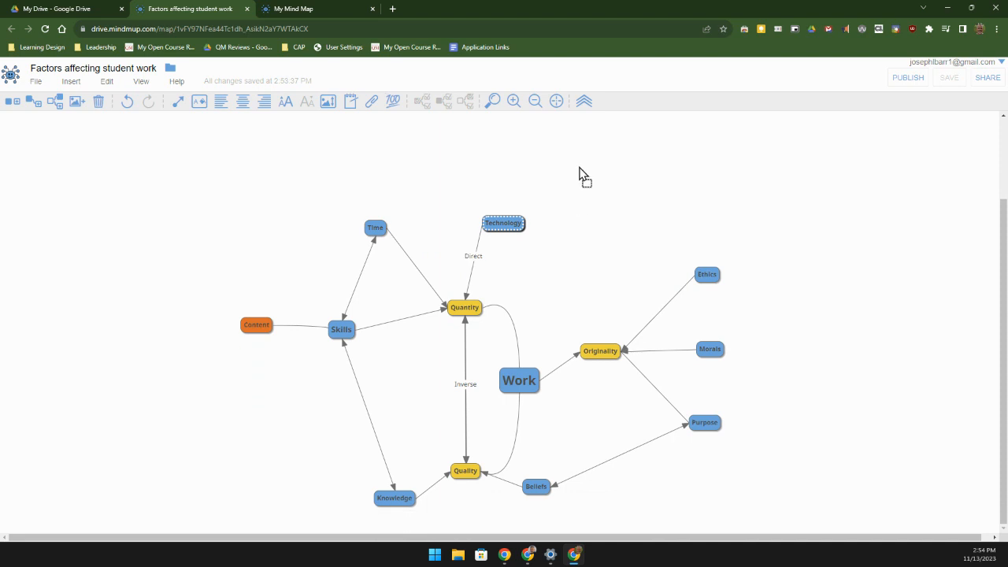
pyautogui.moveTo(567, 315)
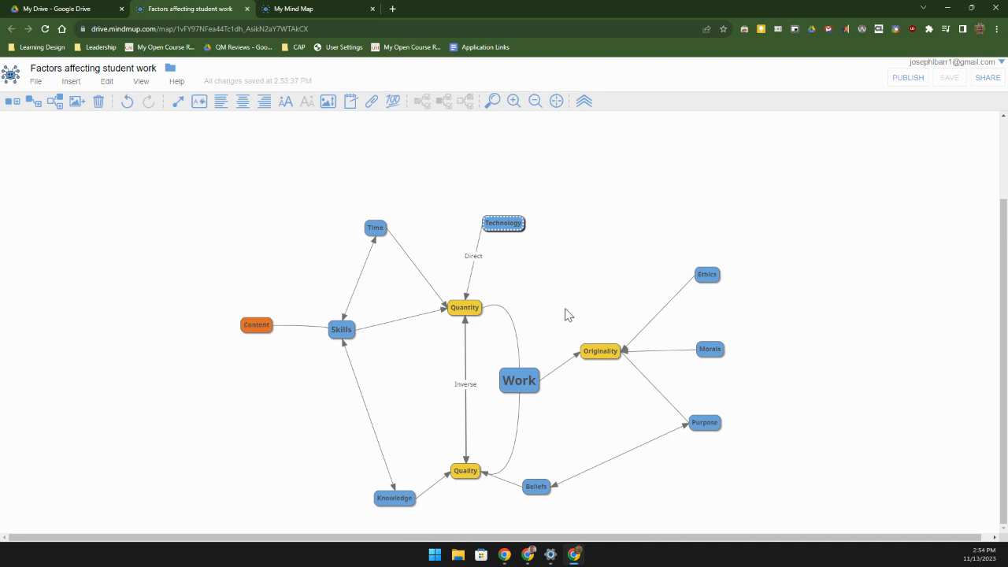
pyautogui.moveTo(368, 125)
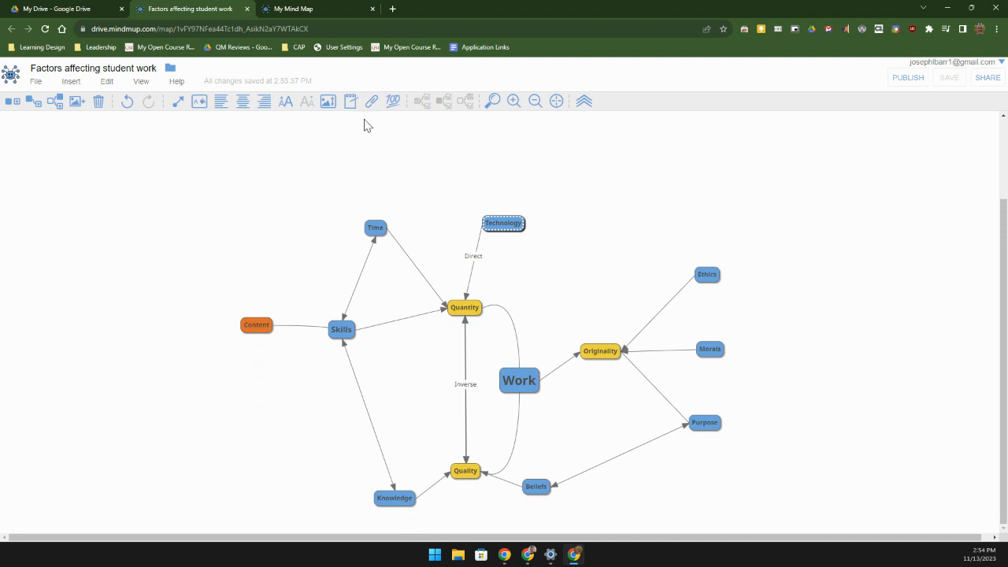
pyautogui.moveTo(319, 192)
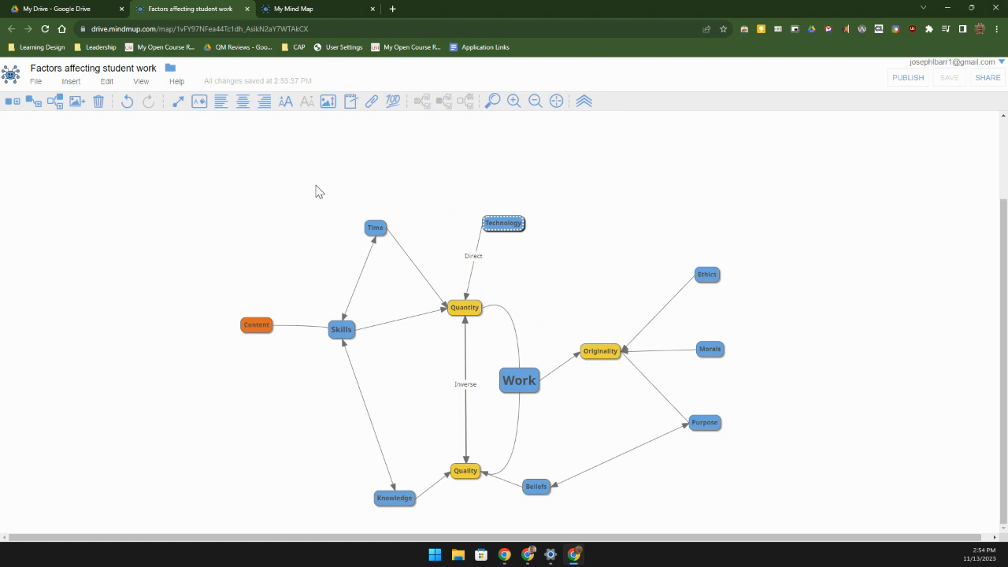